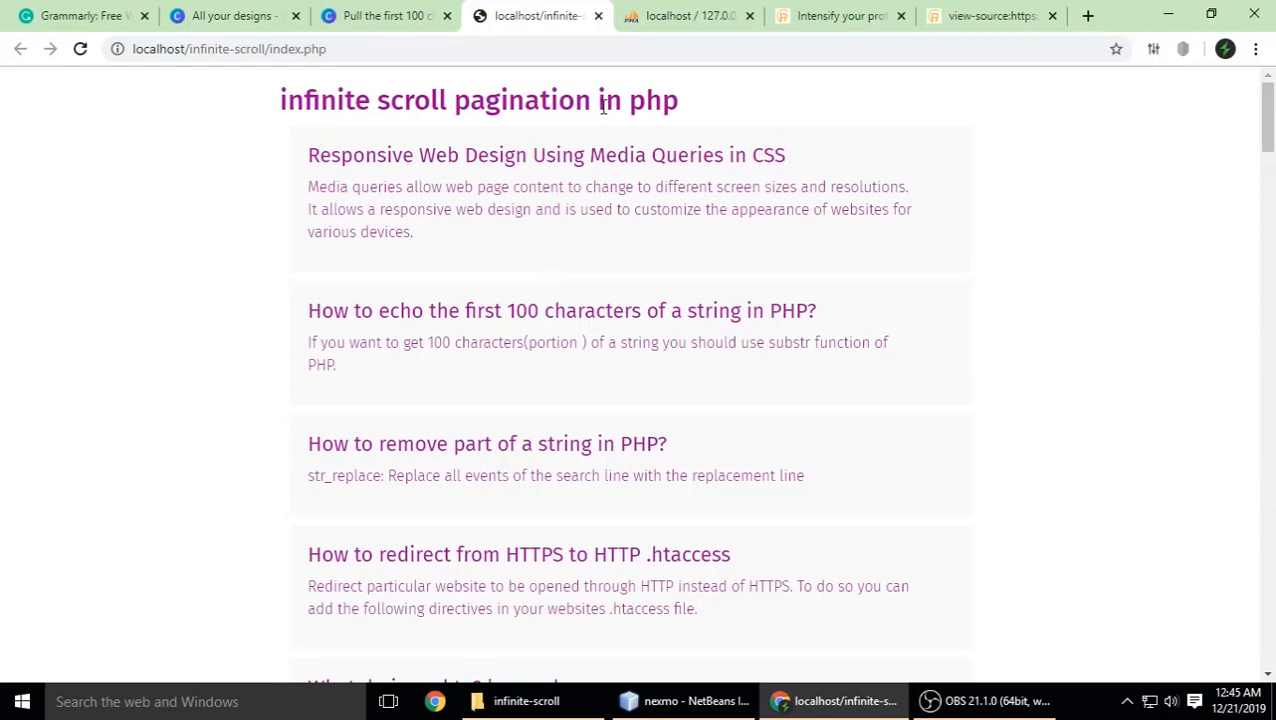
mouse_move(628, 134)
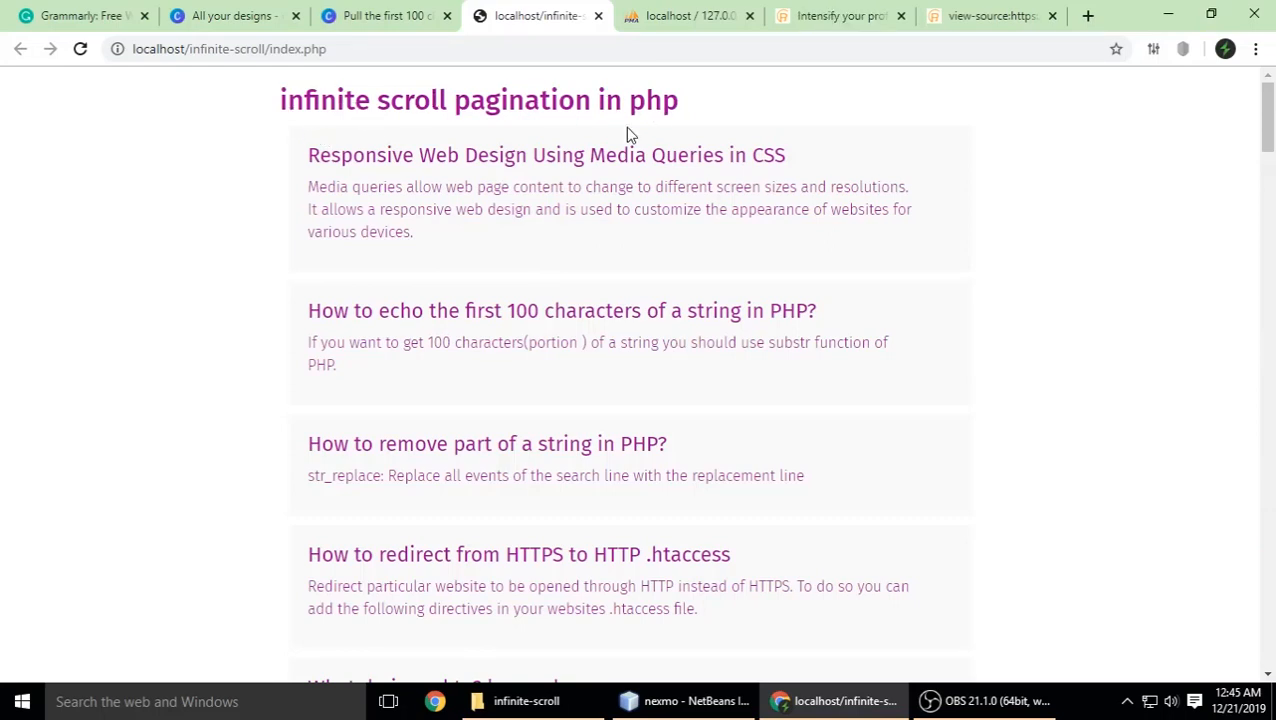
mouse_move(310, 162)
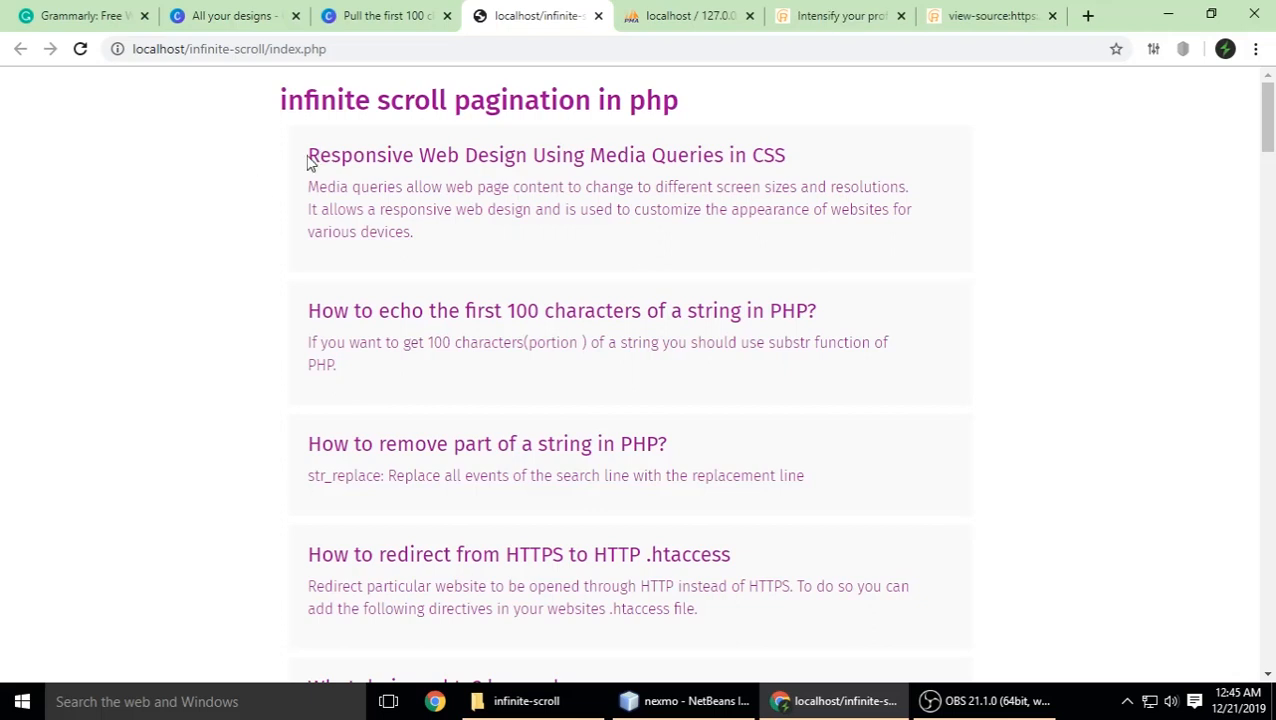
Scroll down the localhost infinite-scroll page so new posts load automatically below the first few.
drag(308, 310, 336, 364)
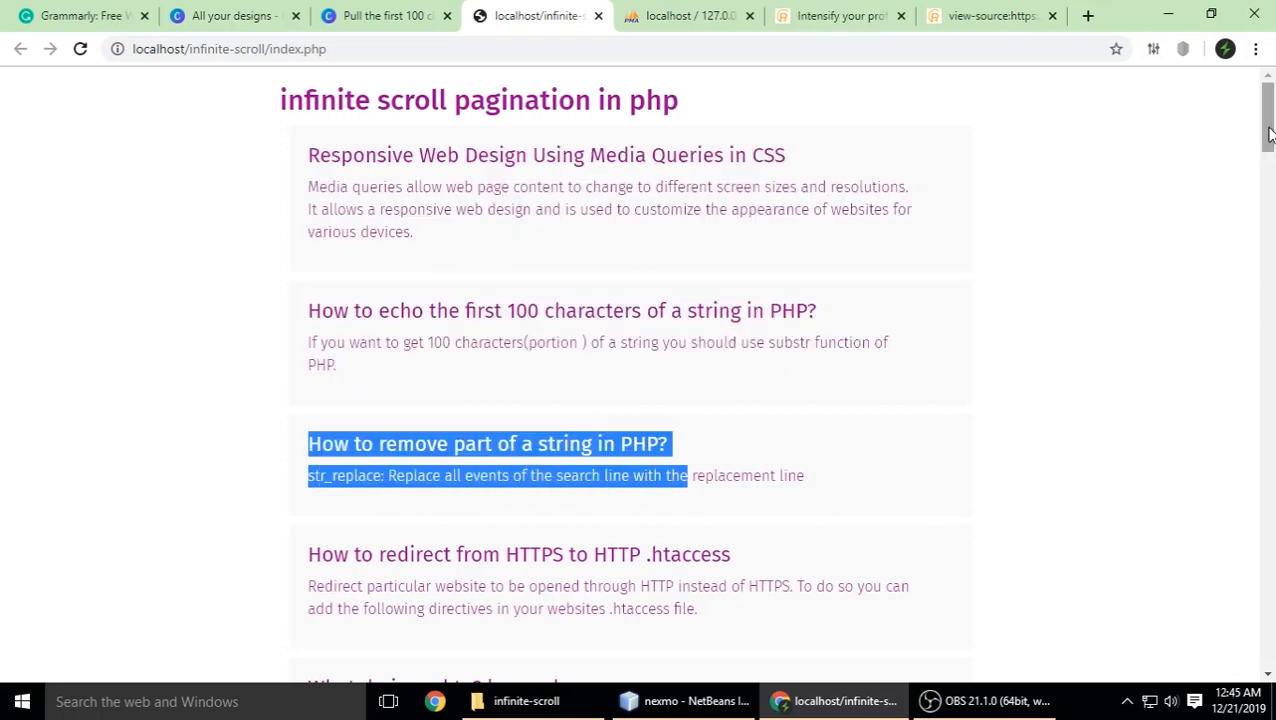
scroll(down, 3)
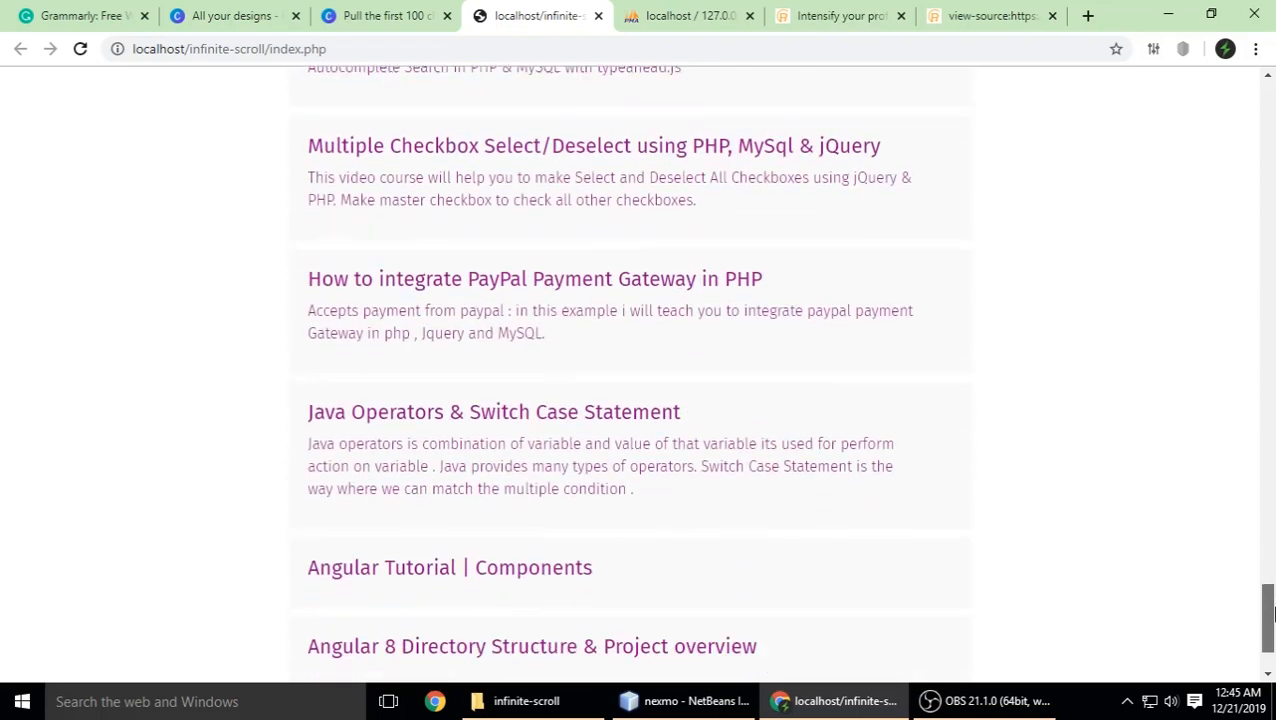
scroll(down, 3)
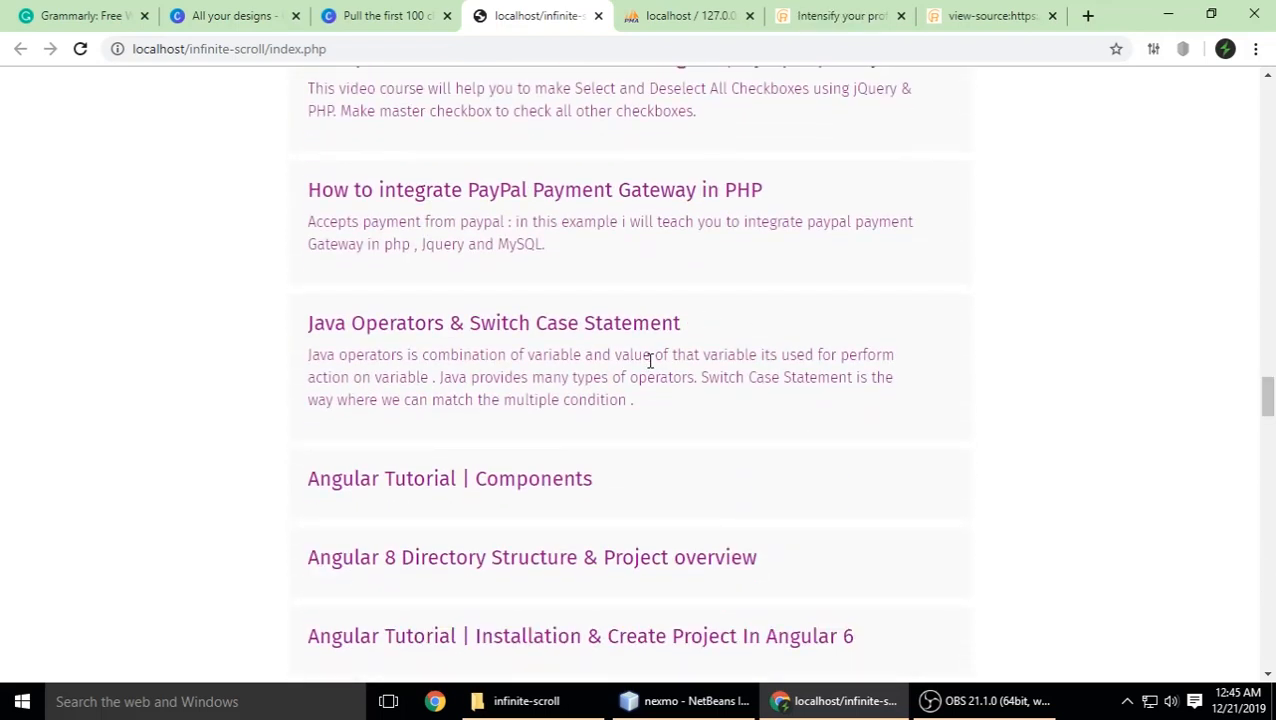
scroll(down, 3)
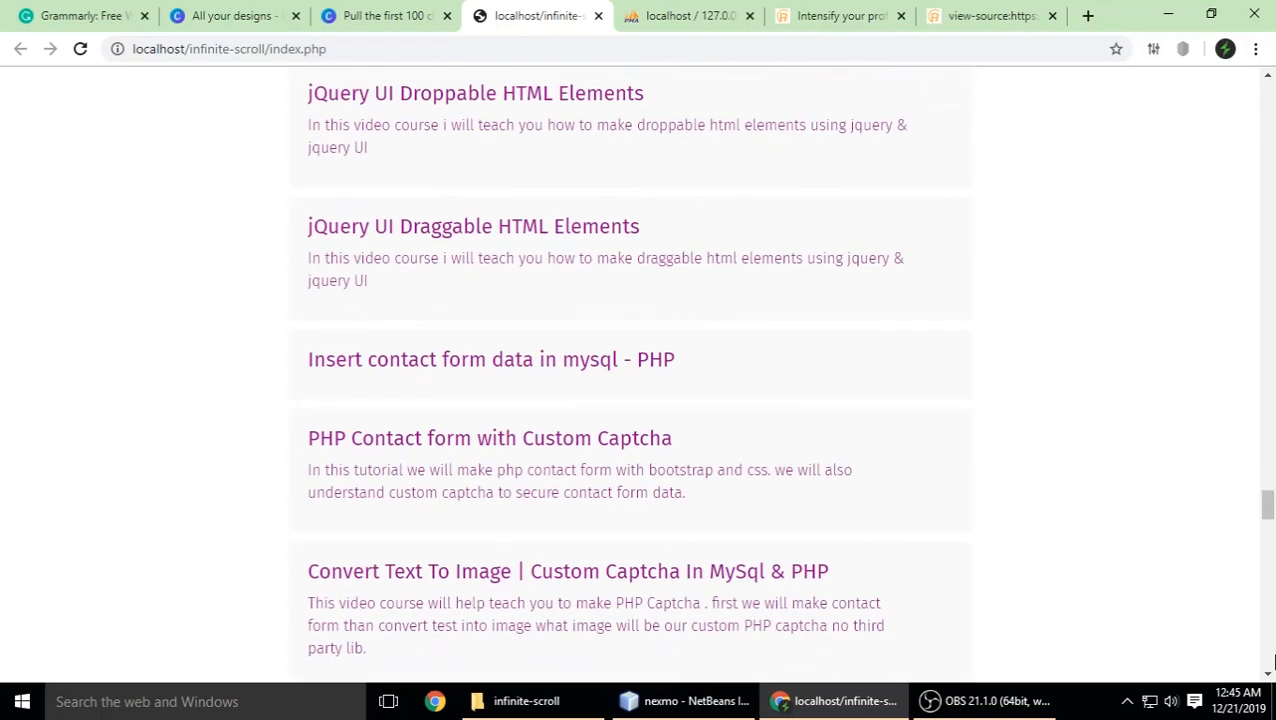
scroll(down, 3)
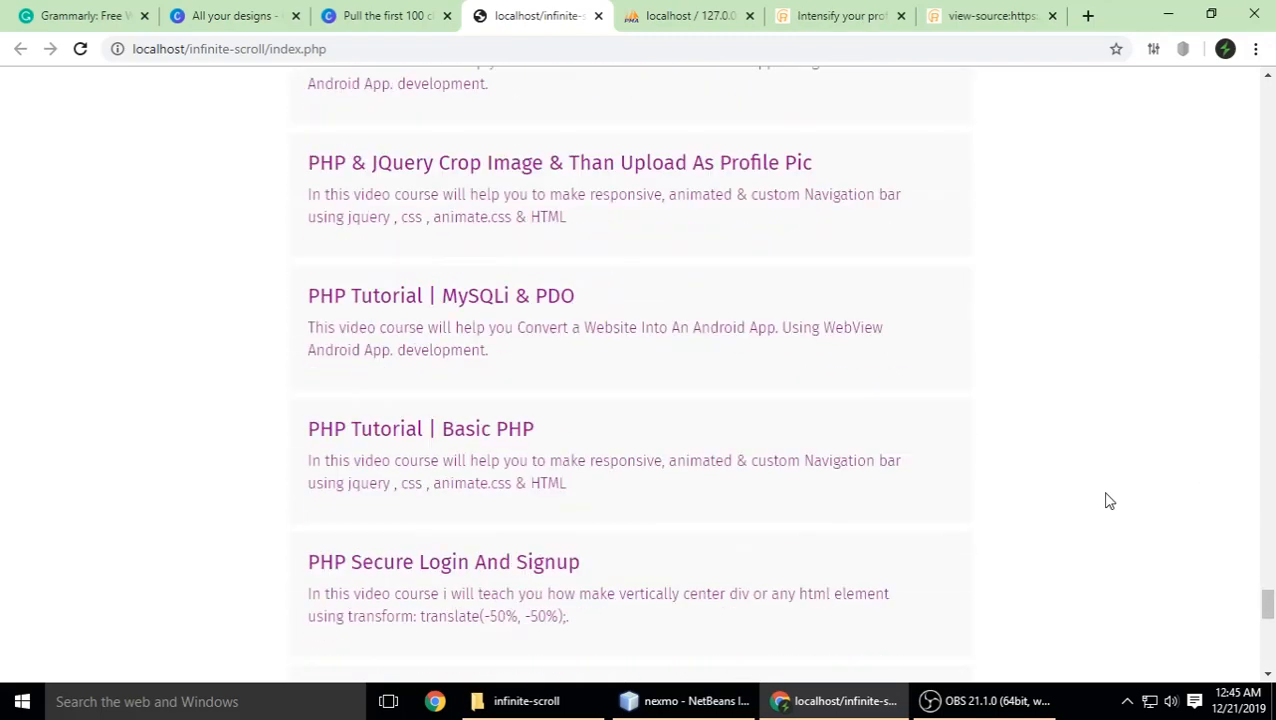
scroll(up, 3)
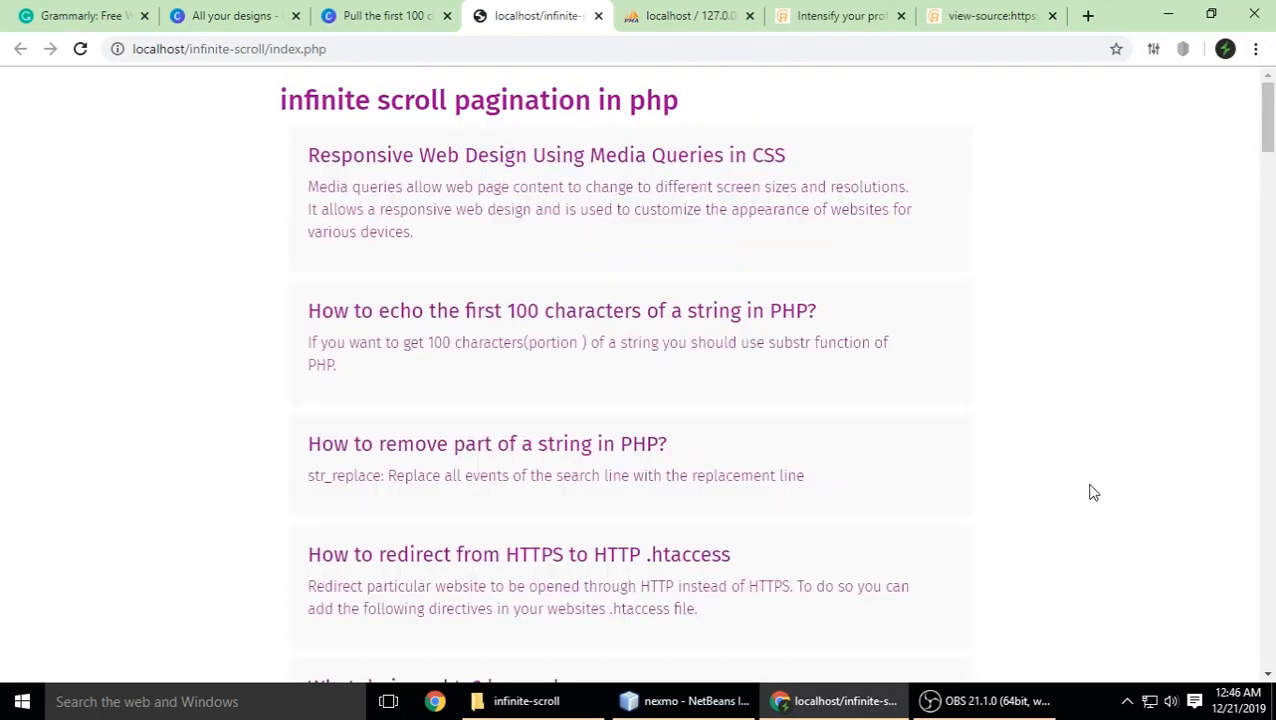
scroll(down, 3)
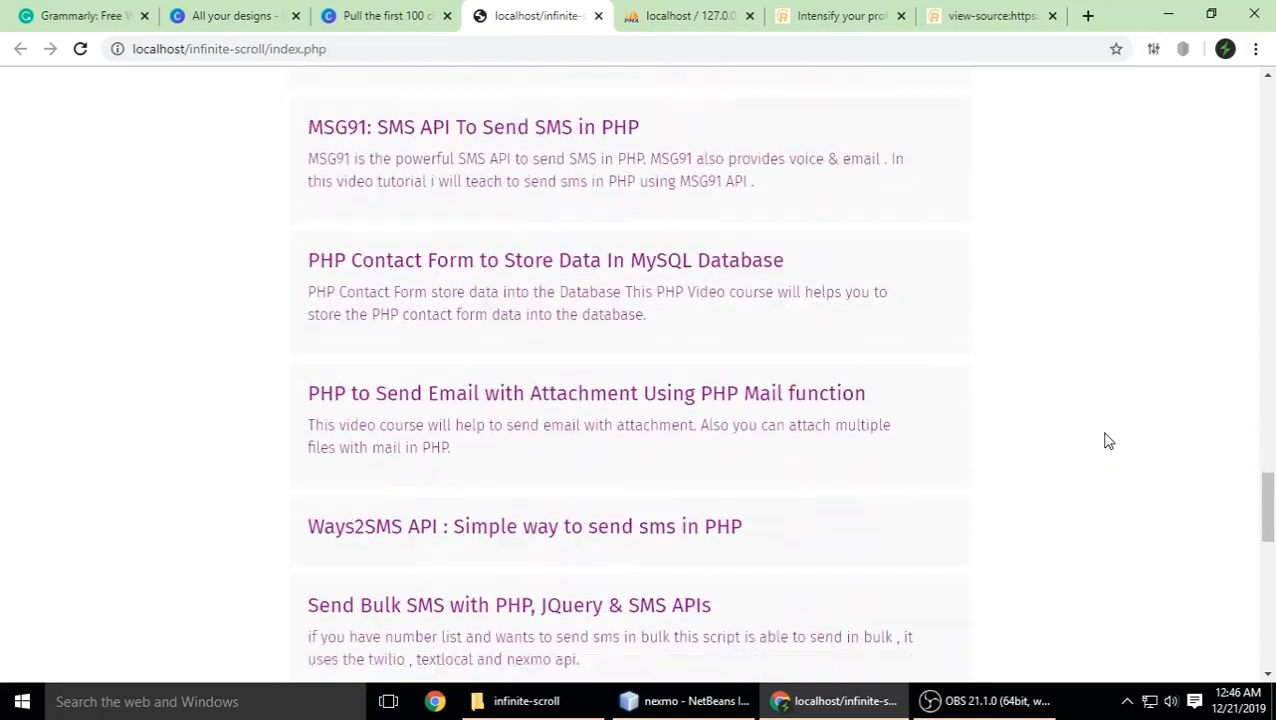
scroll(down, 3)
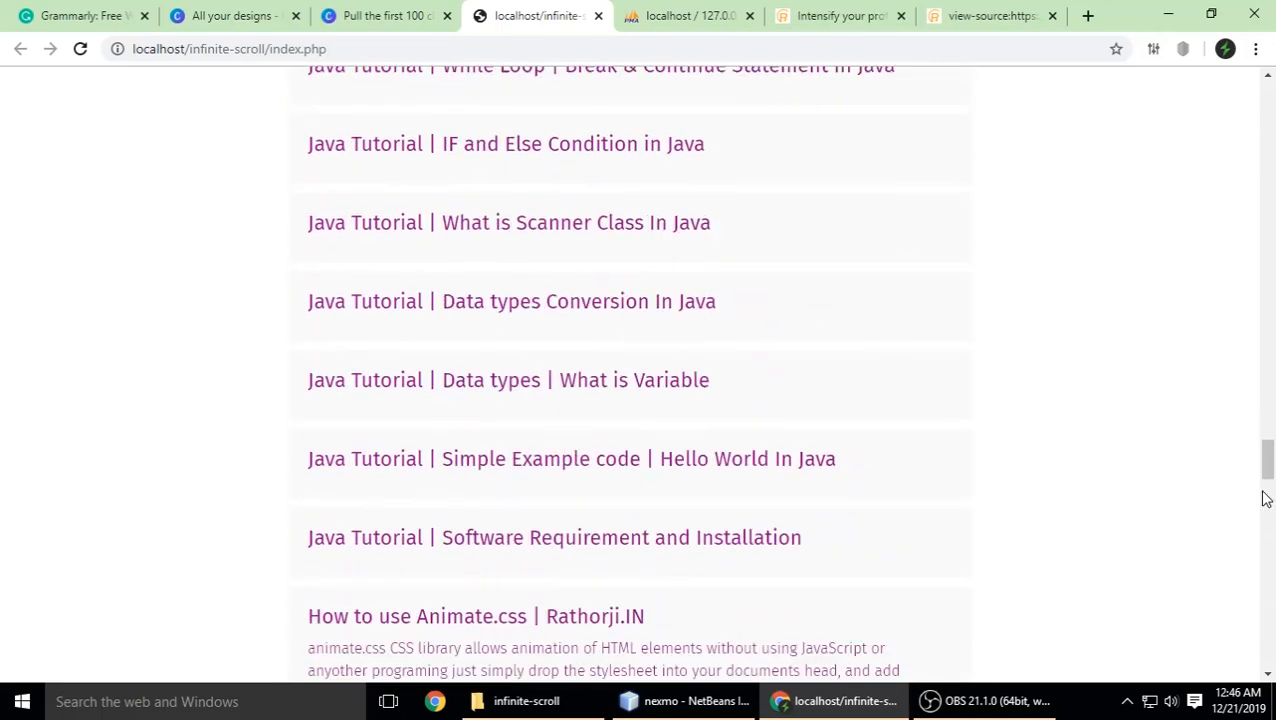
scroll(down, 3)
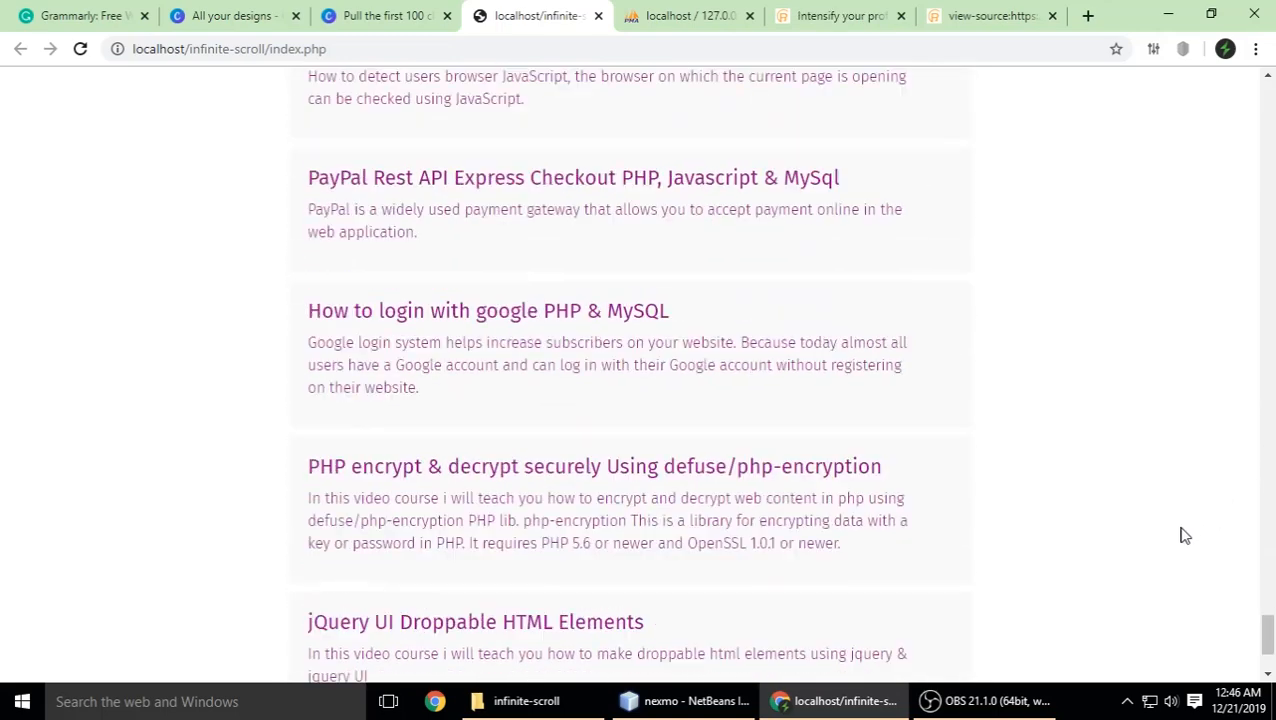
Show the infinite-scroll folder's files, bring post.php into NetBeans, then return to Chrome.
click(528, 700)
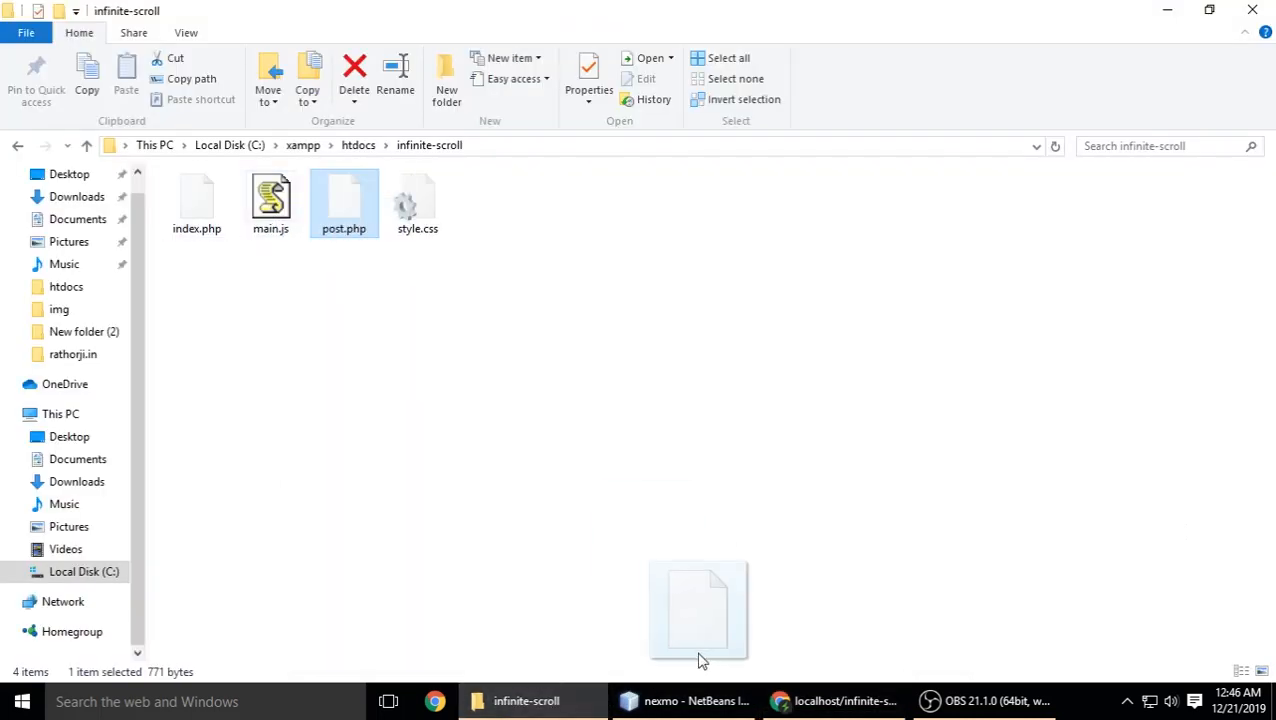
click(684, 700)
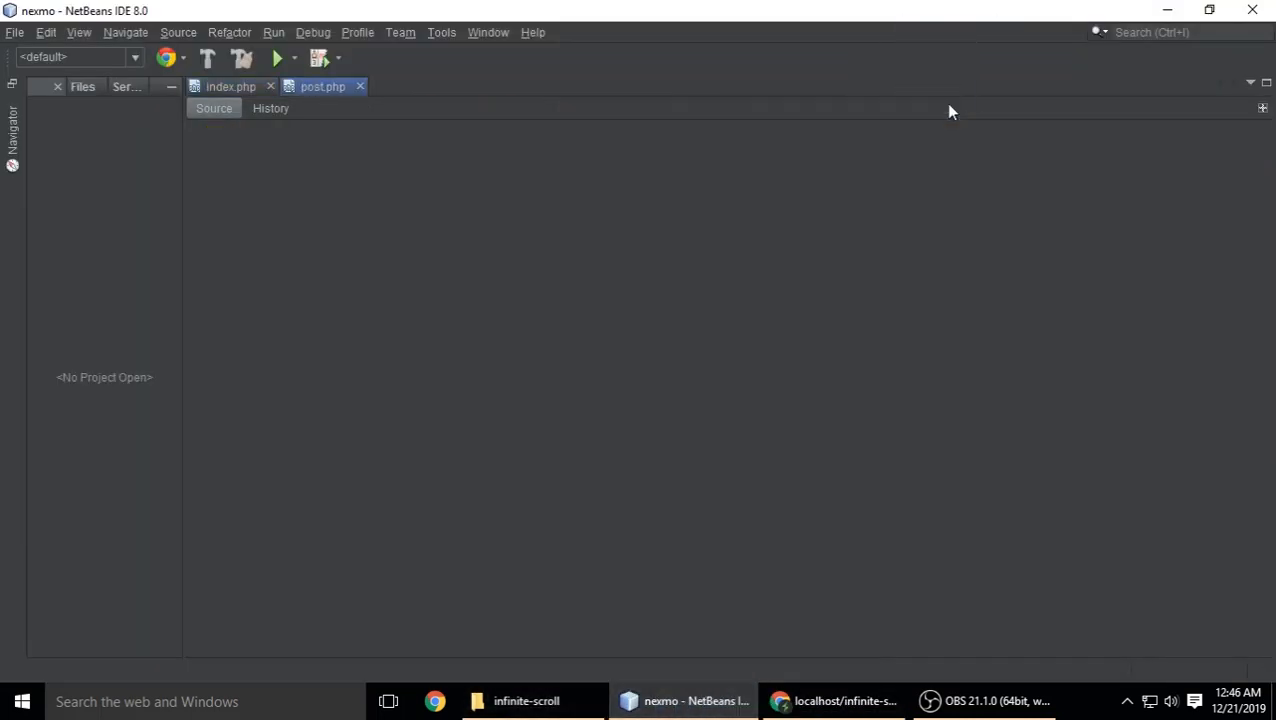
click(322, 86)
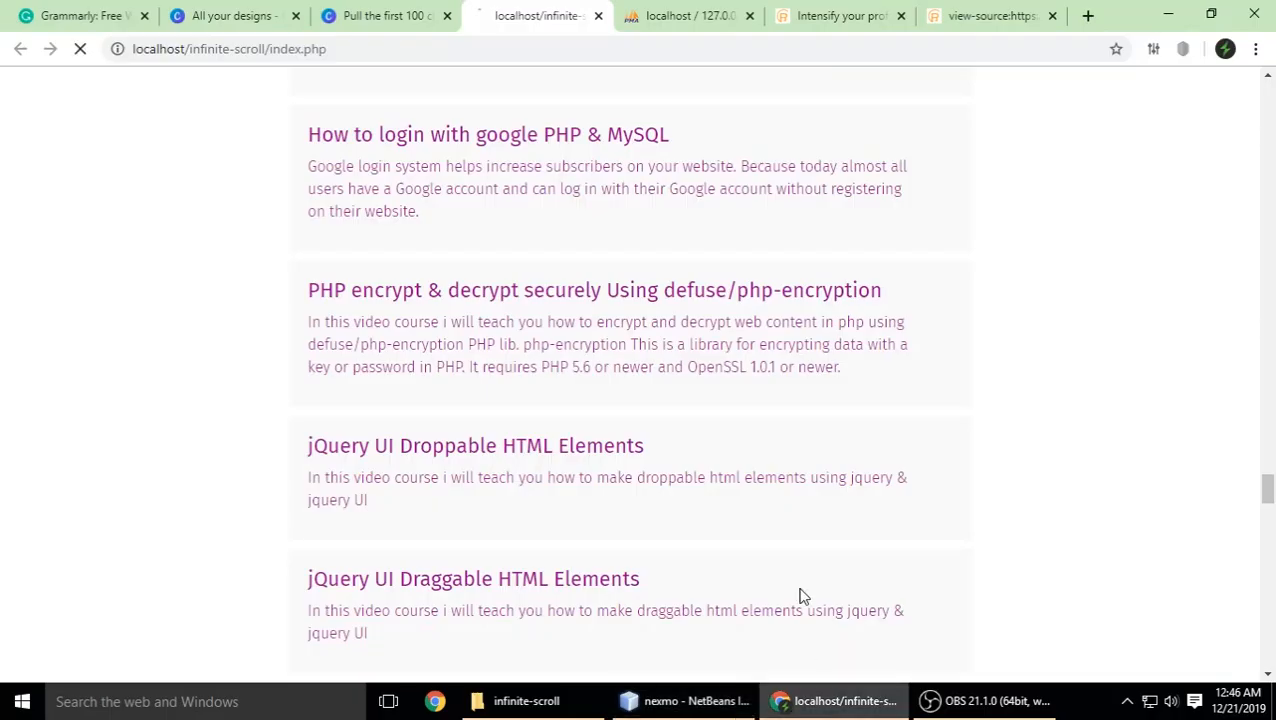
Scroll through the long post list and reload the page back to the first posts.
scroll(down, 3)
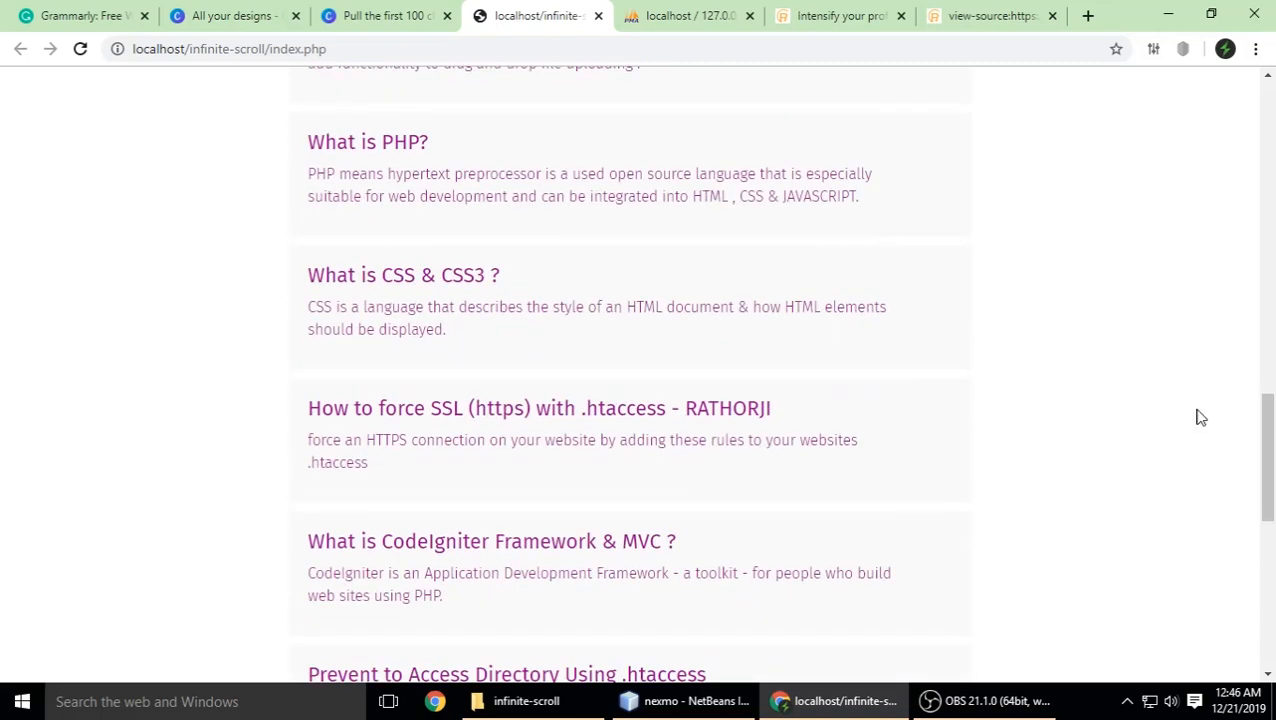
scroll(down, 3)
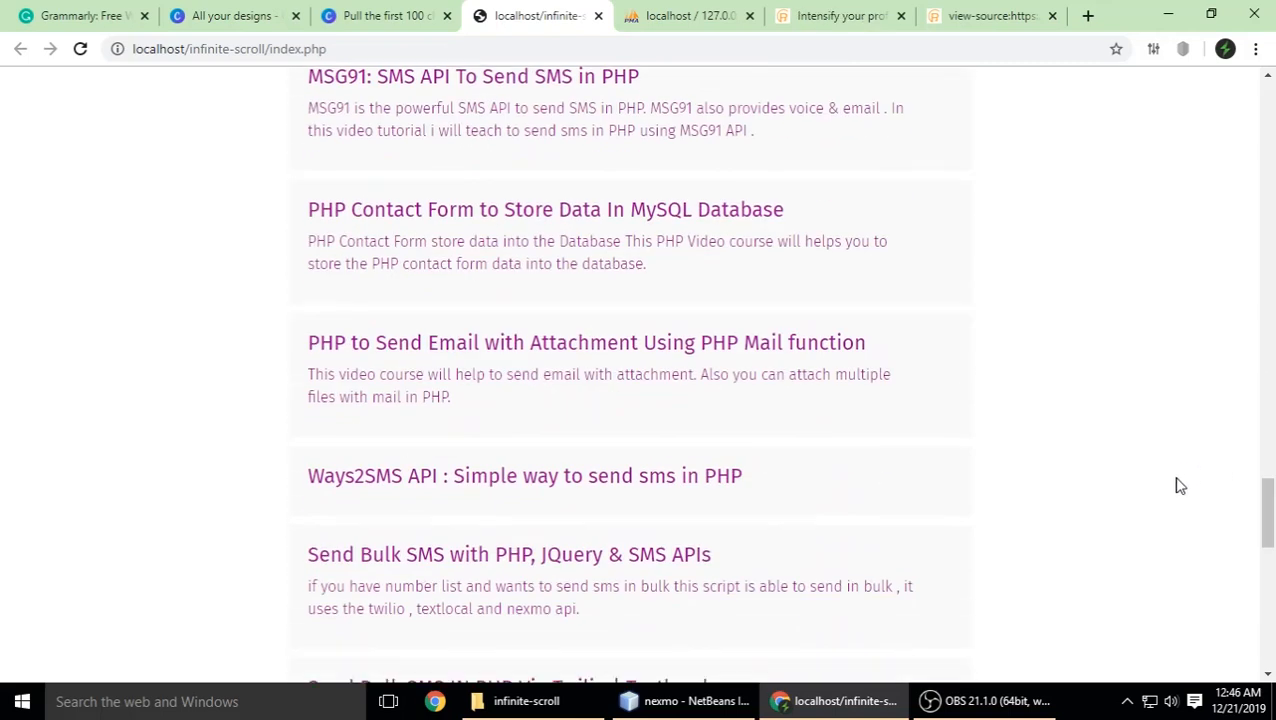
scroll(up, 3)
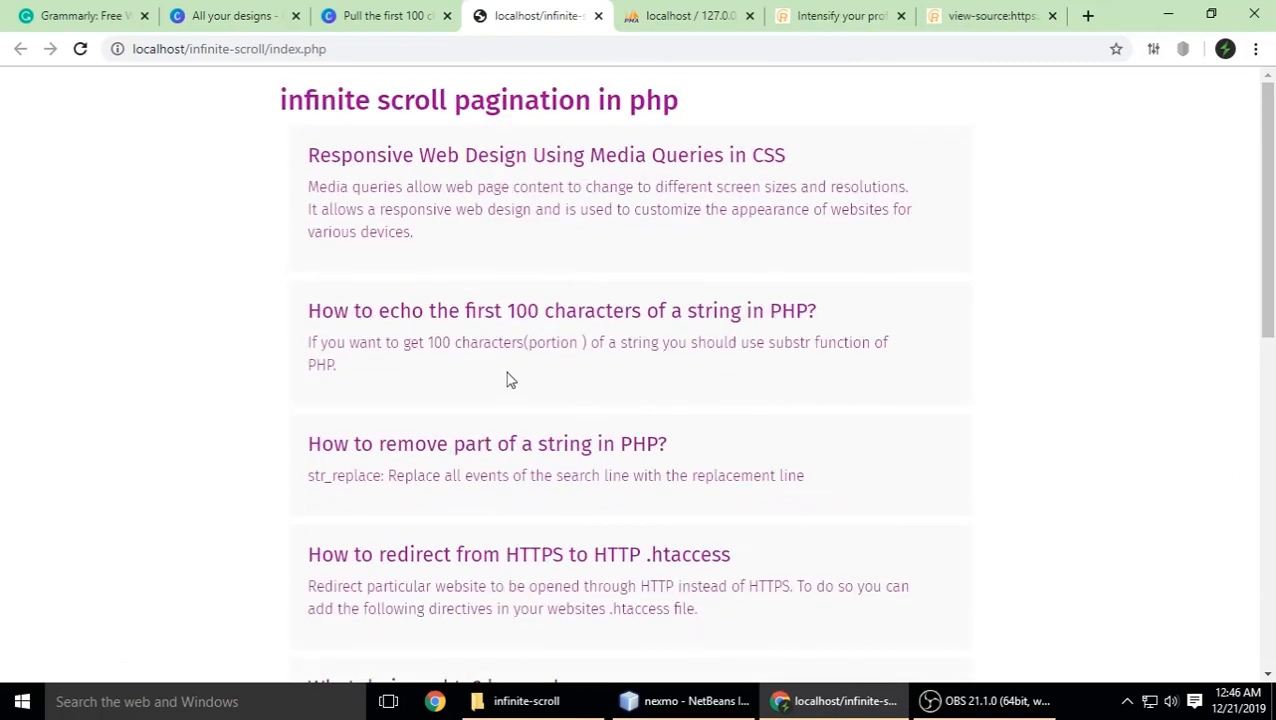
mouse_move(640, 338)
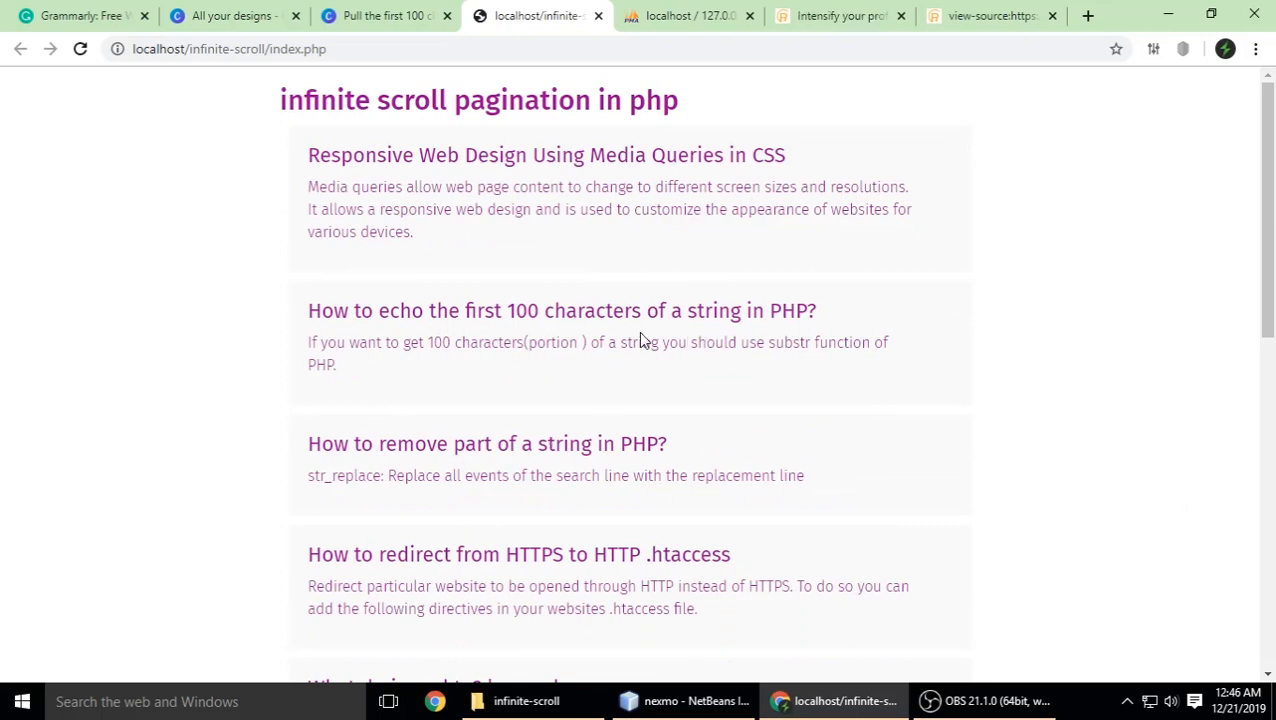
scroll(down, 3)
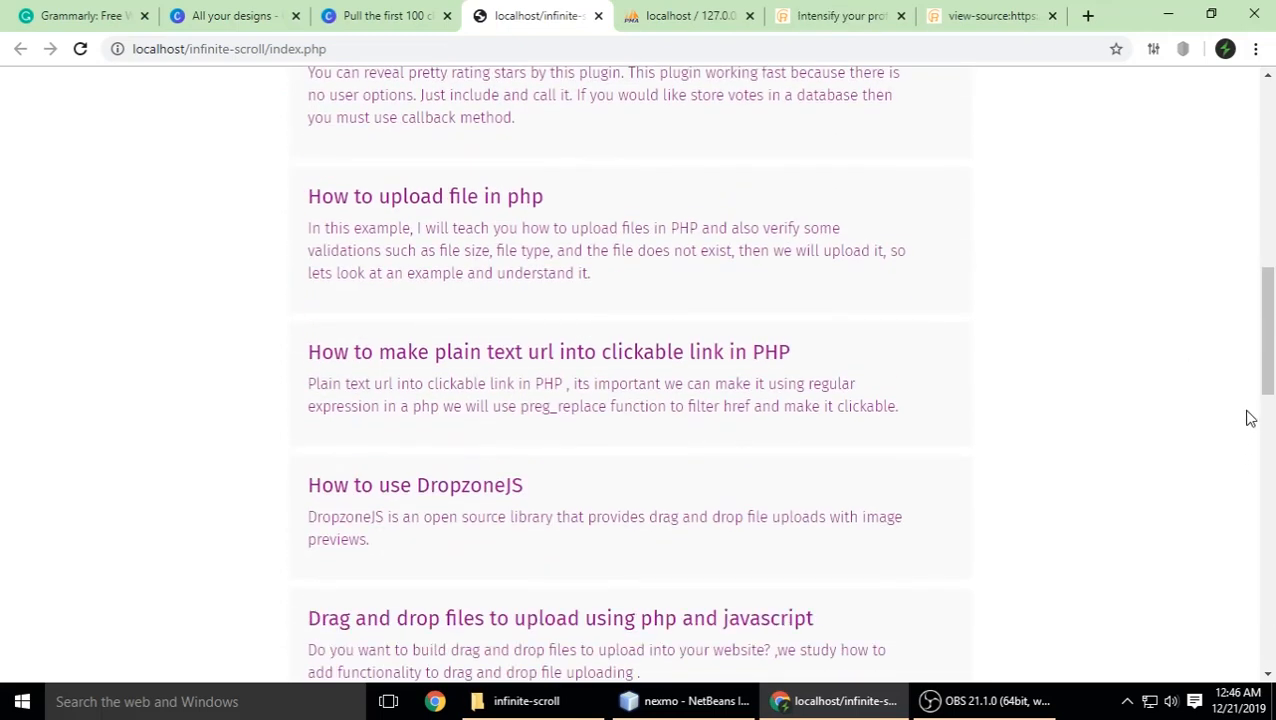
scroll(down, 3)
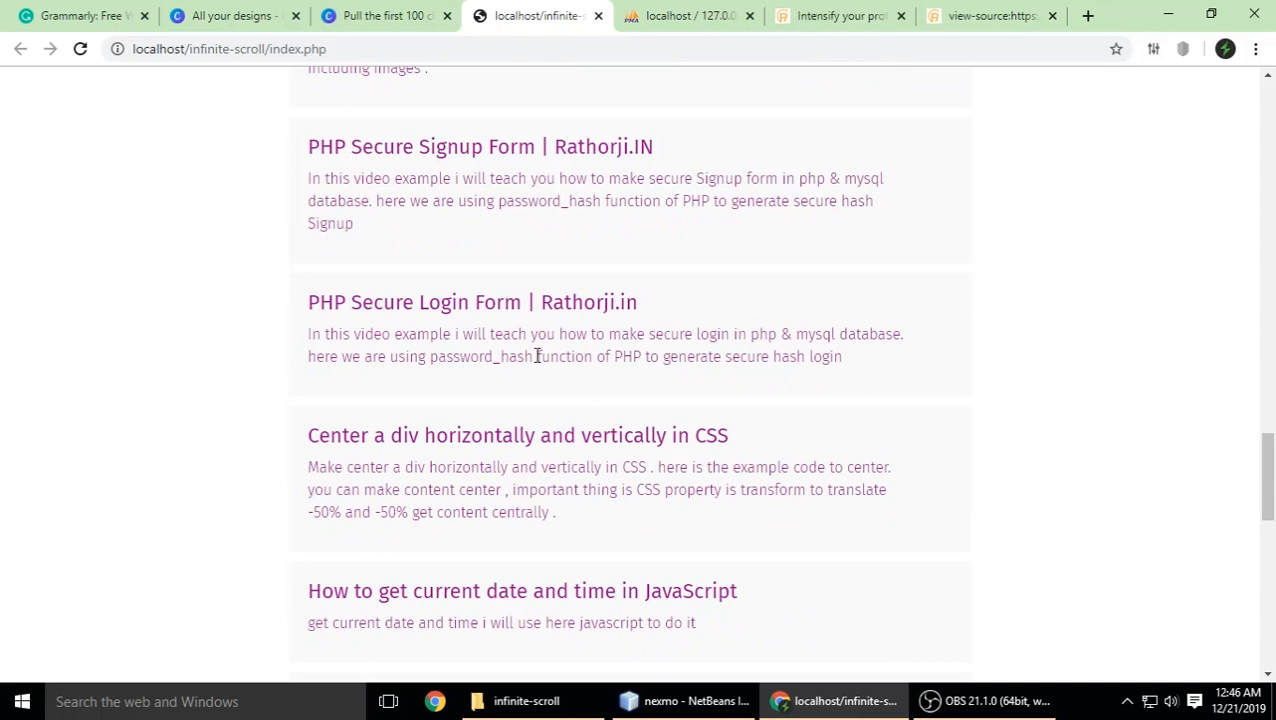
scroll(down, 3)
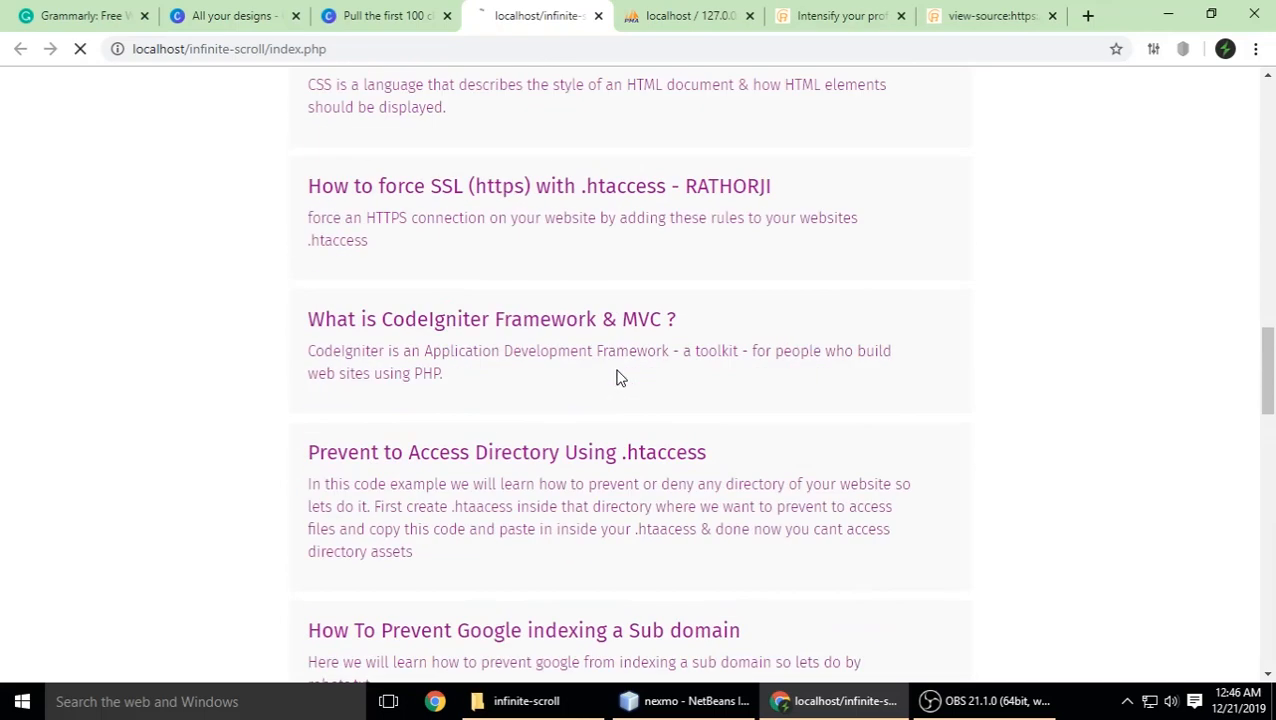
scroll(up, 3)
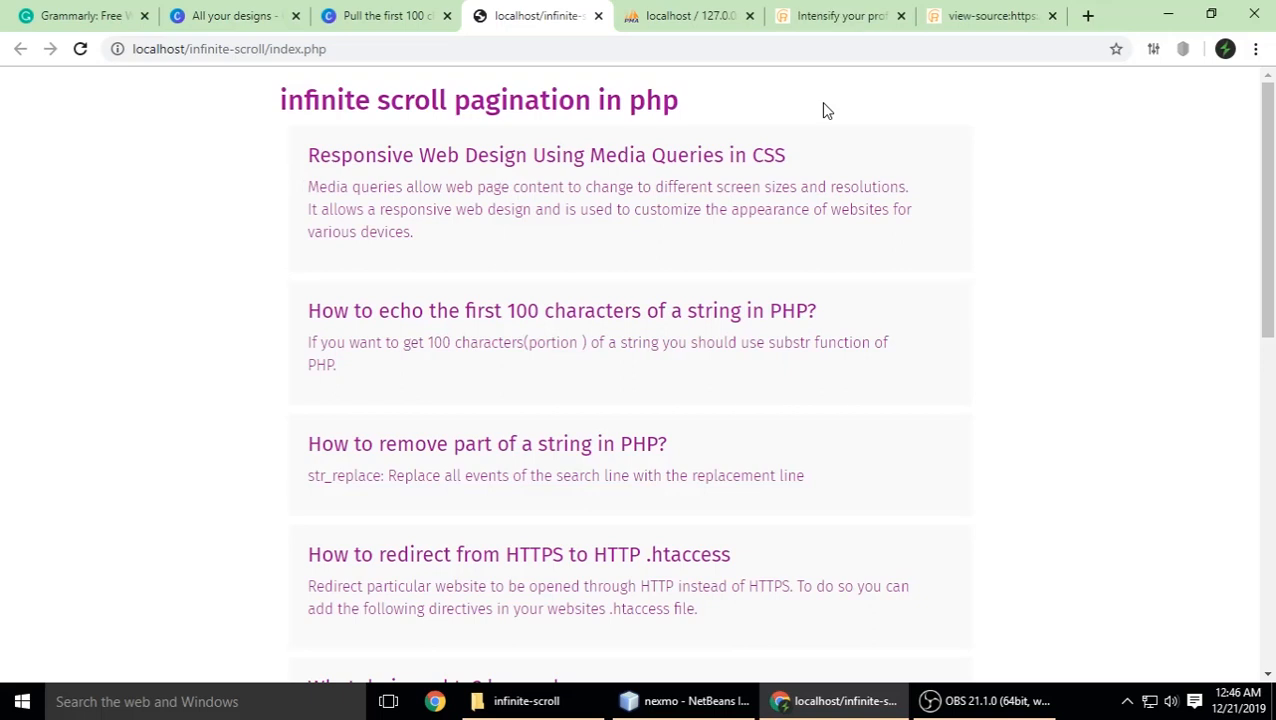
mouse_move(728, 634)
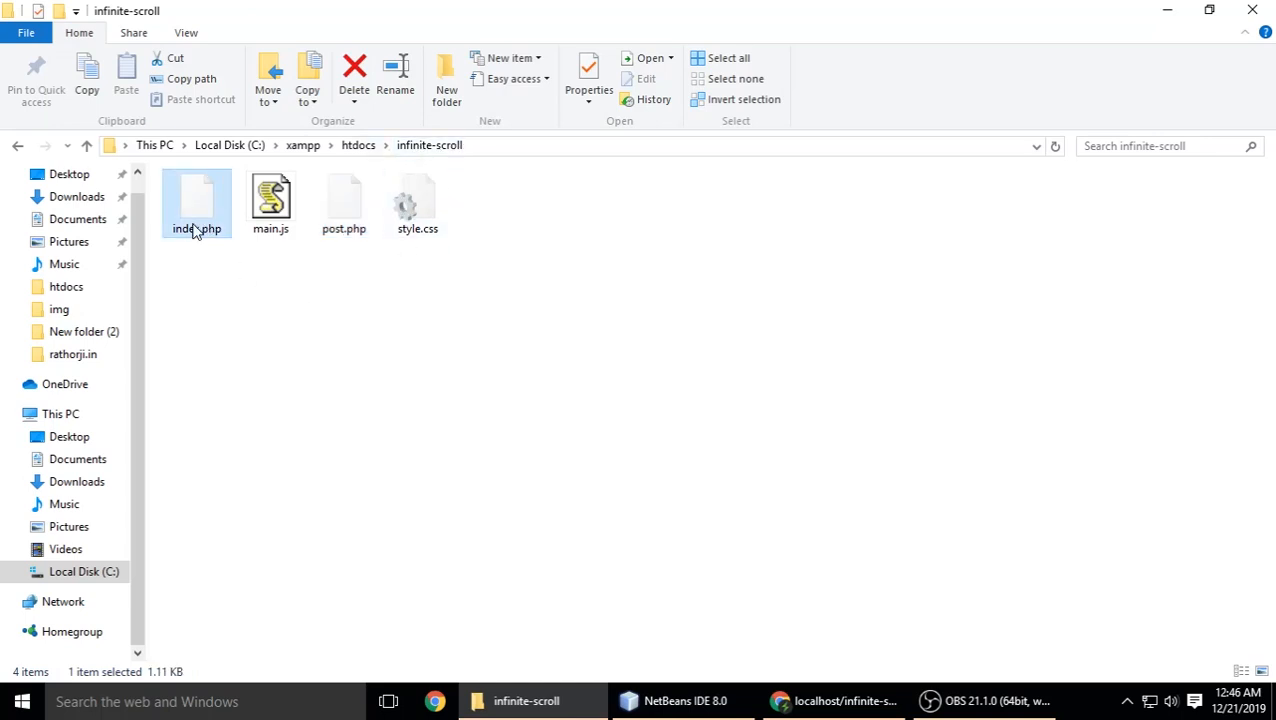
mouse_move(272, 200)
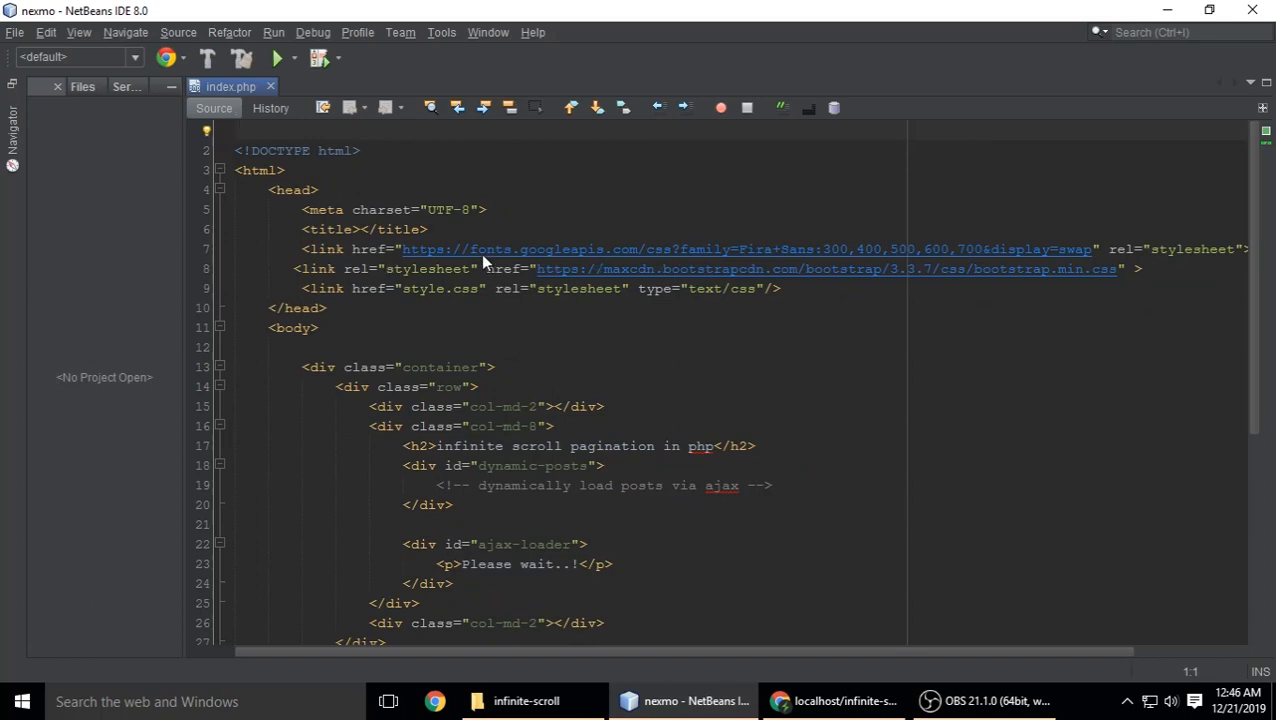
drag(292, 268, 888, 268)
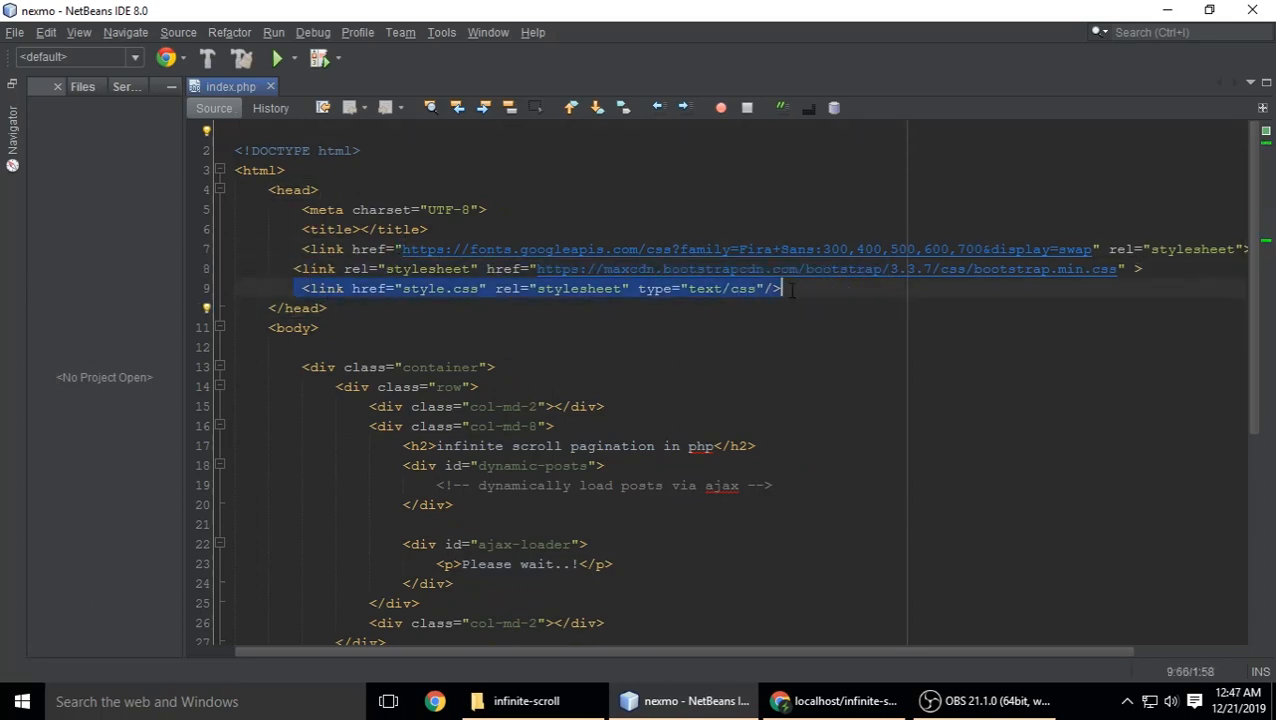
scroll(down, 3)
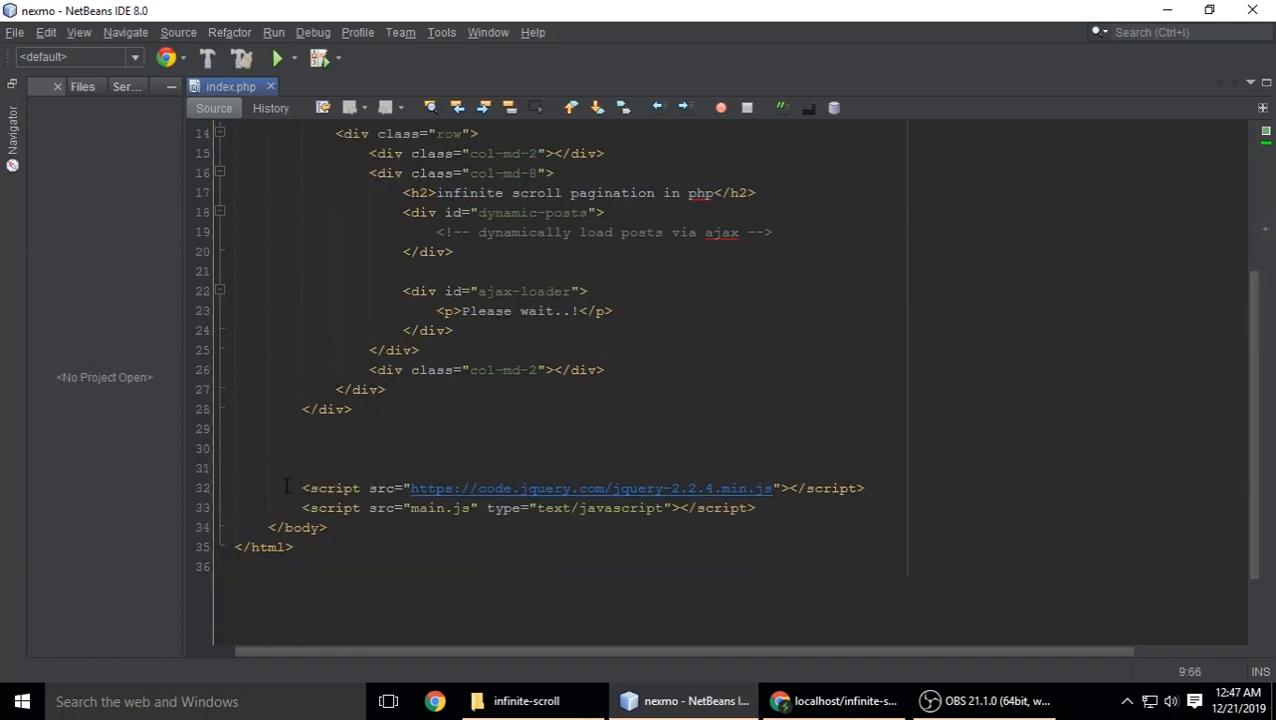
triple_click(556, 488)
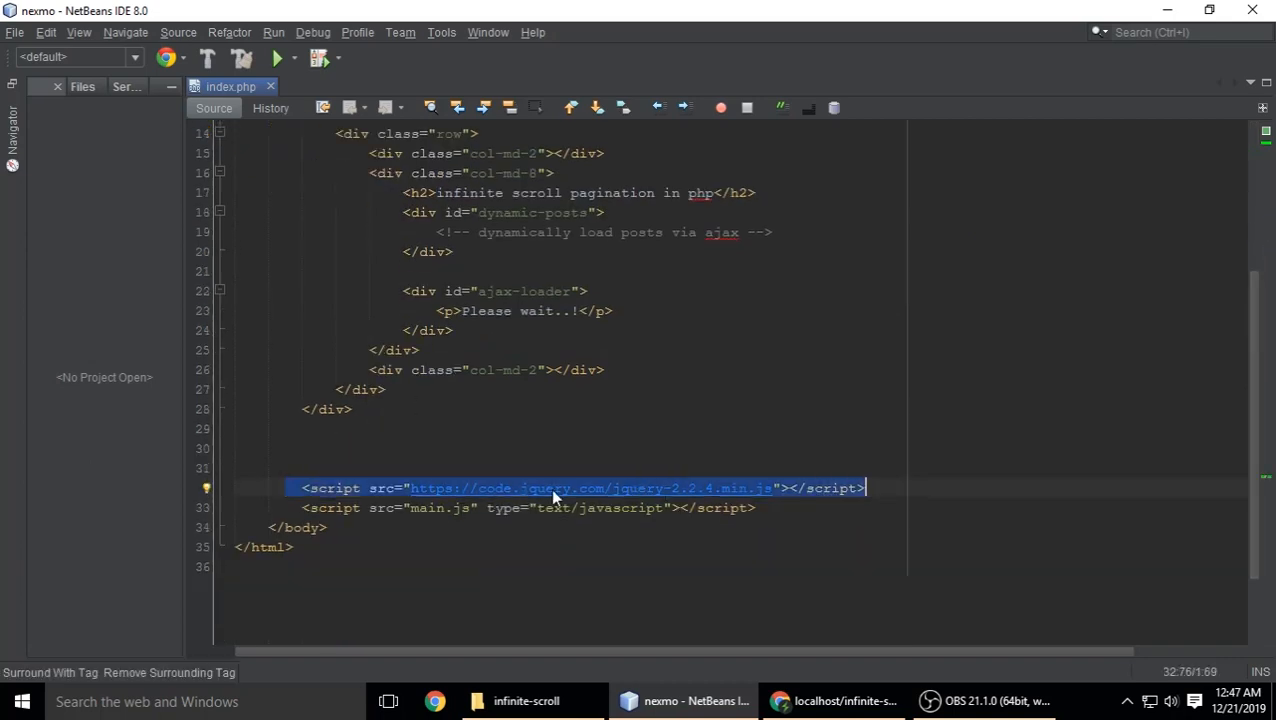
click(758, 508)
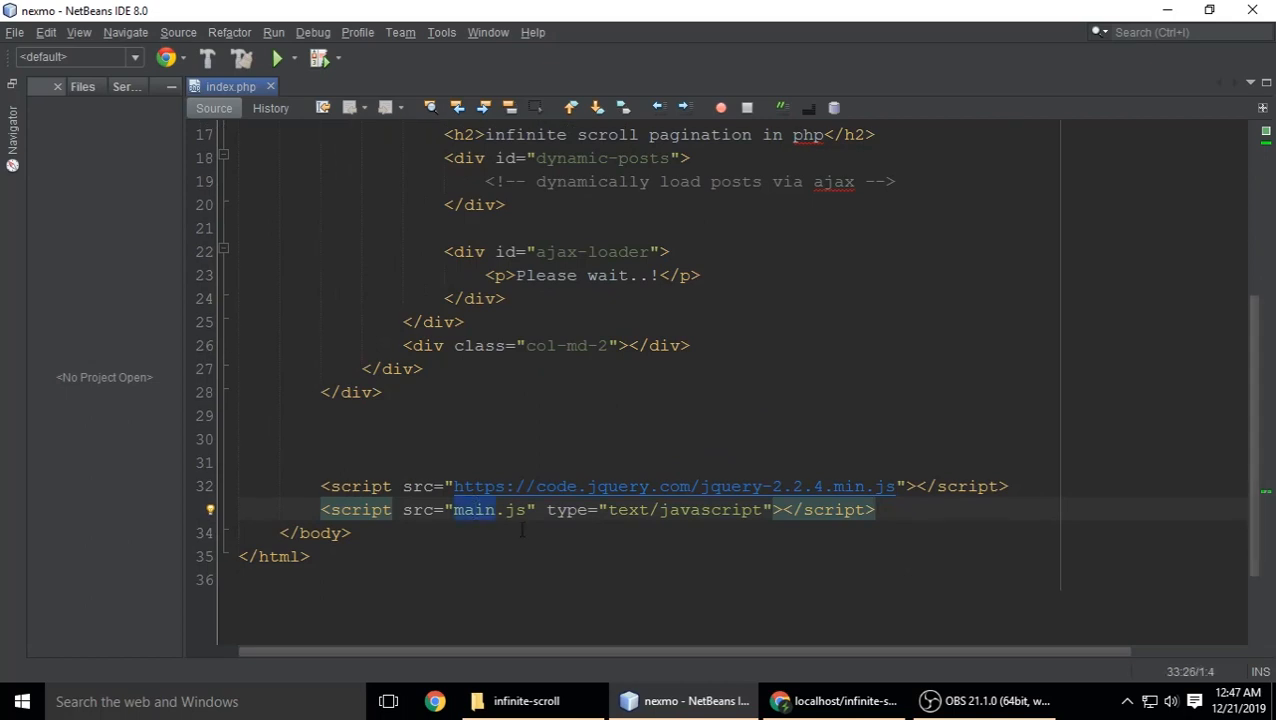
click(526, 700)
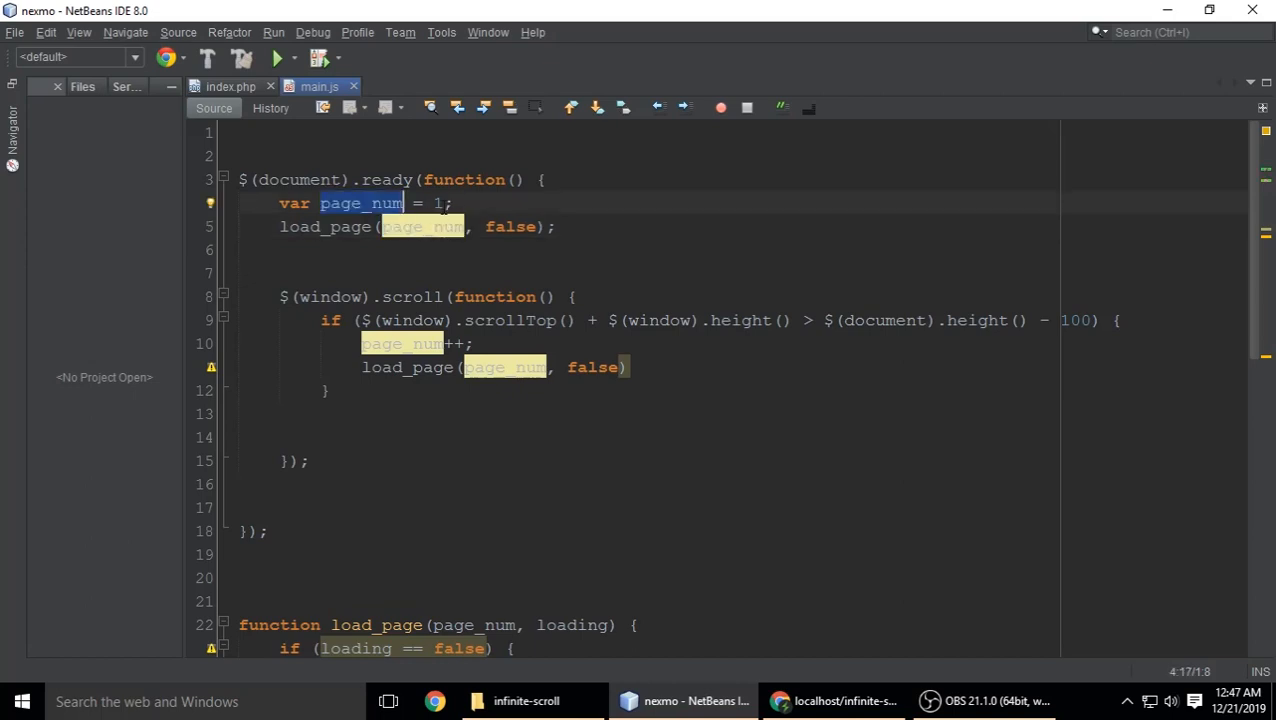
scroll(down, 3)
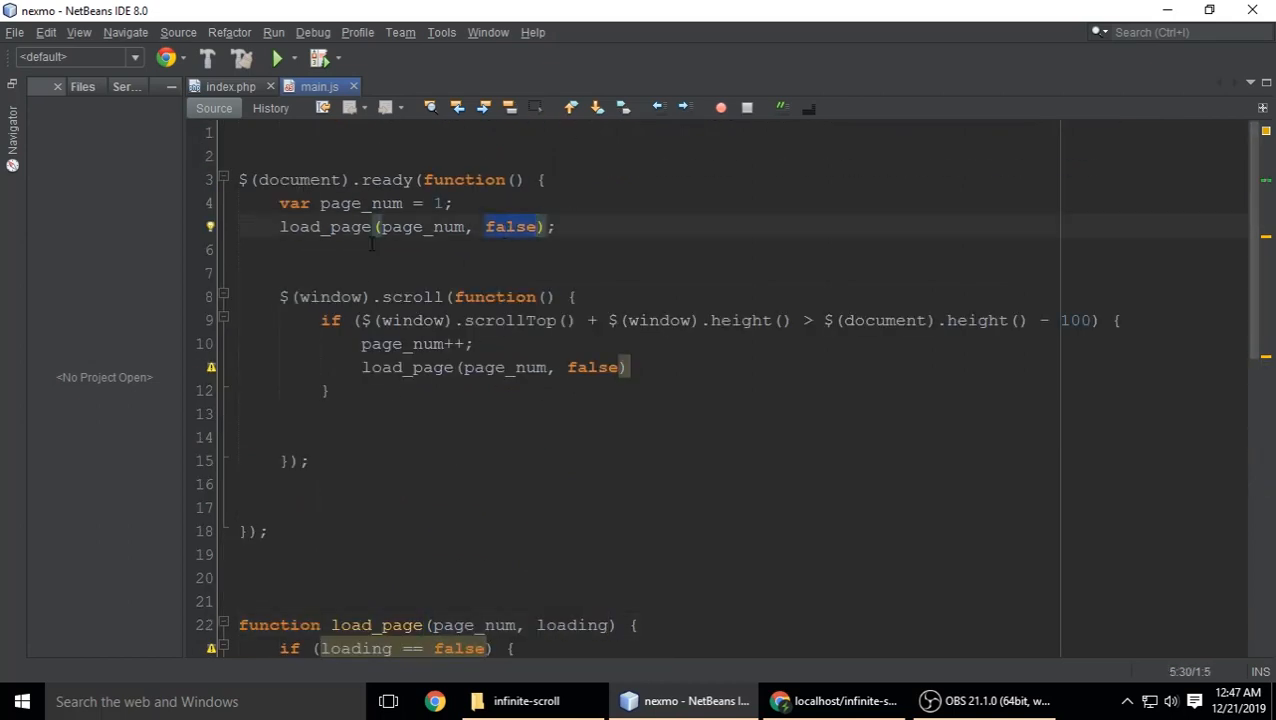
click(834, 700)
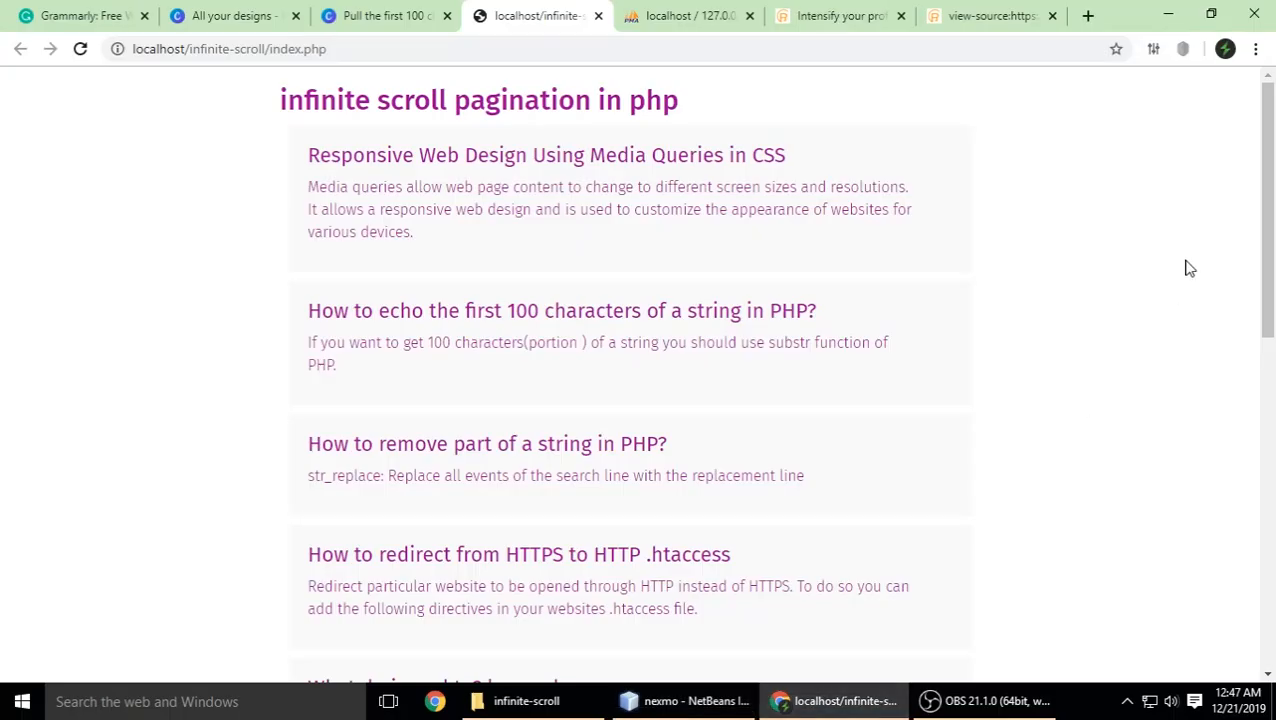
scroll(down, 3)
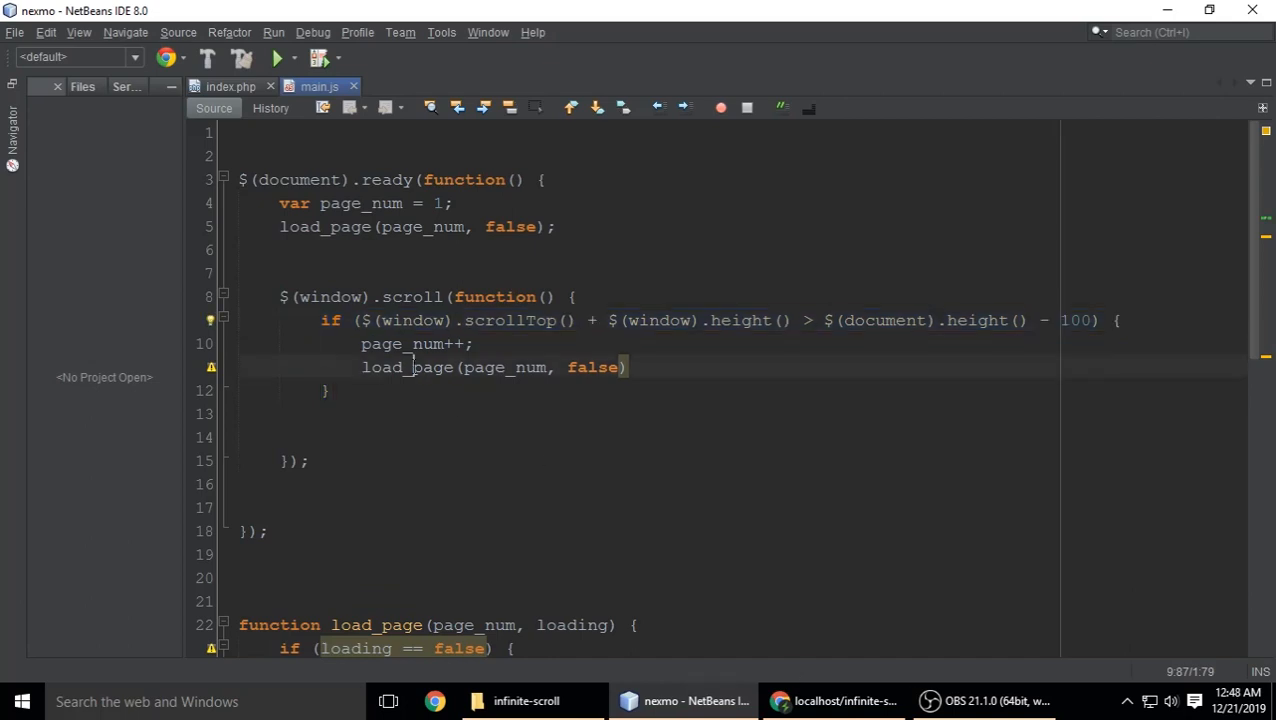
double_click(406, 368)
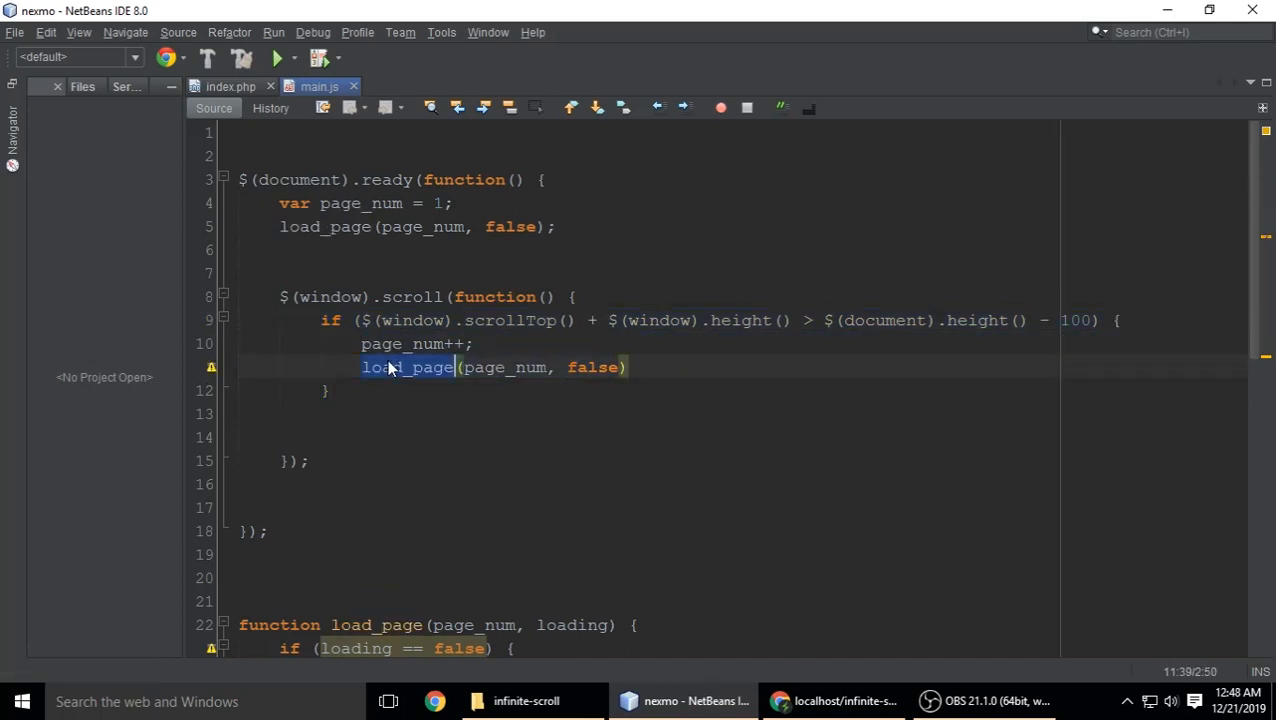
click(832, 700)
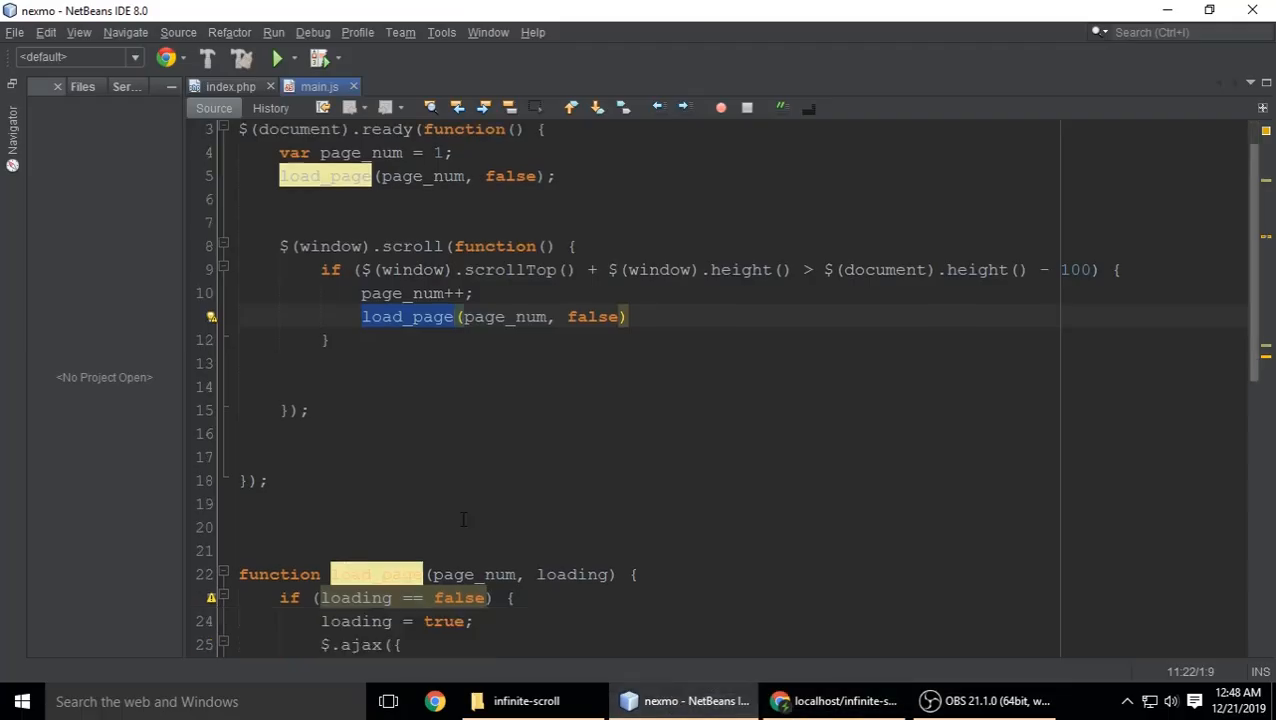
scroll(down, 3)
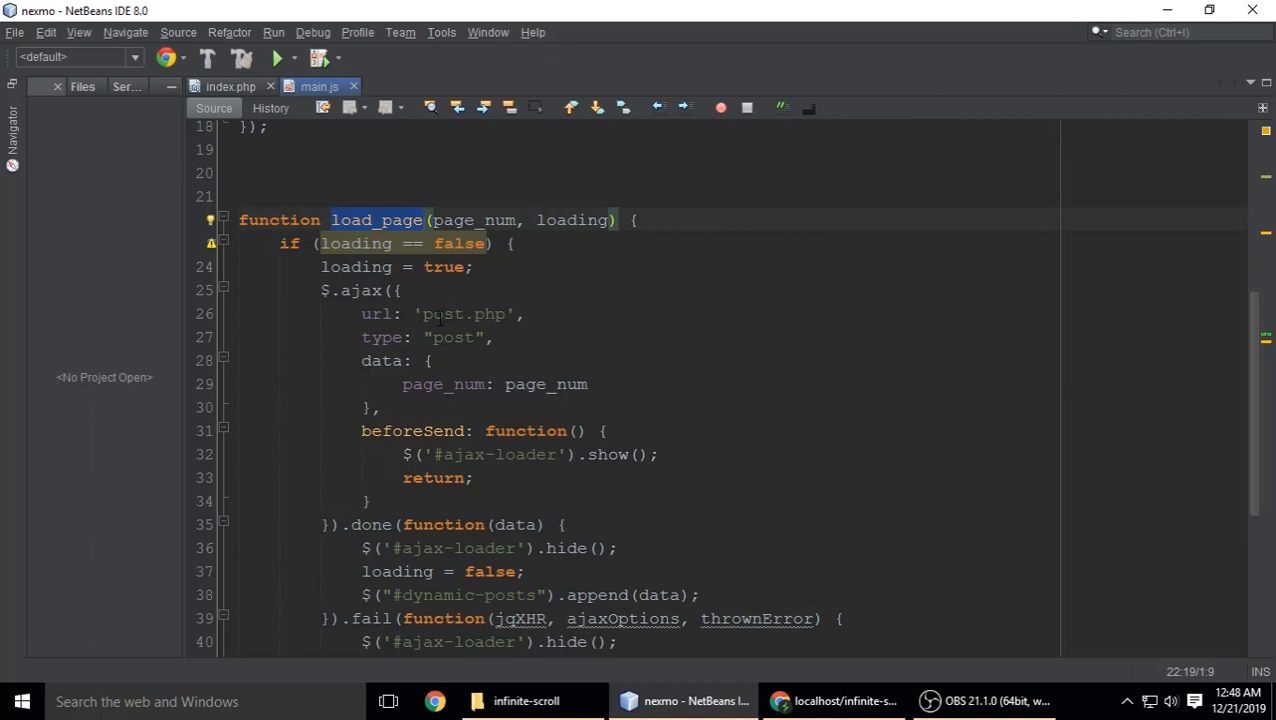
double_click(444, 312)
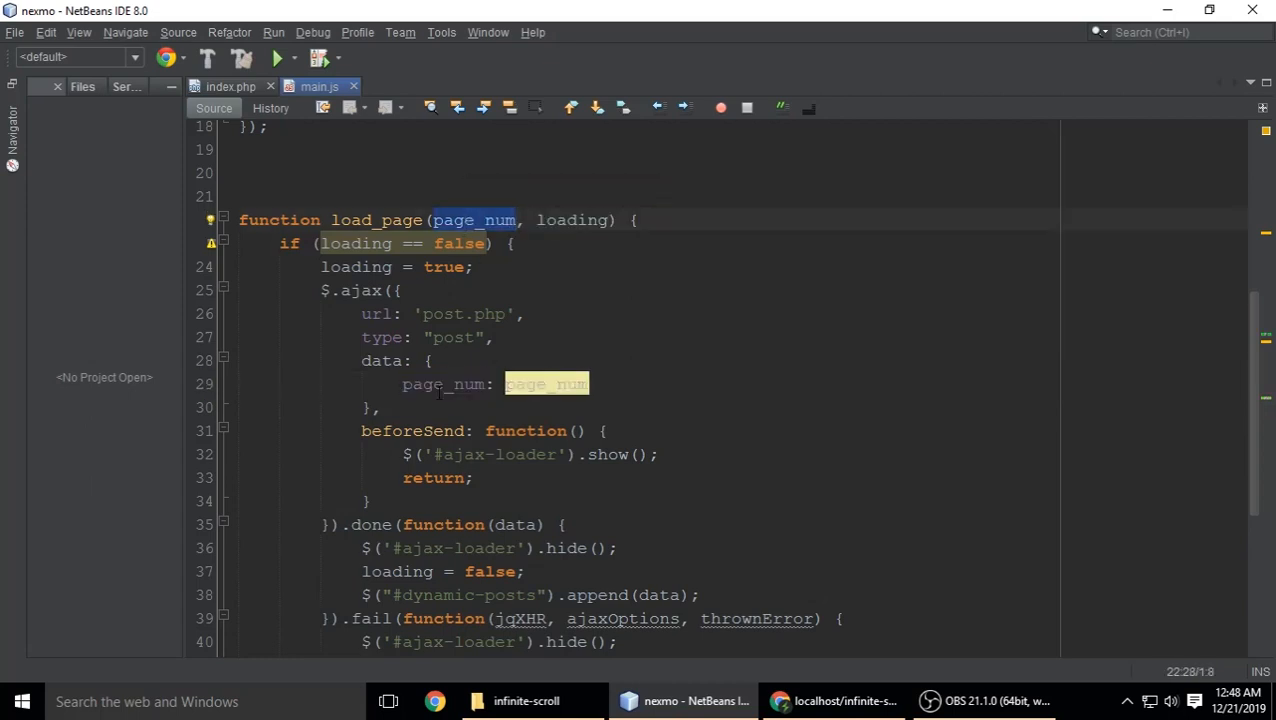
double_click(444, 314)
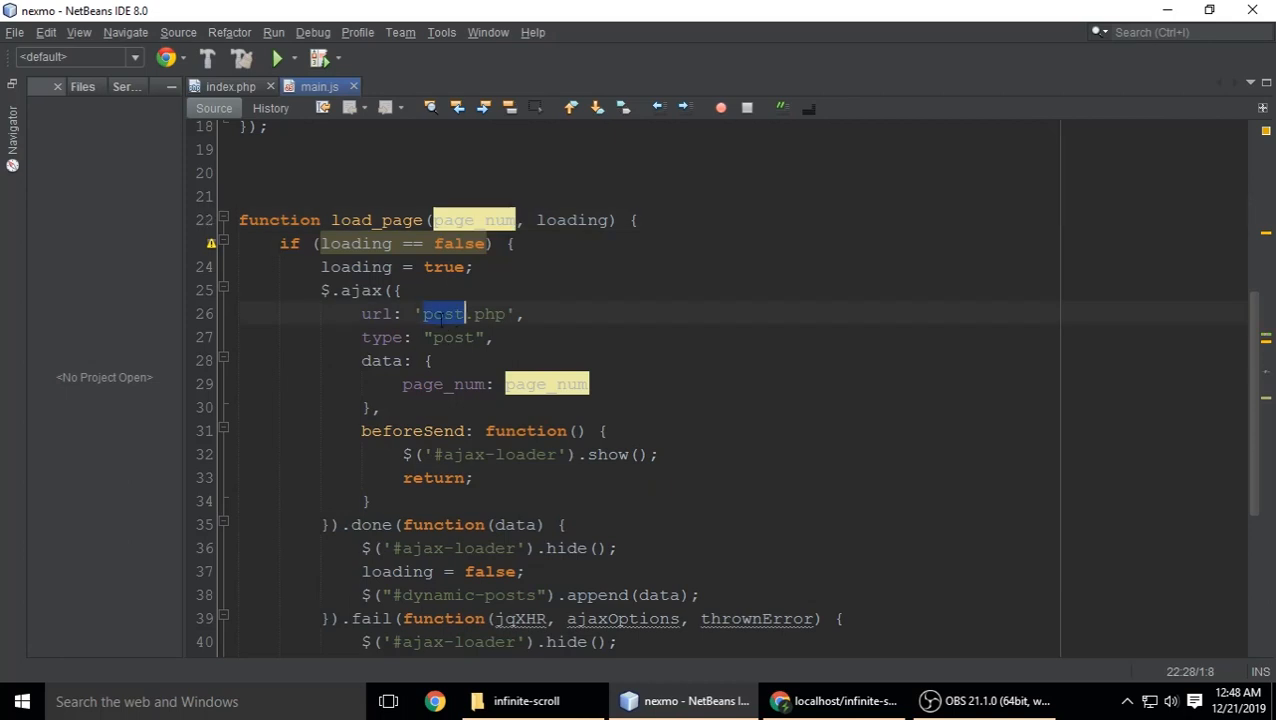
click(524, 700)
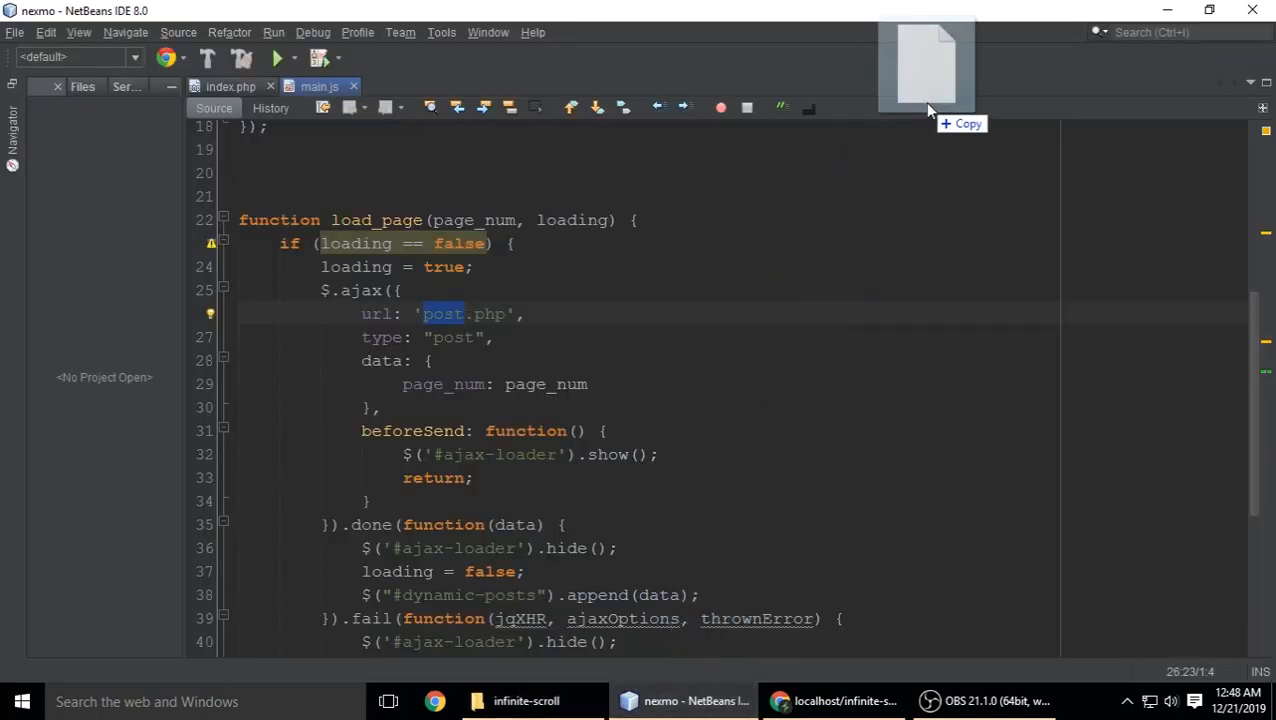
Show post.php's posts() function and its mysqli connection to localhost.
click(404, 86)
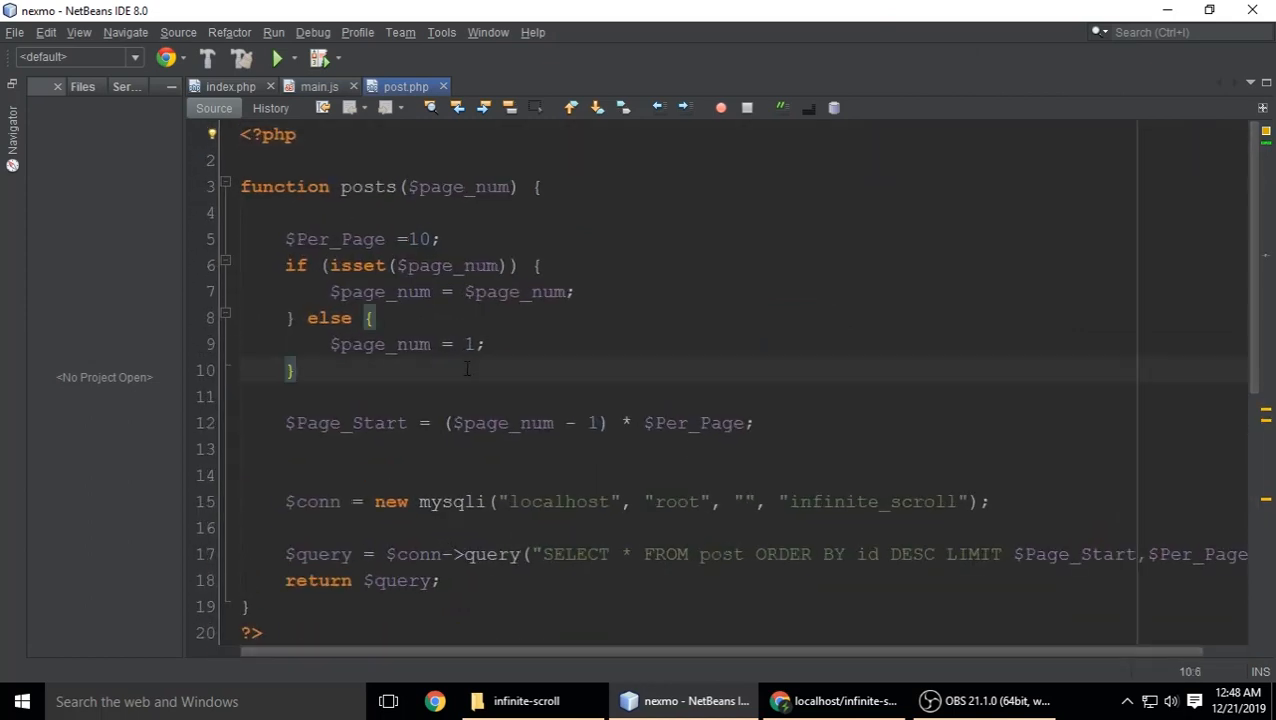
double_click(366, 188)
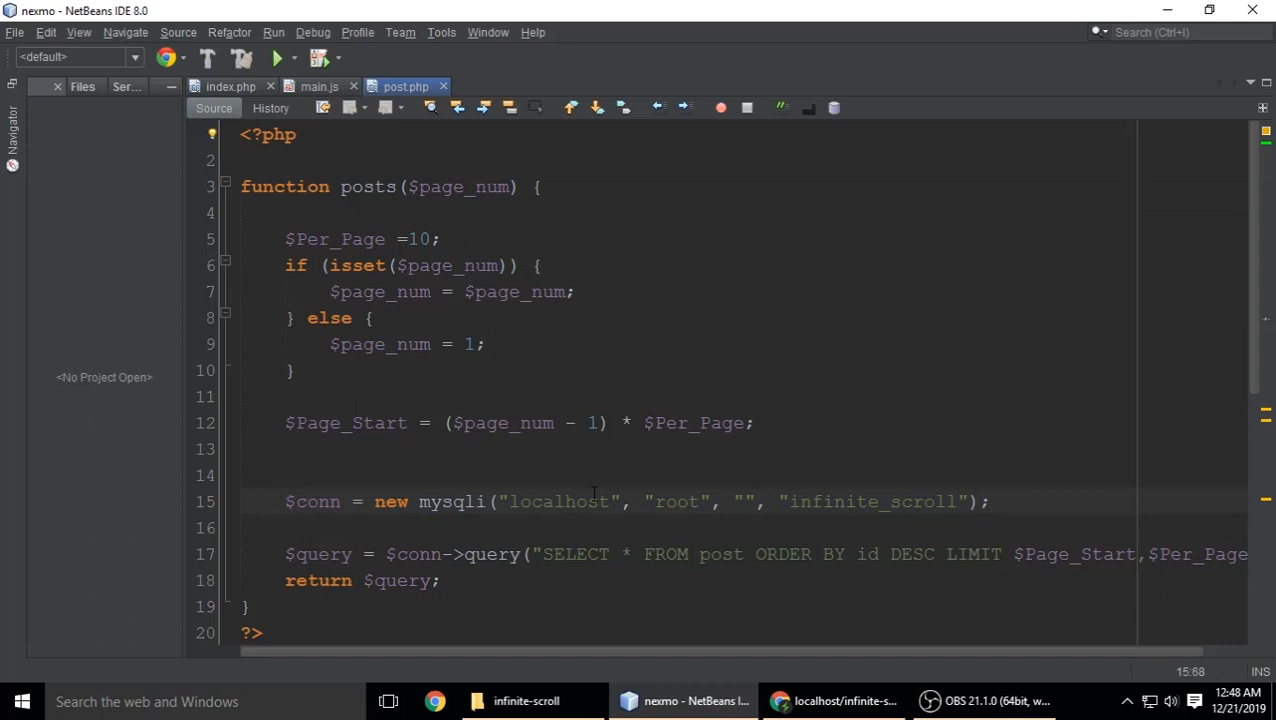
double_click(560, 500)
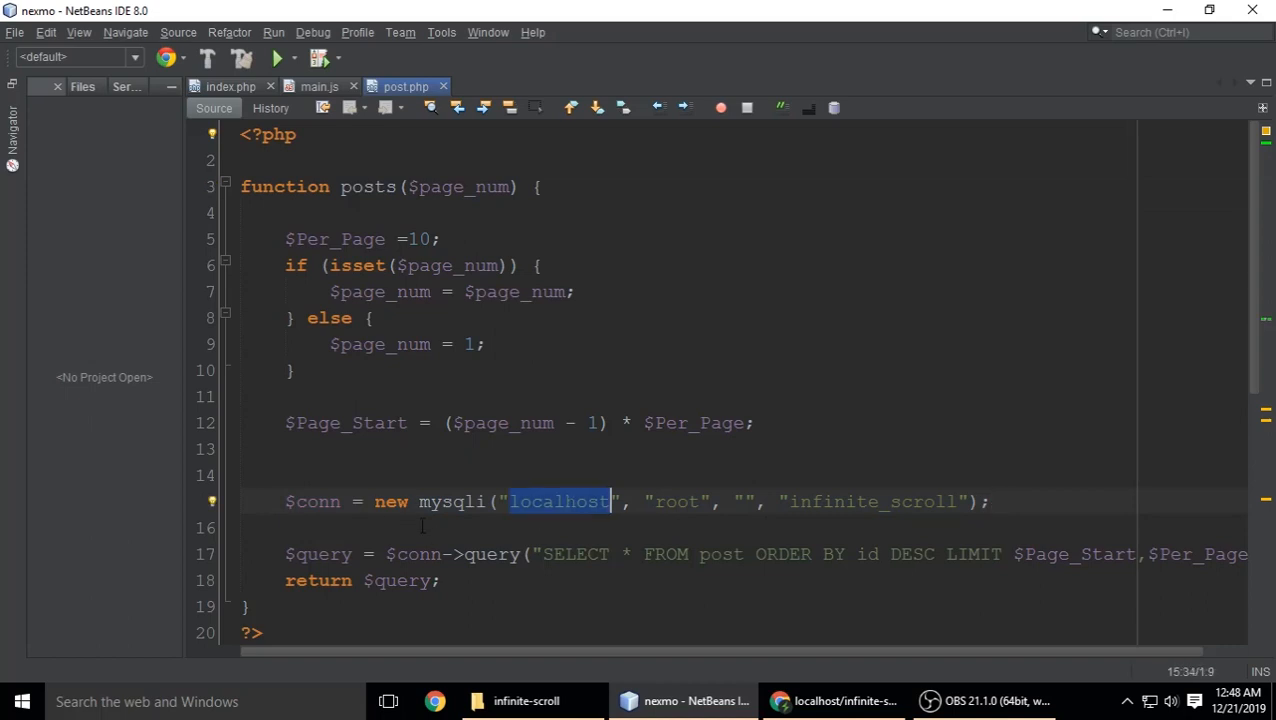
mouse_move(576, 512)
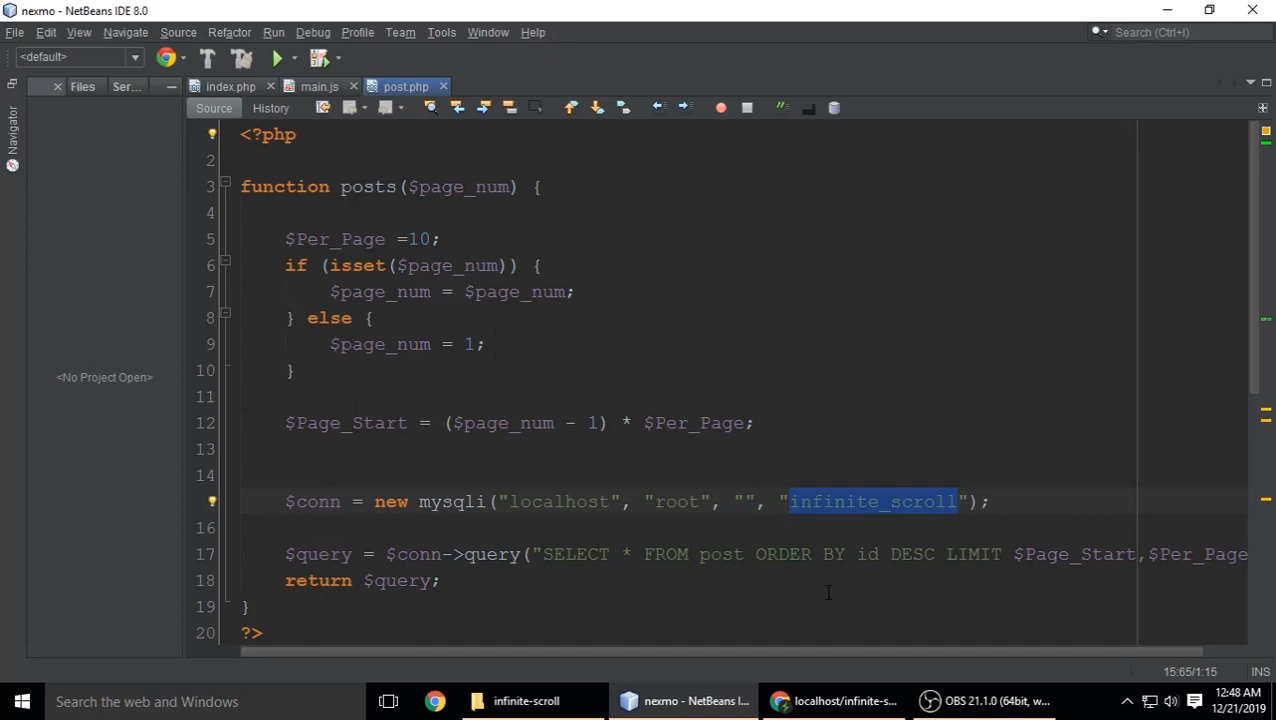
Check the posts table in phpMyAdmin, then return to the post.php code.
click(832, 700)
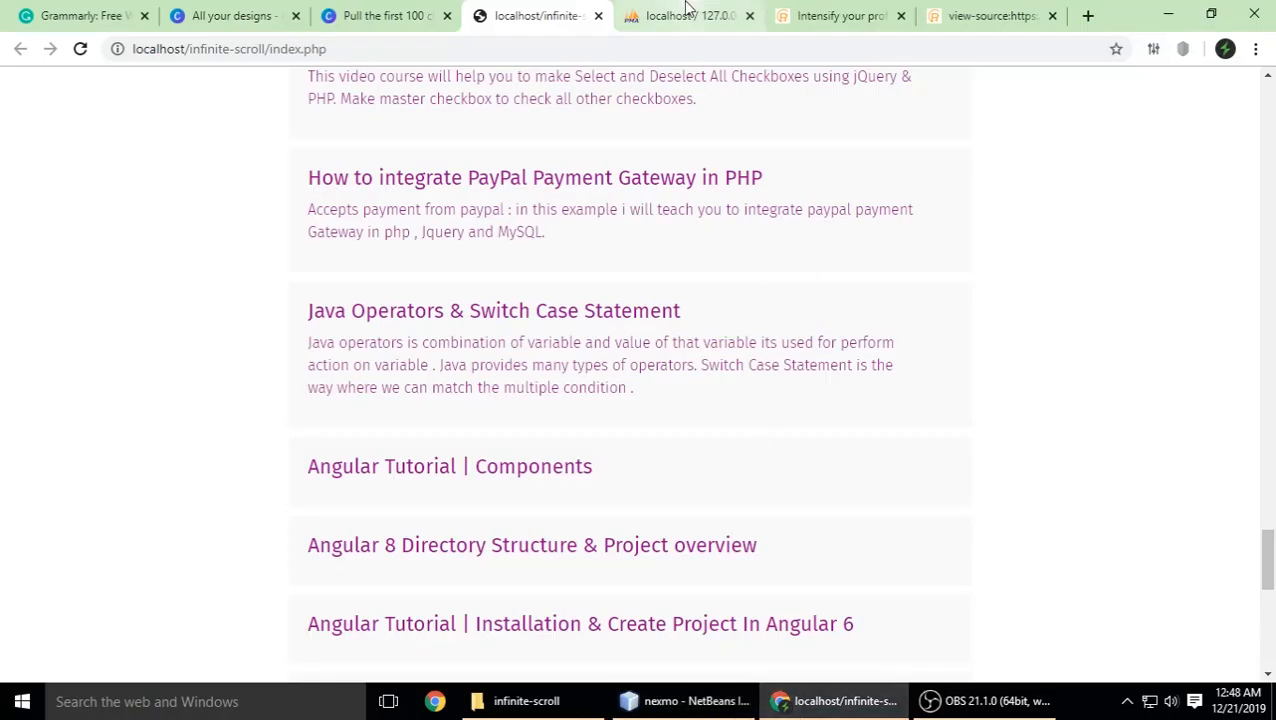
click(686, 16)
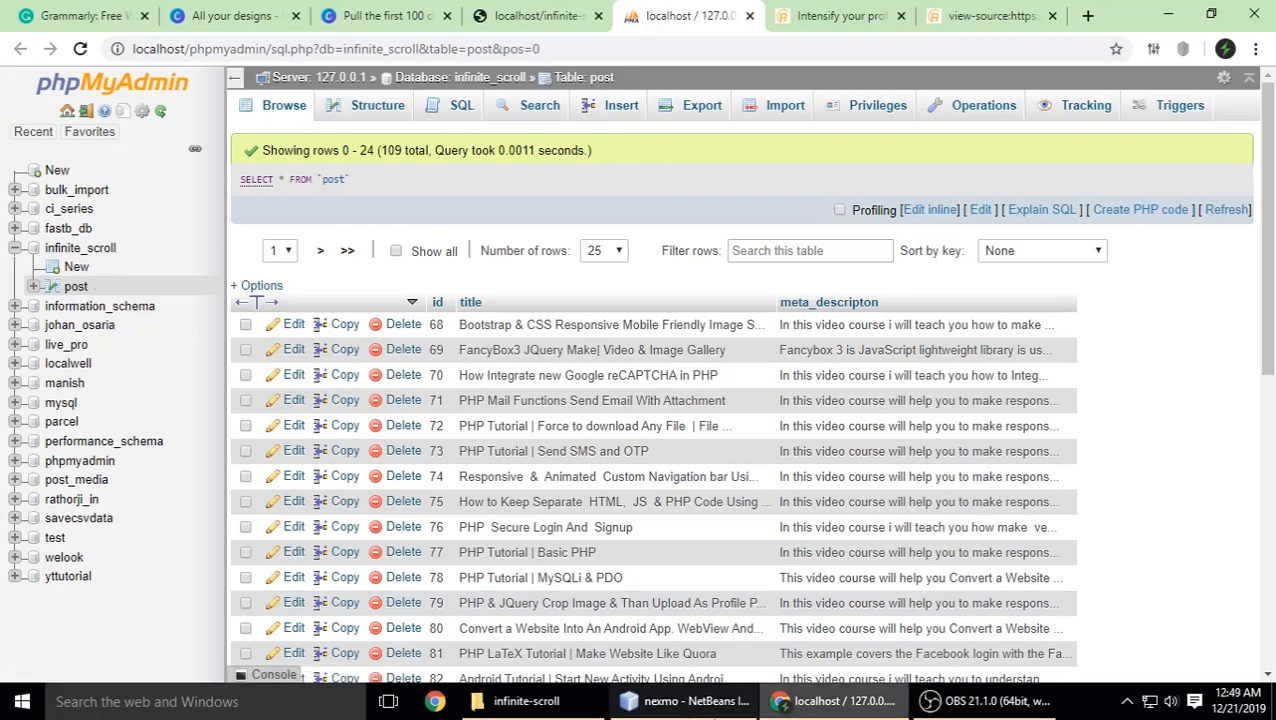
click(684, 700)
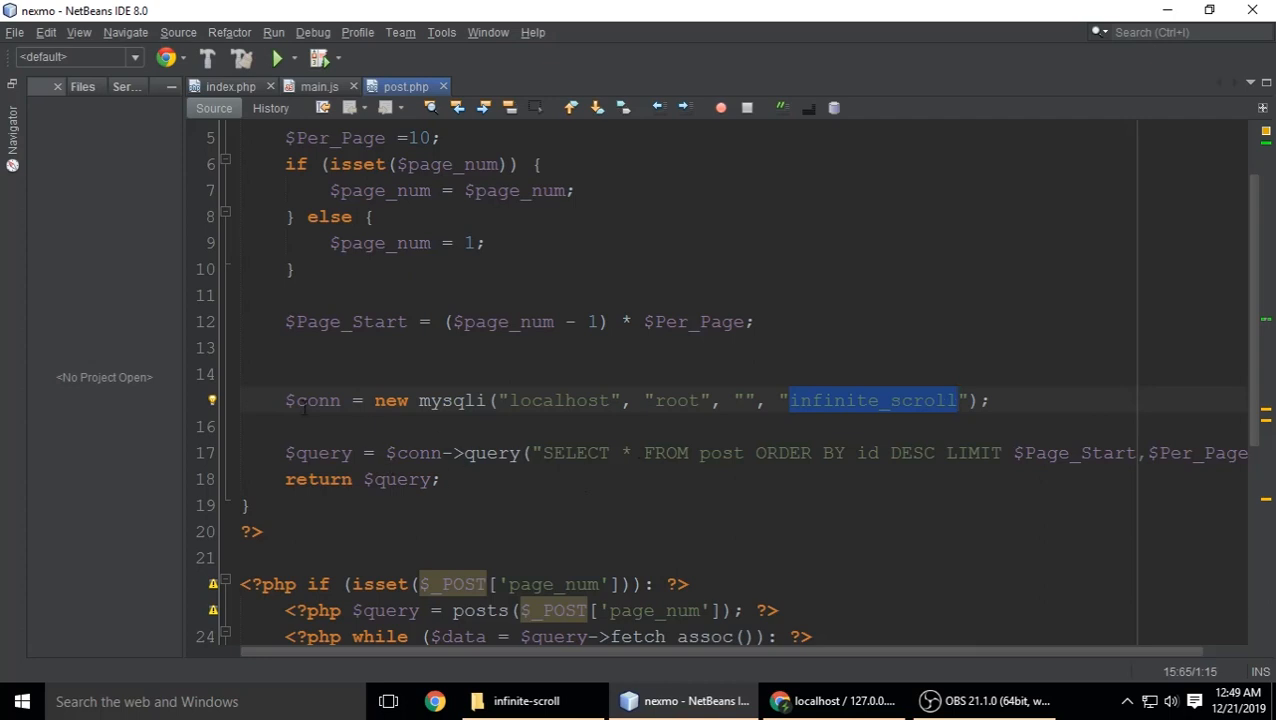
Highlight the query call selecting posts with LIMIT $Page_Start,$Per_Page.
double_click(492, 452)
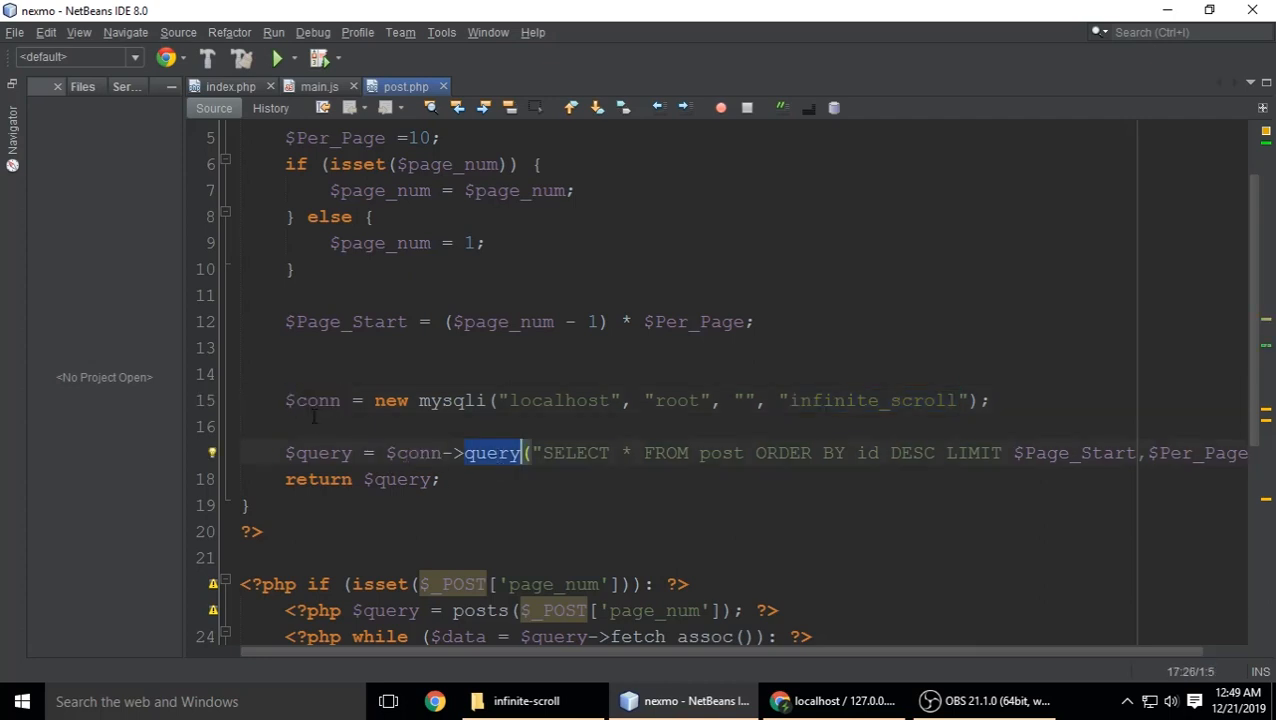
click(420, 452)
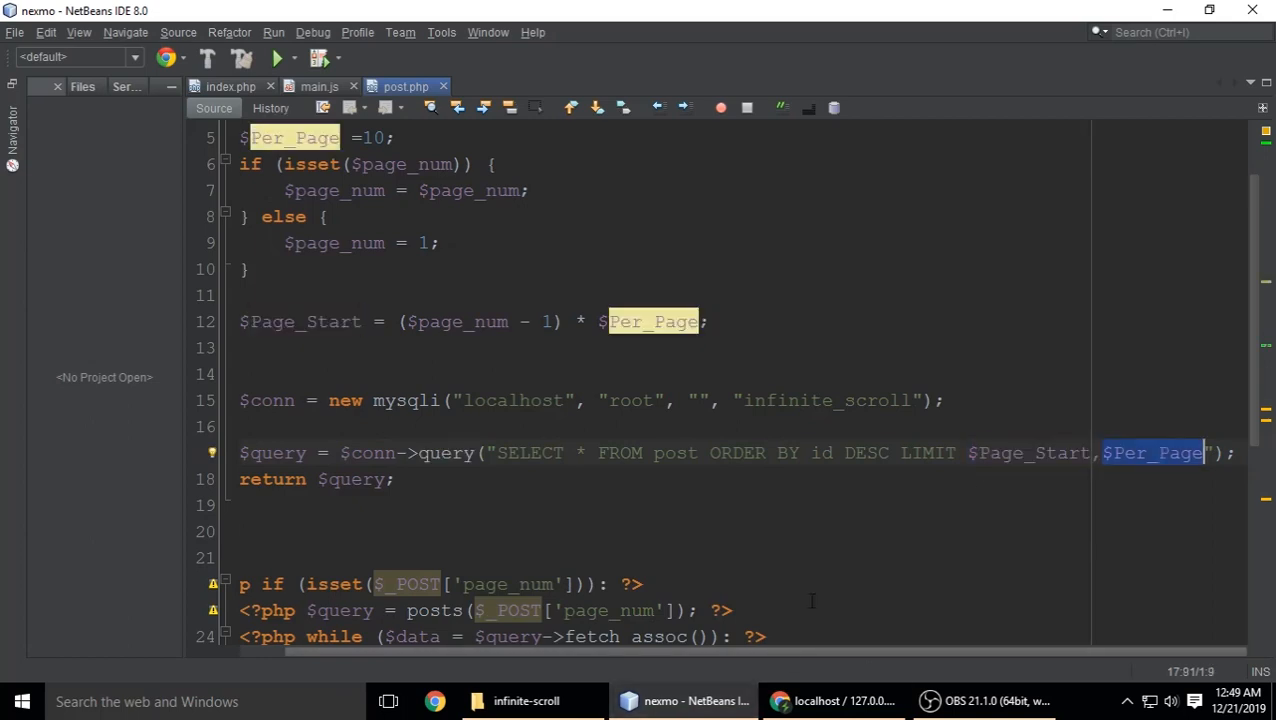
scroll(down, 3)
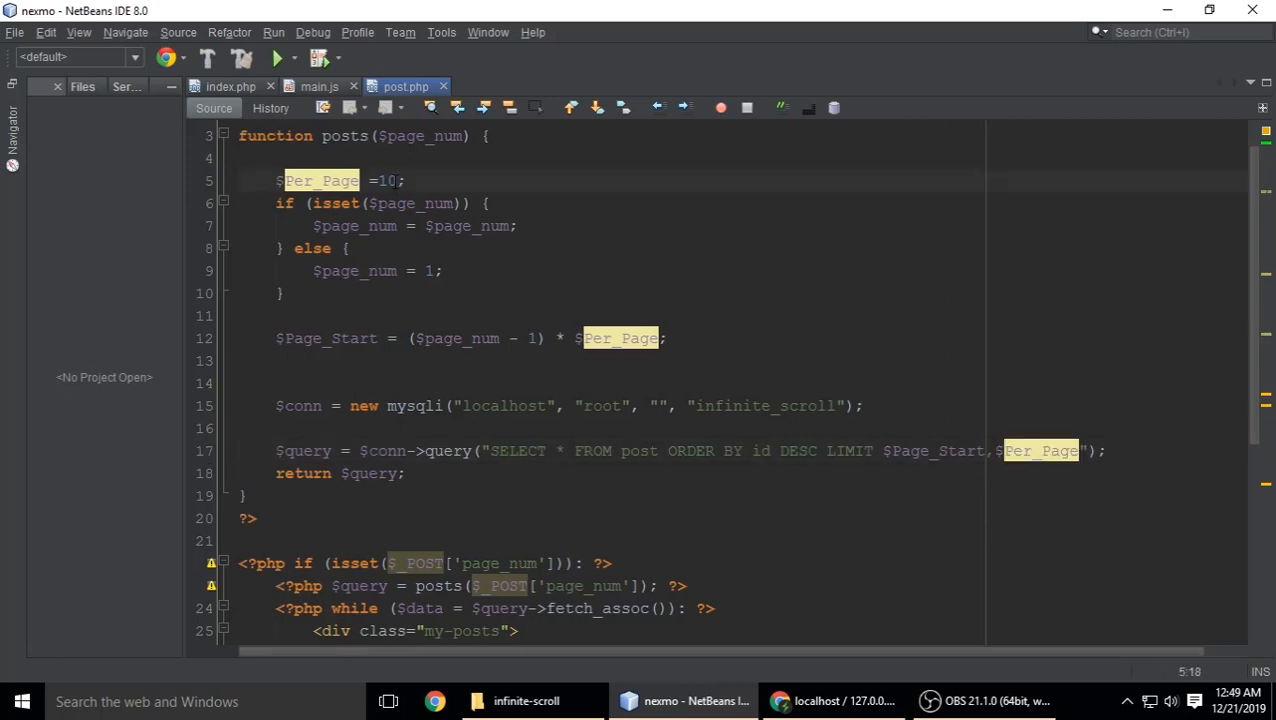
Set $Per_Page to 20 in post.php and scroll the Chrome page to load larger batches.
text(0)
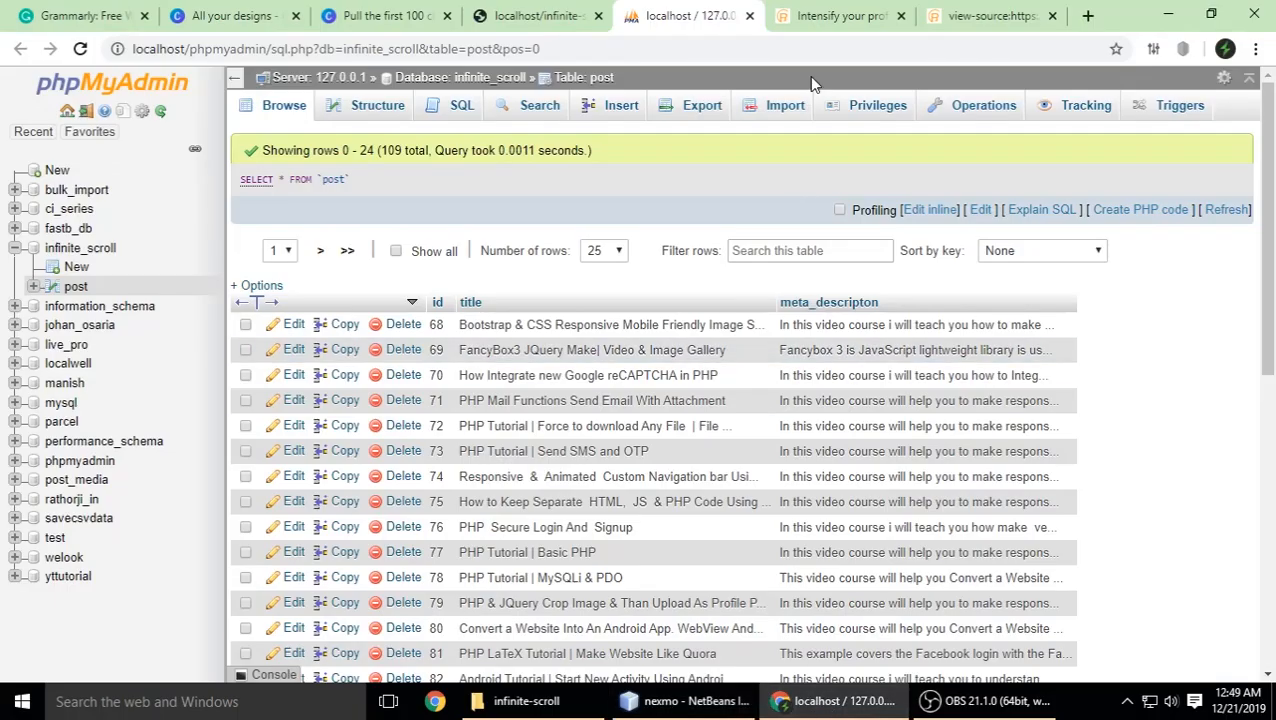
click(530, 16)
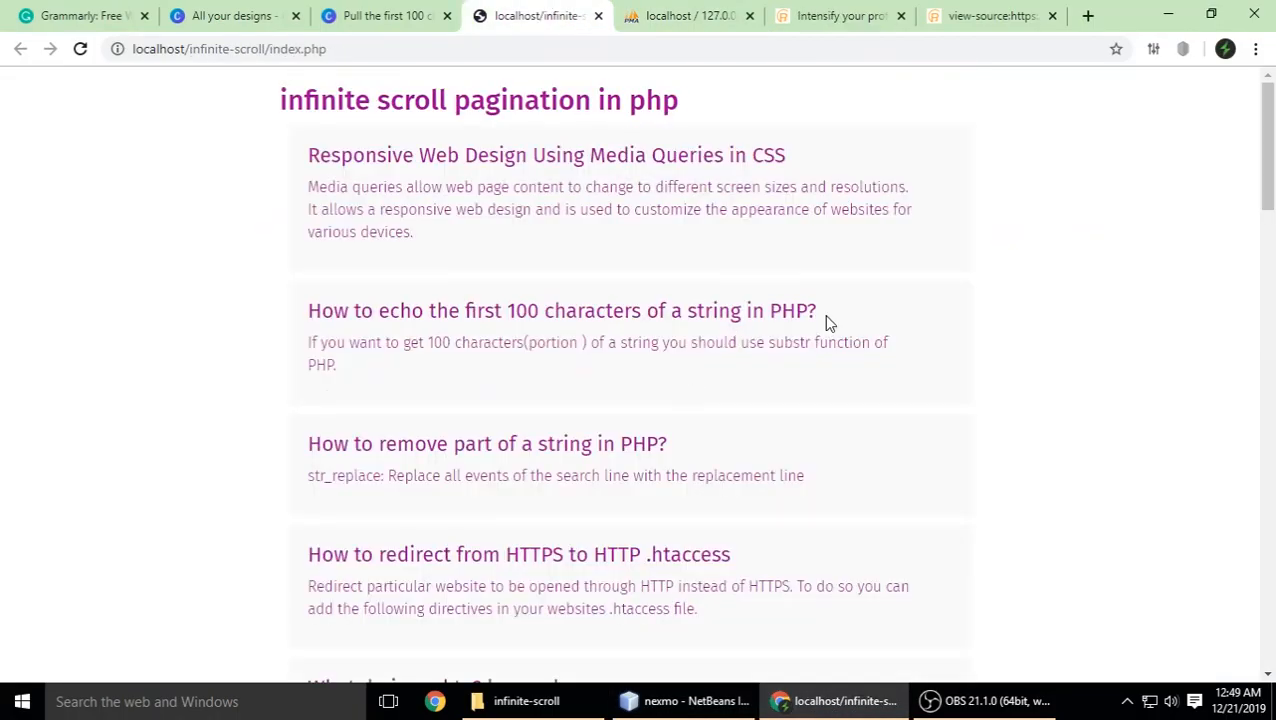
scroll(down, 3)
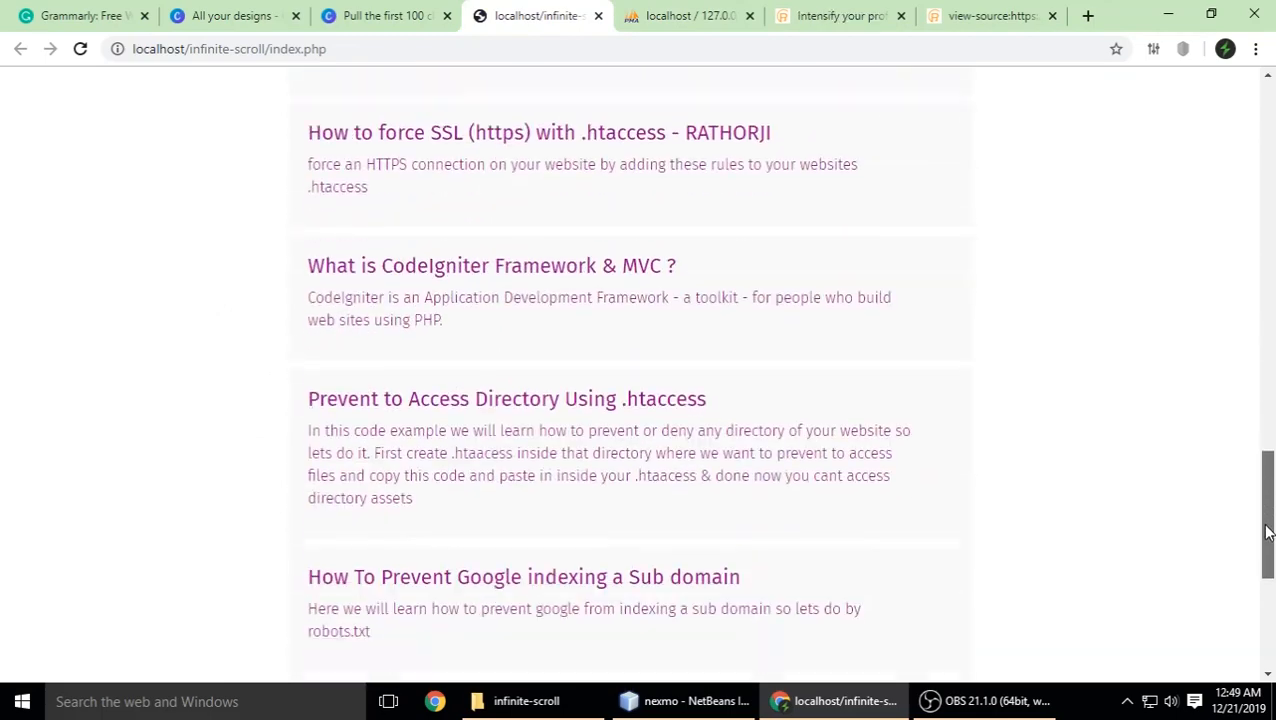
scroll(down, 3)
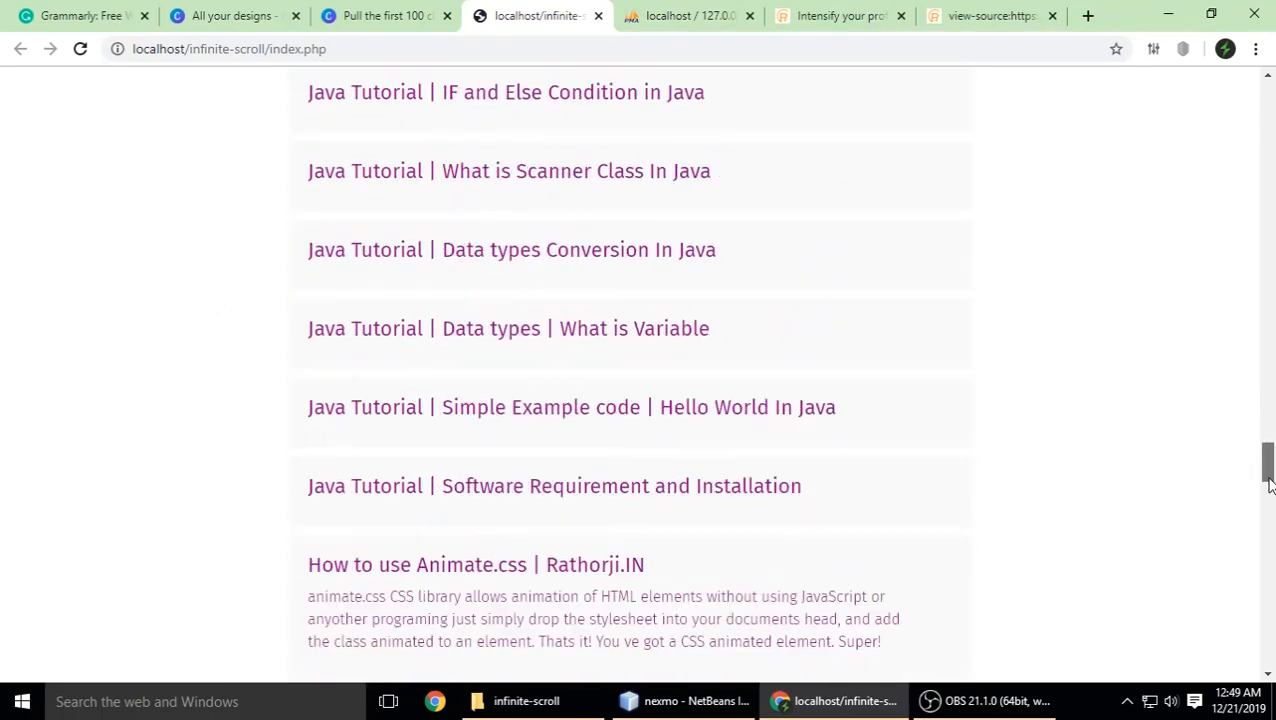
scroll(down, 3)
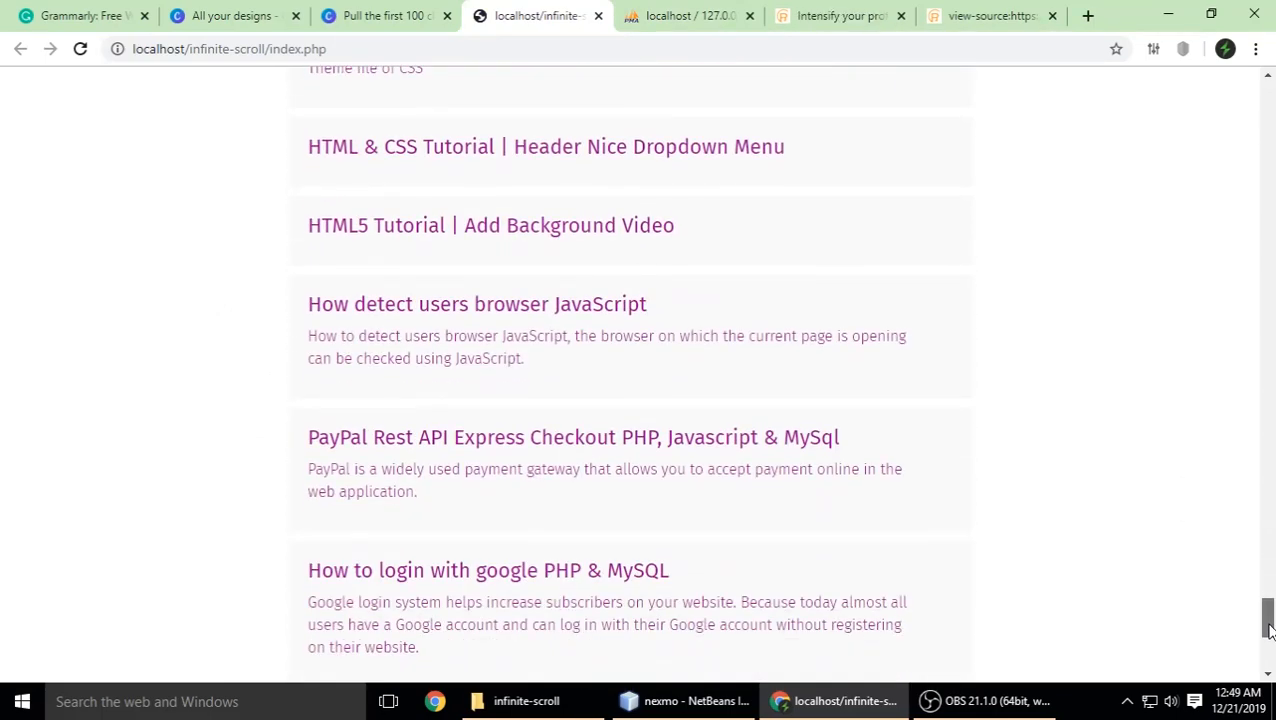
scroll(down, 3)
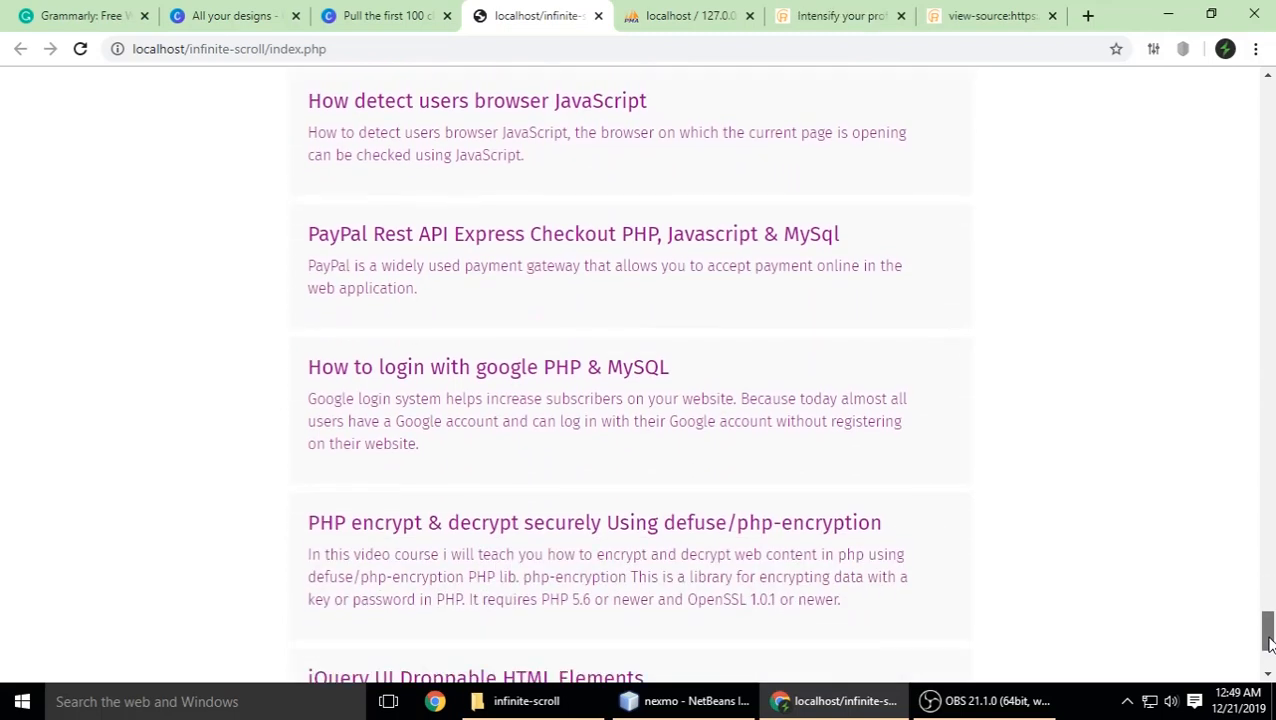
Glance back at post.php, then scroll the page deeper to watch more posts load.
click(686, 700)
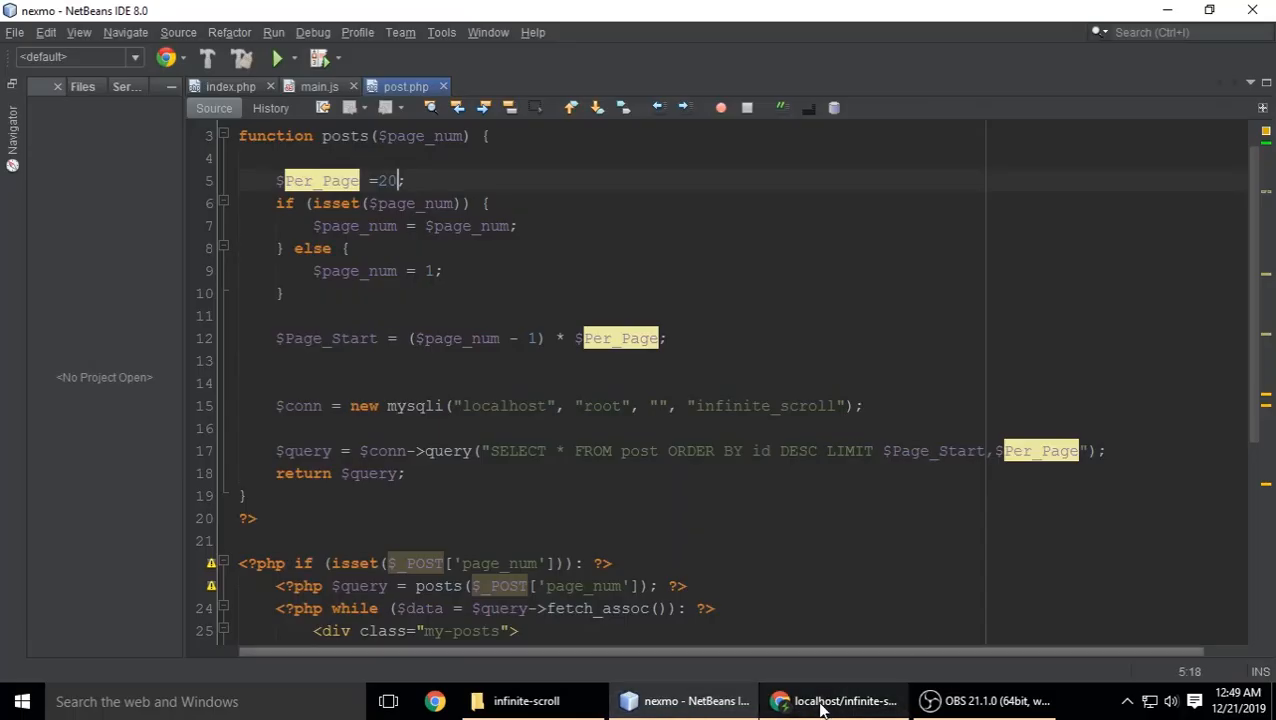
click(830, 700)
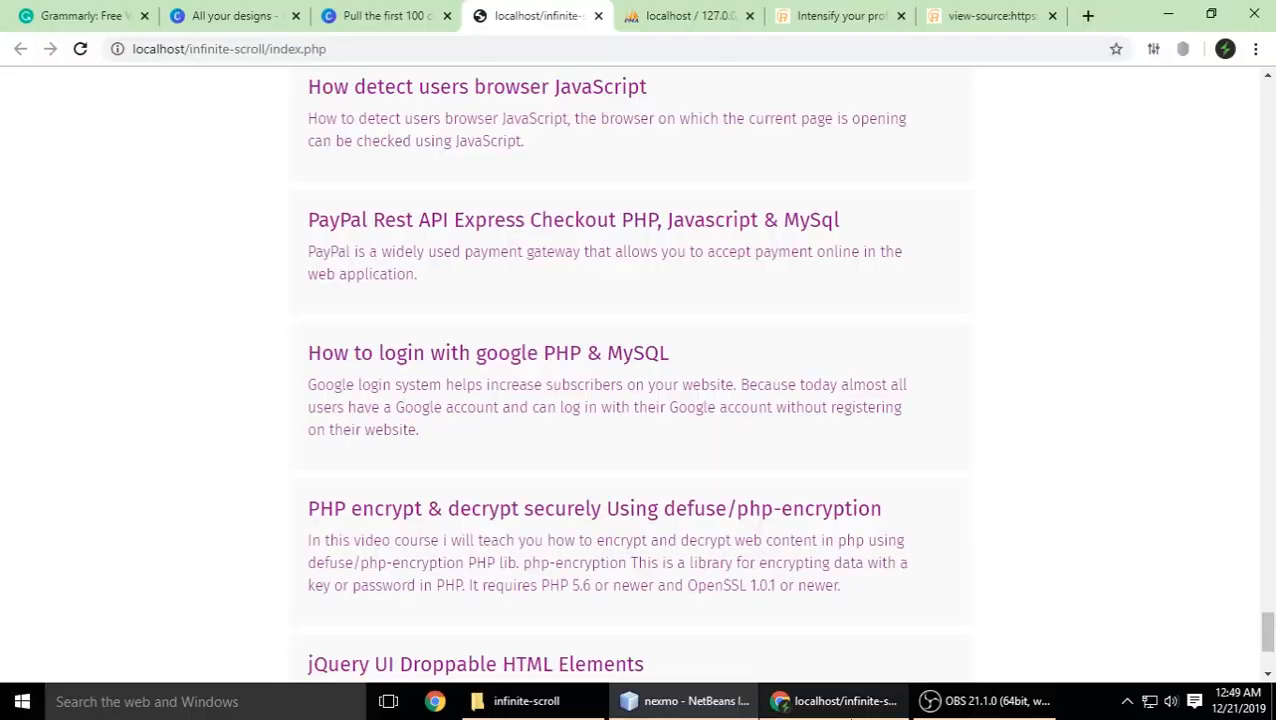
scroll(down, 3)
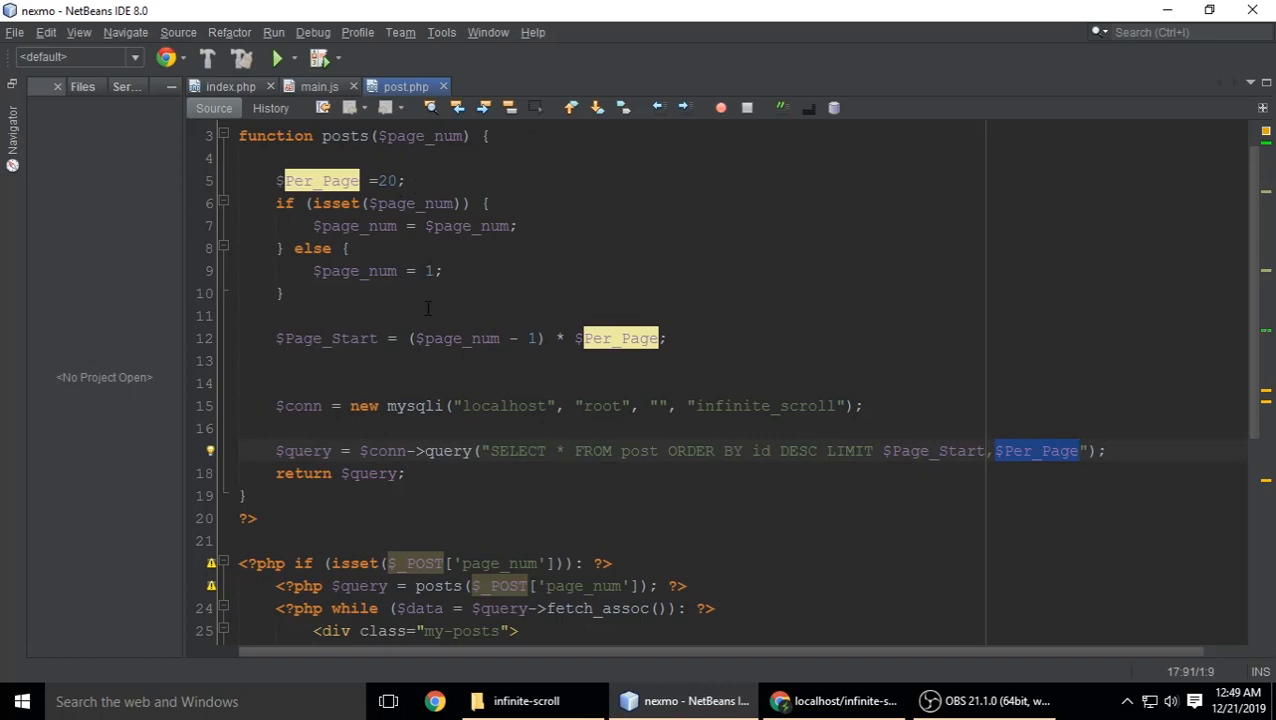
click(420, 136)
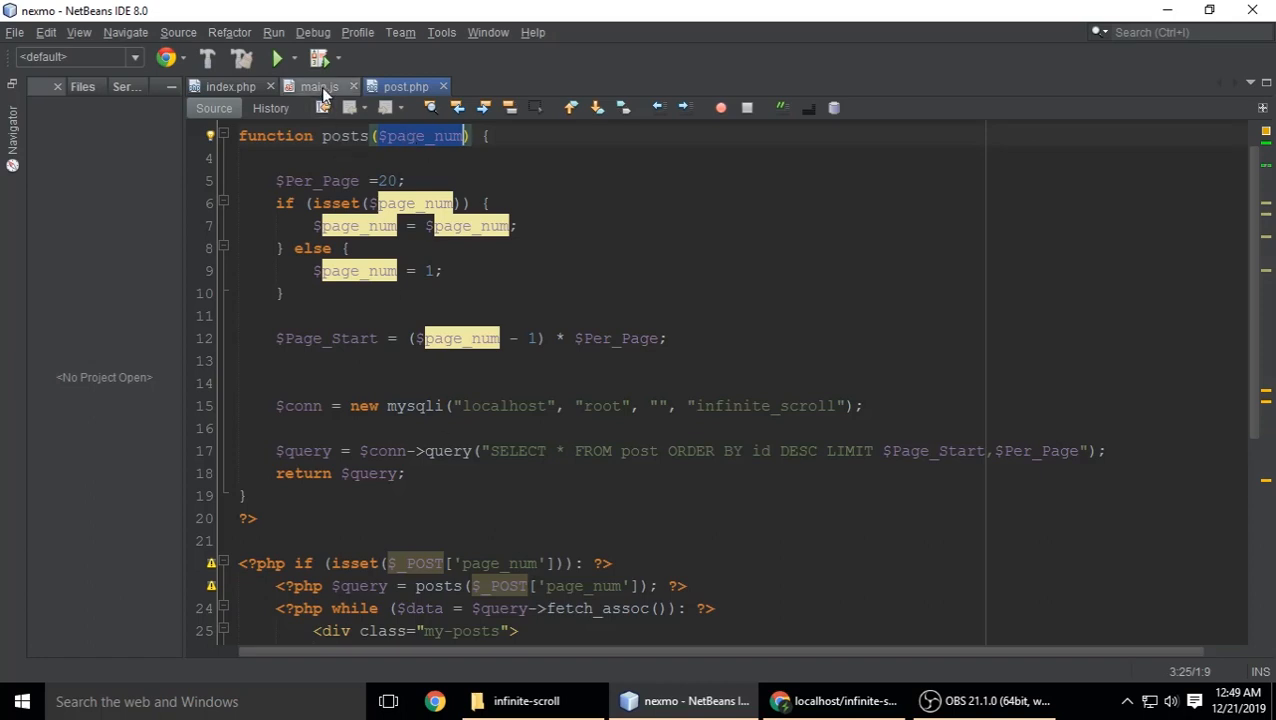
click(318, 86)
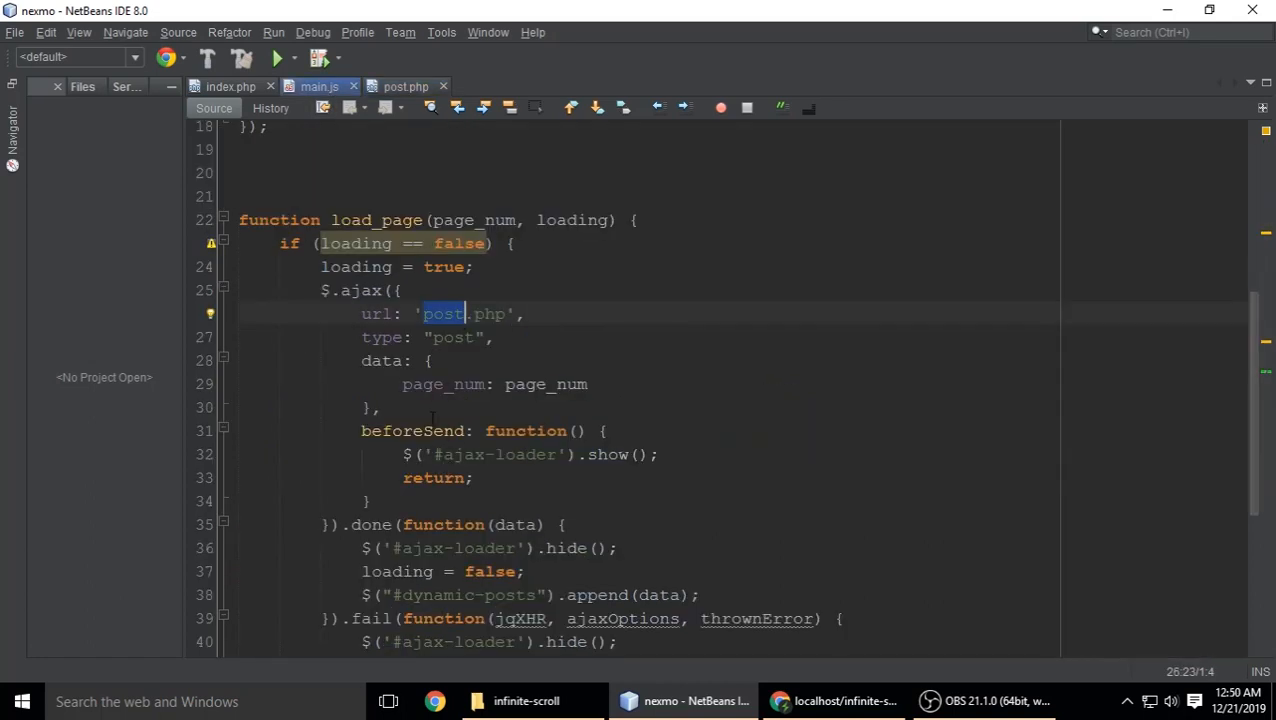
click(404, 86)
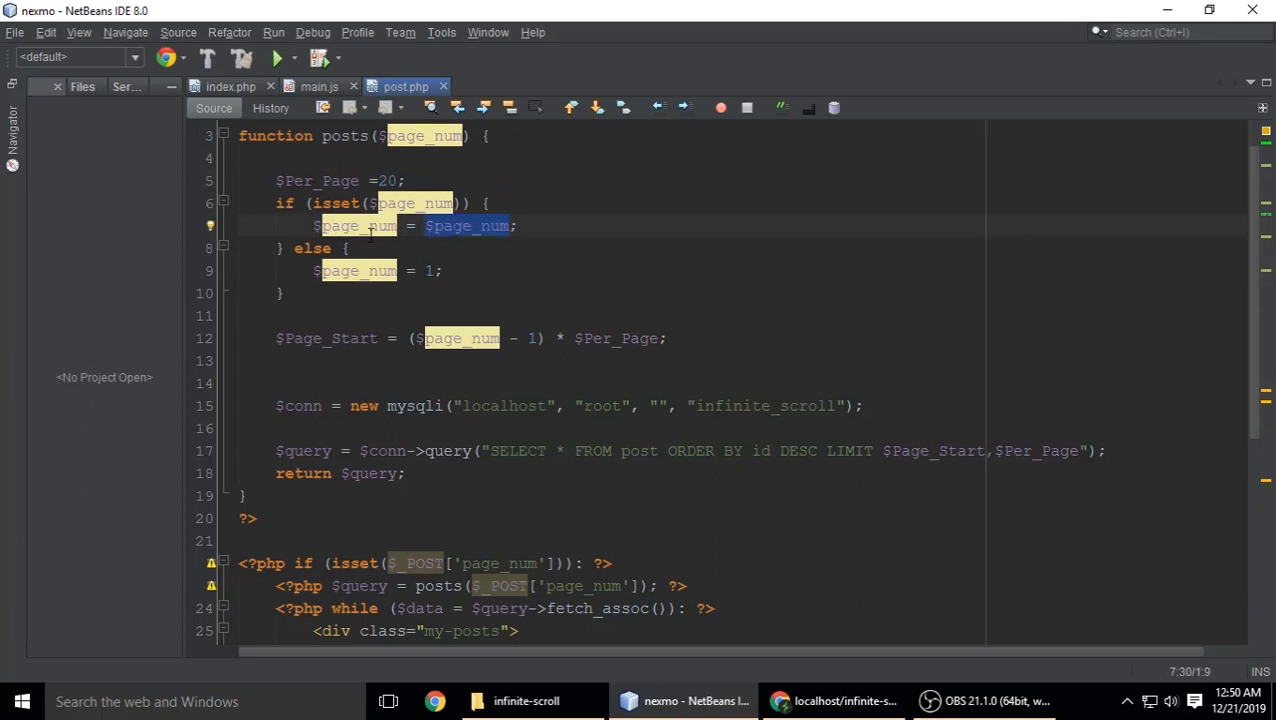
click(318, 86)
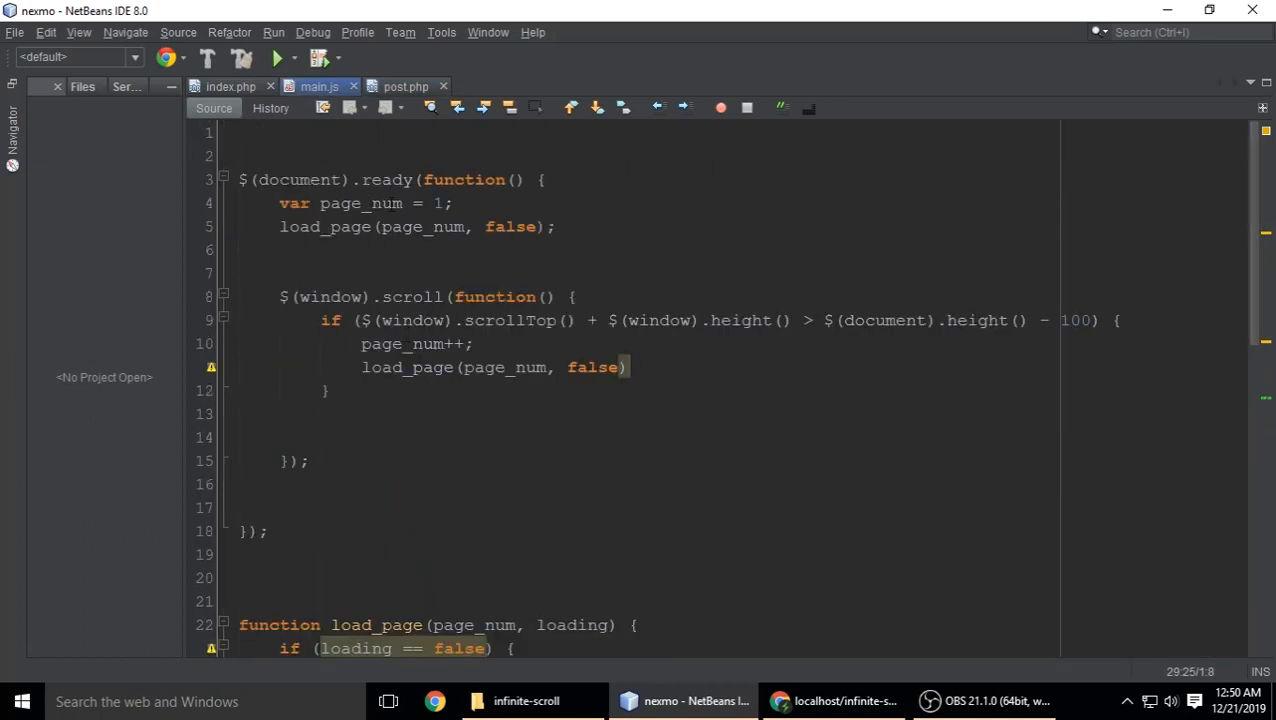
scroll(down, 3)
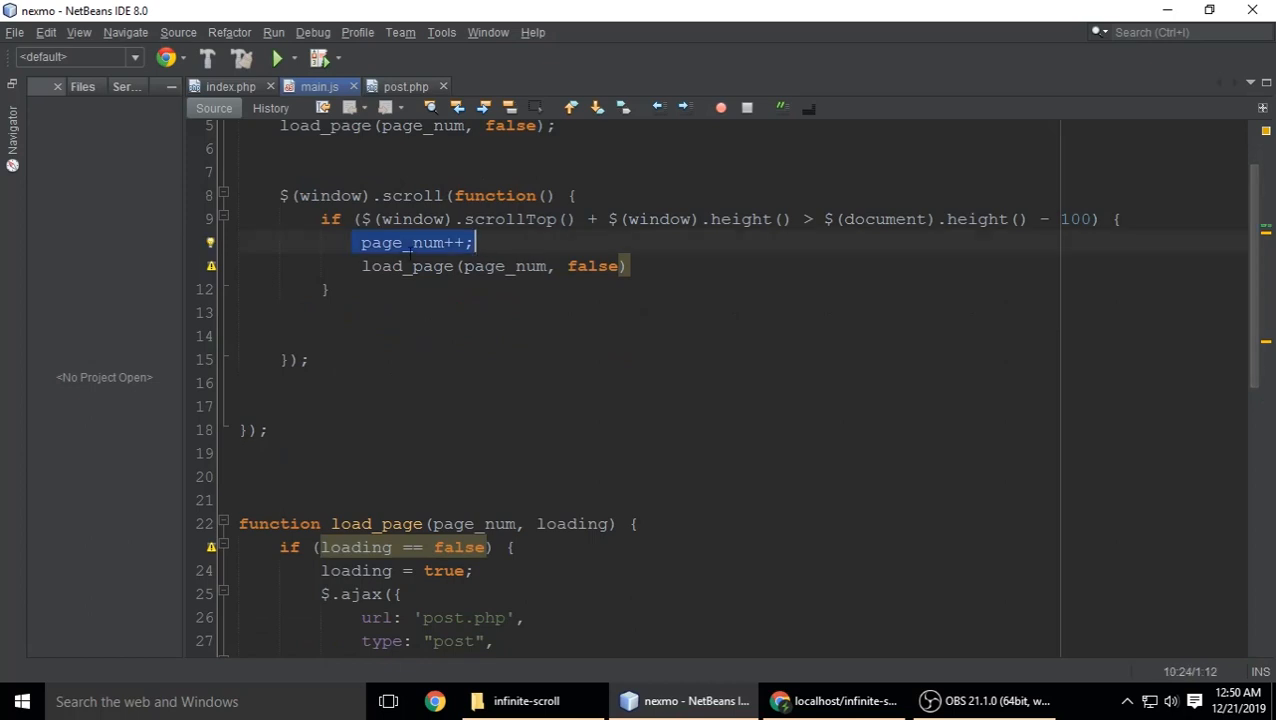
click(404, 86)
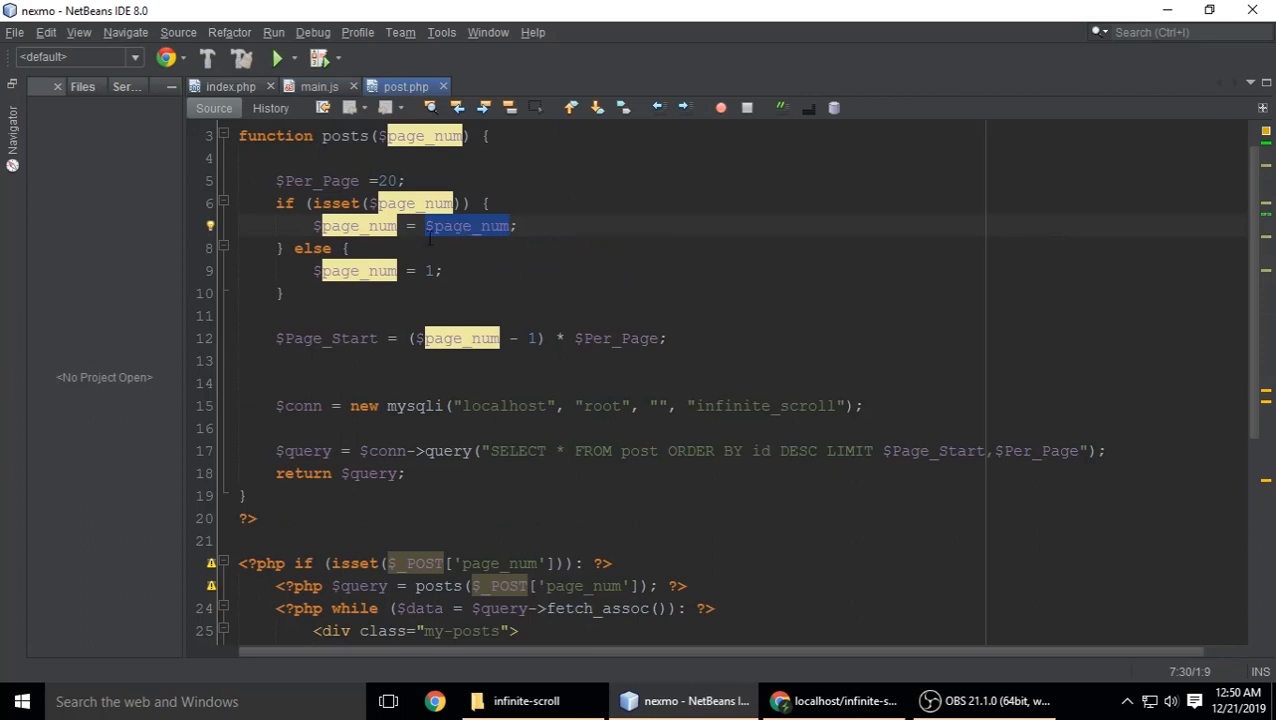
mouse_move(456, 240)
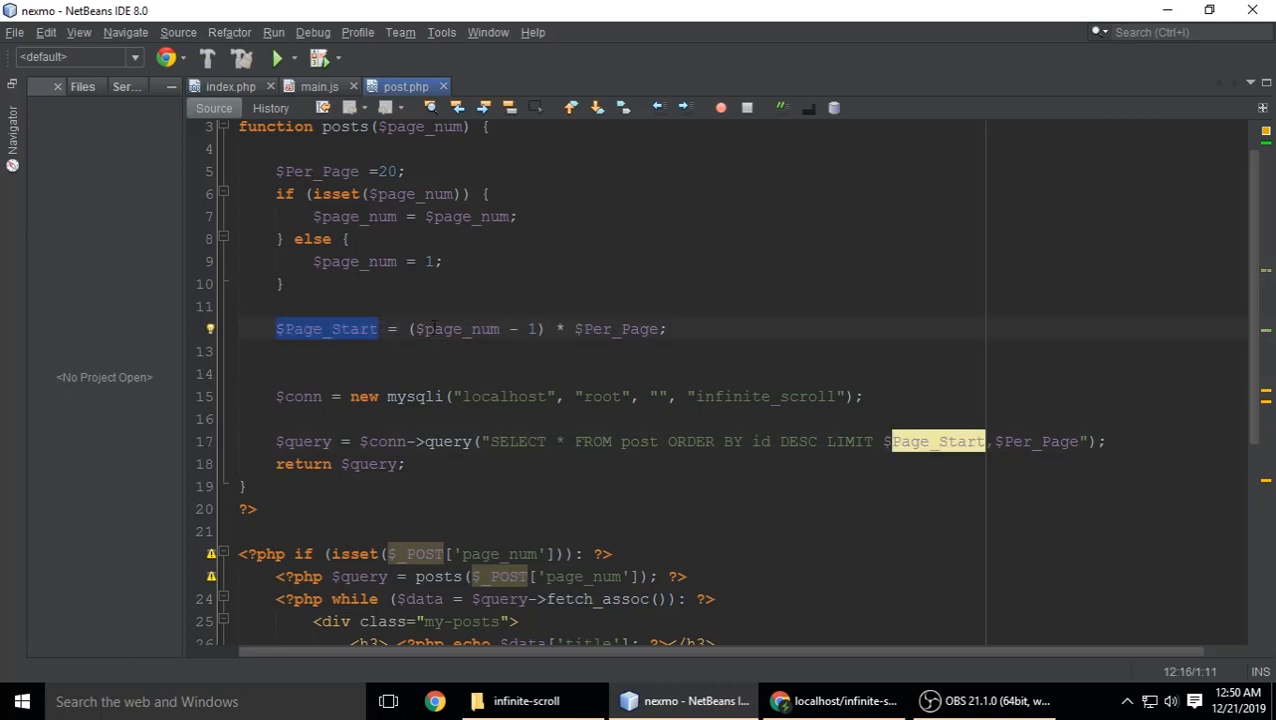
double_click(458, 328)
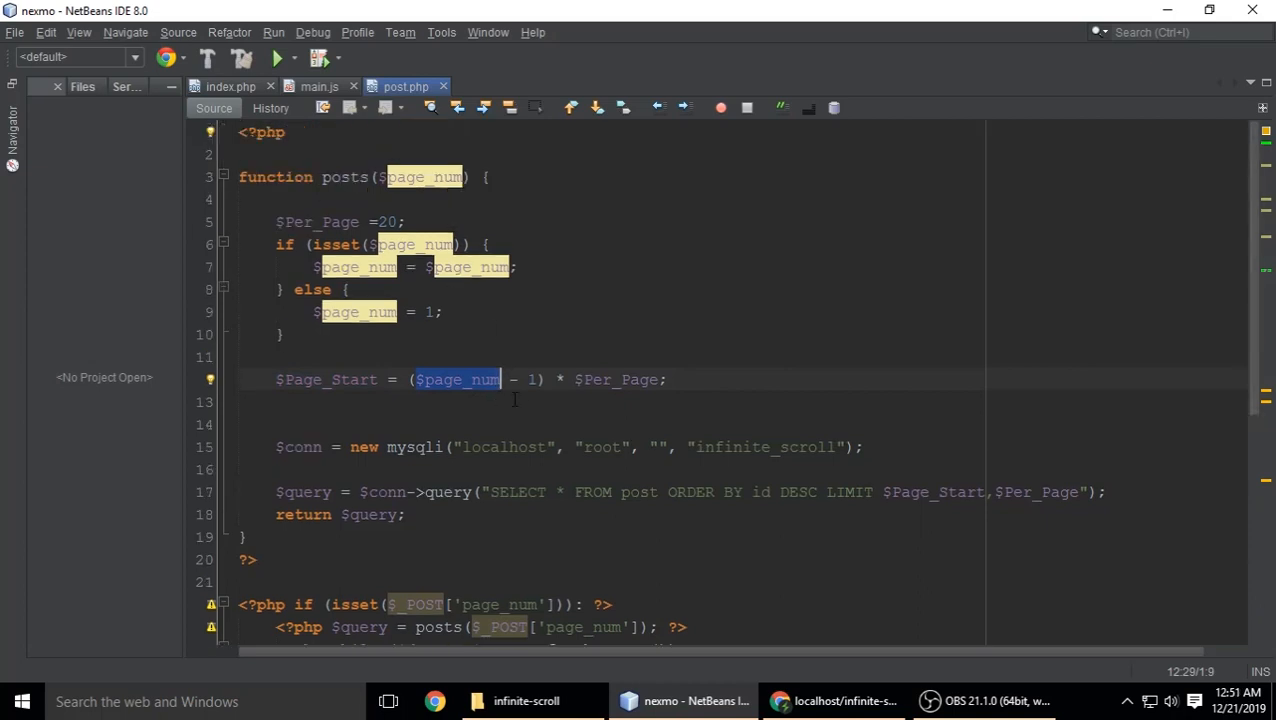
double_click(616, 380)
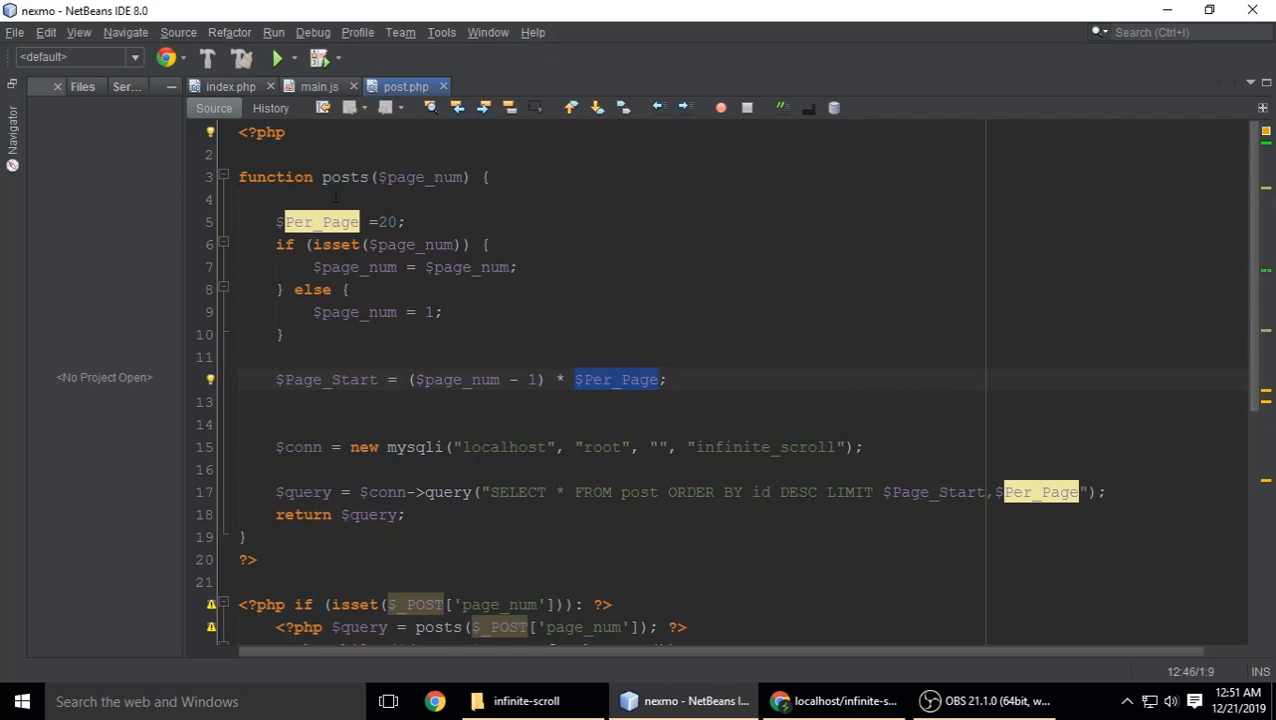
scroll(down, 3)
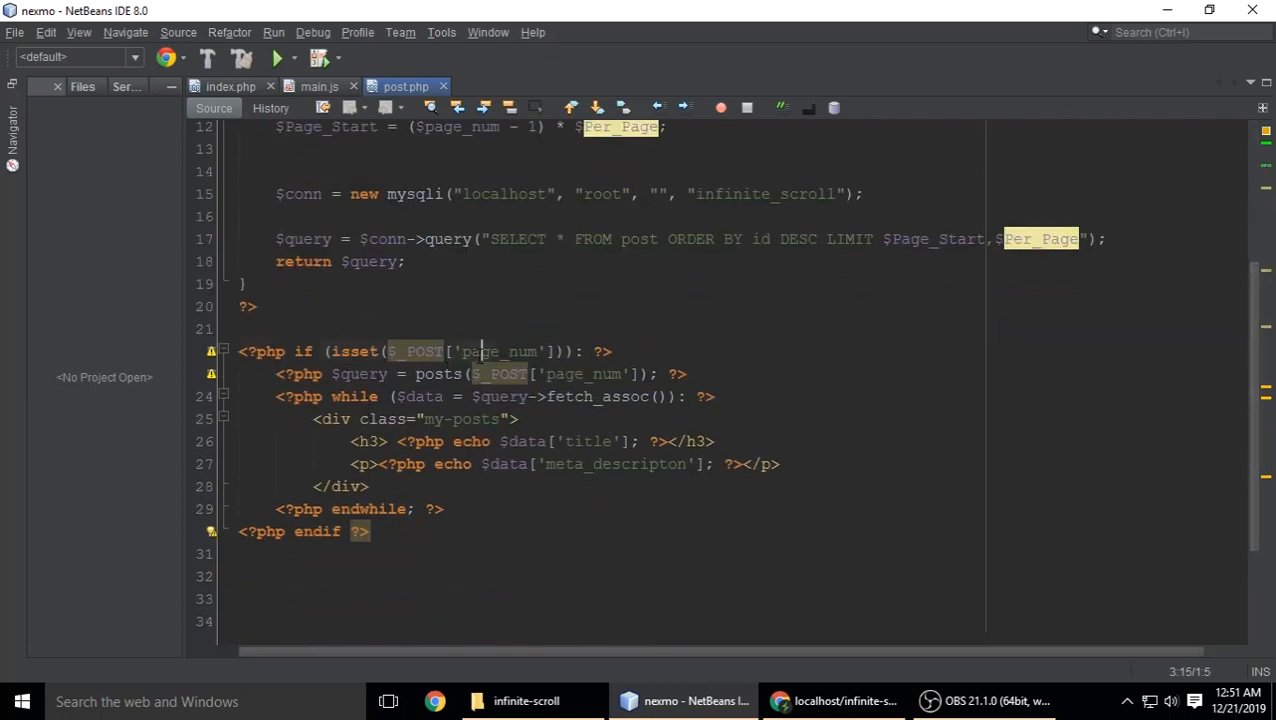
double_click(496, 352)
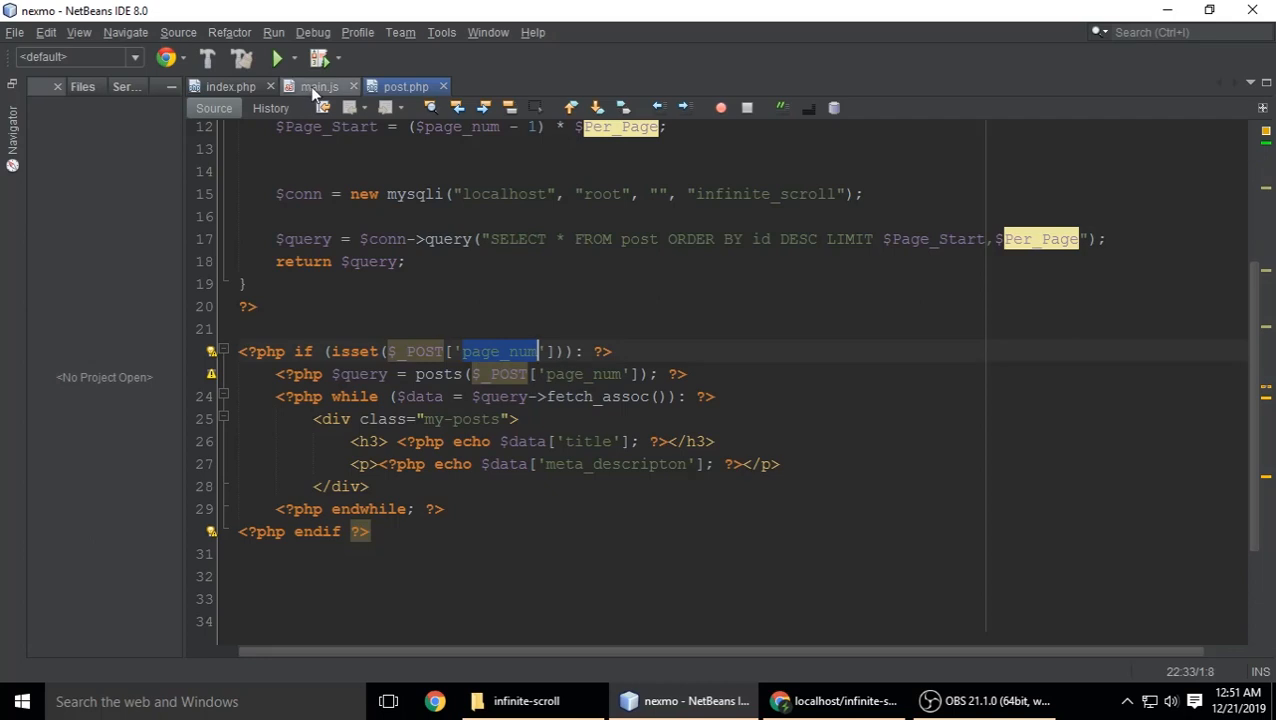
click(320, 86)
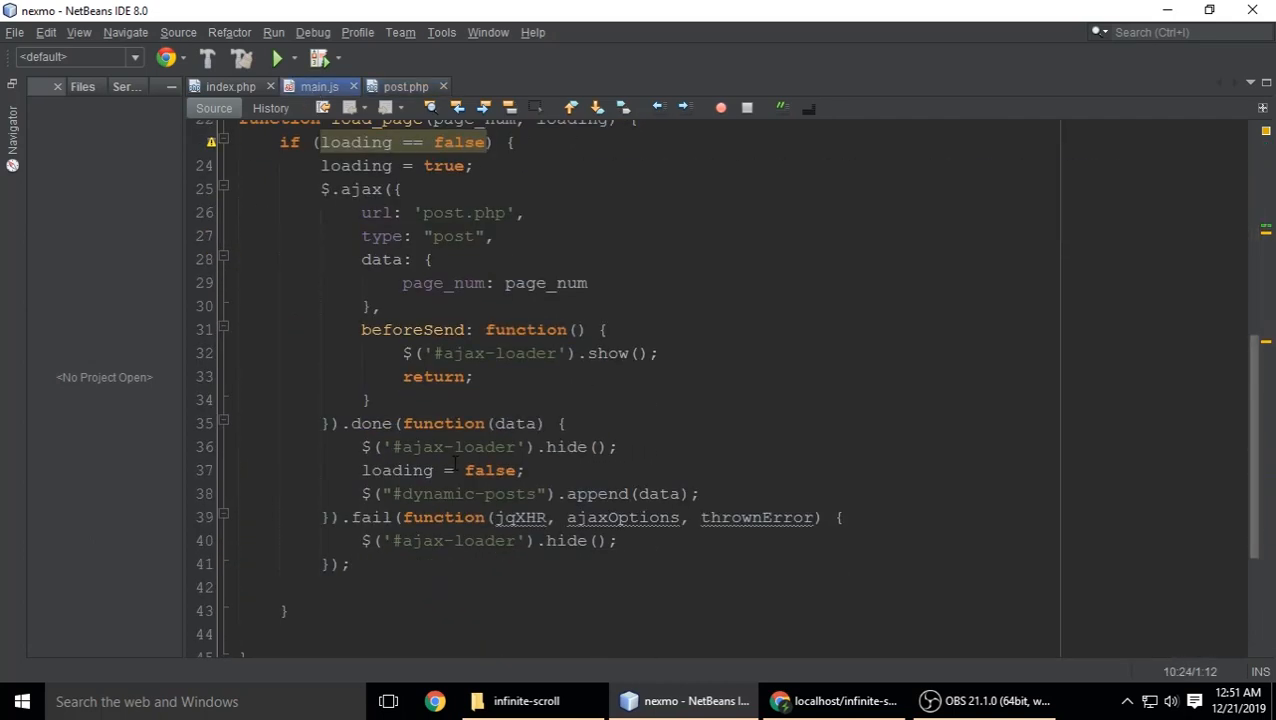
double_click(442, 282)
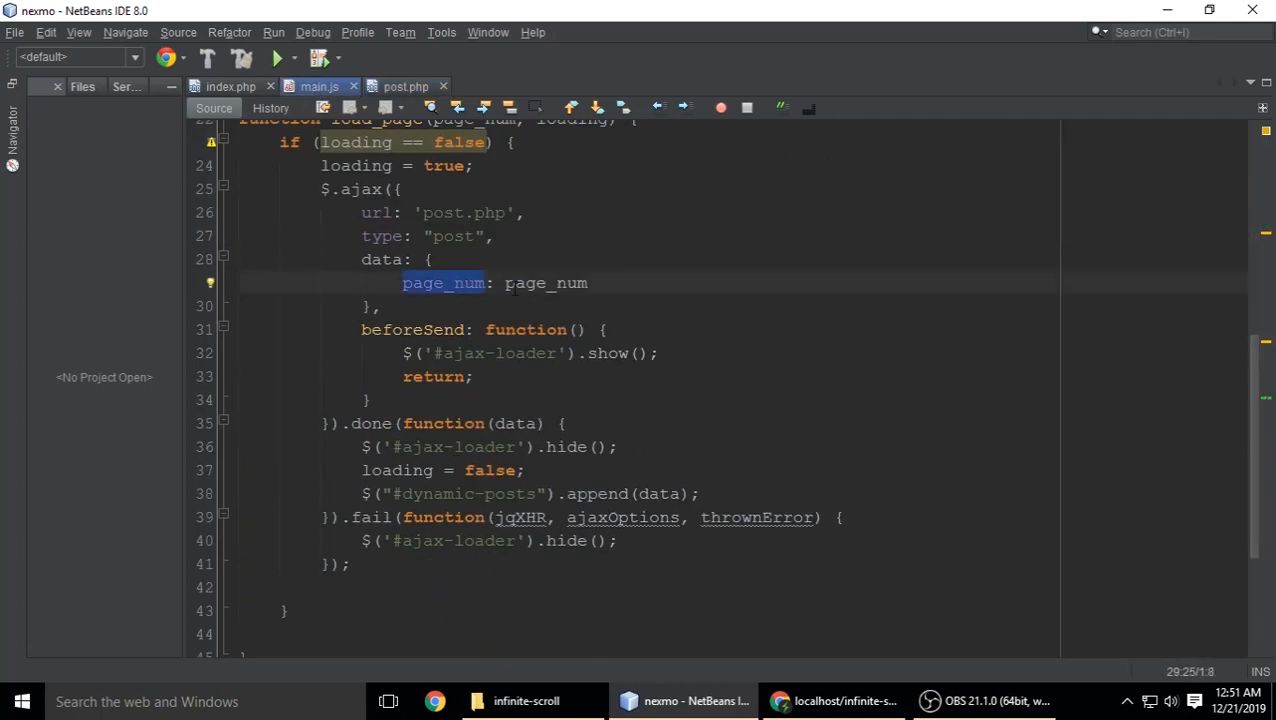
click(404, 86)
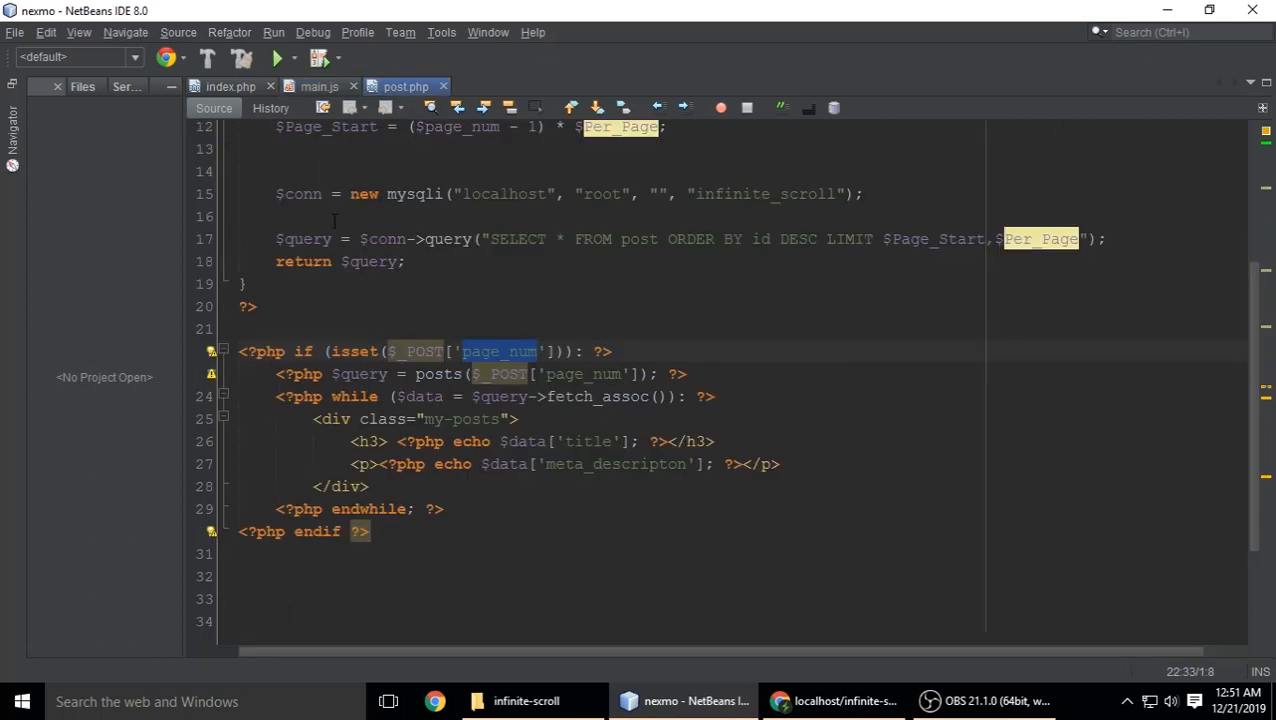
click(318, 86)
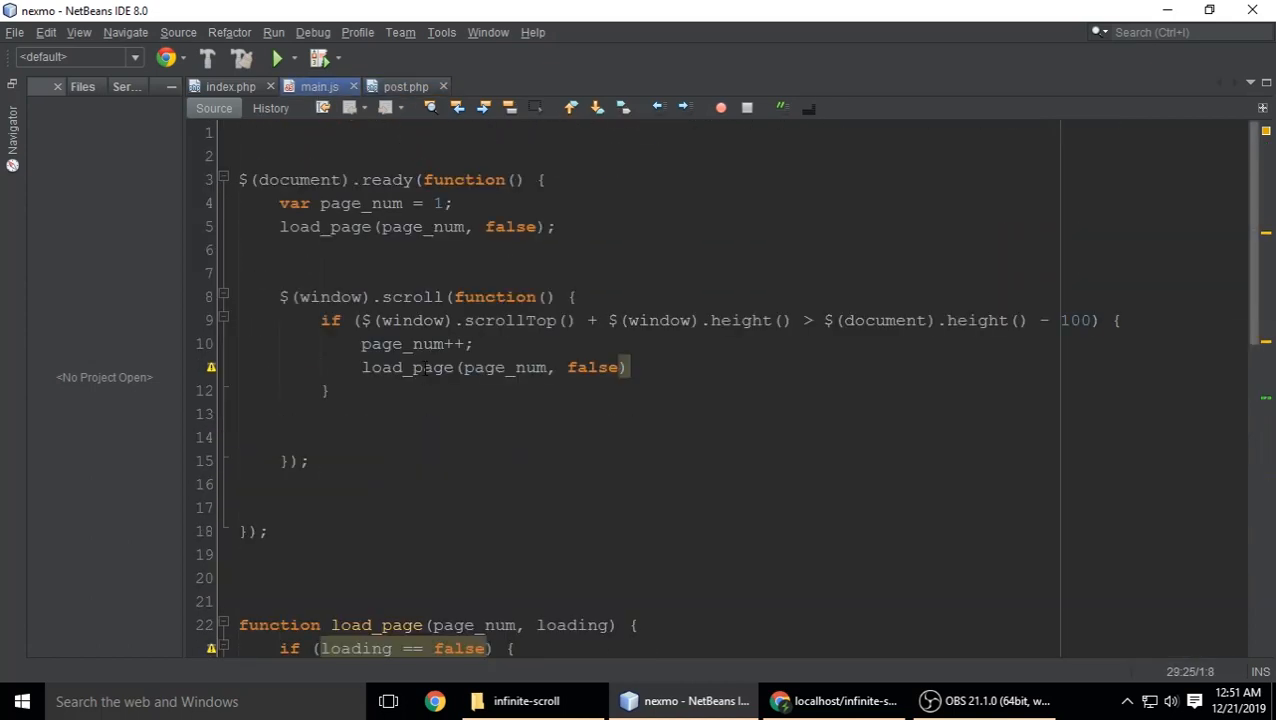
double_click(360, 204)
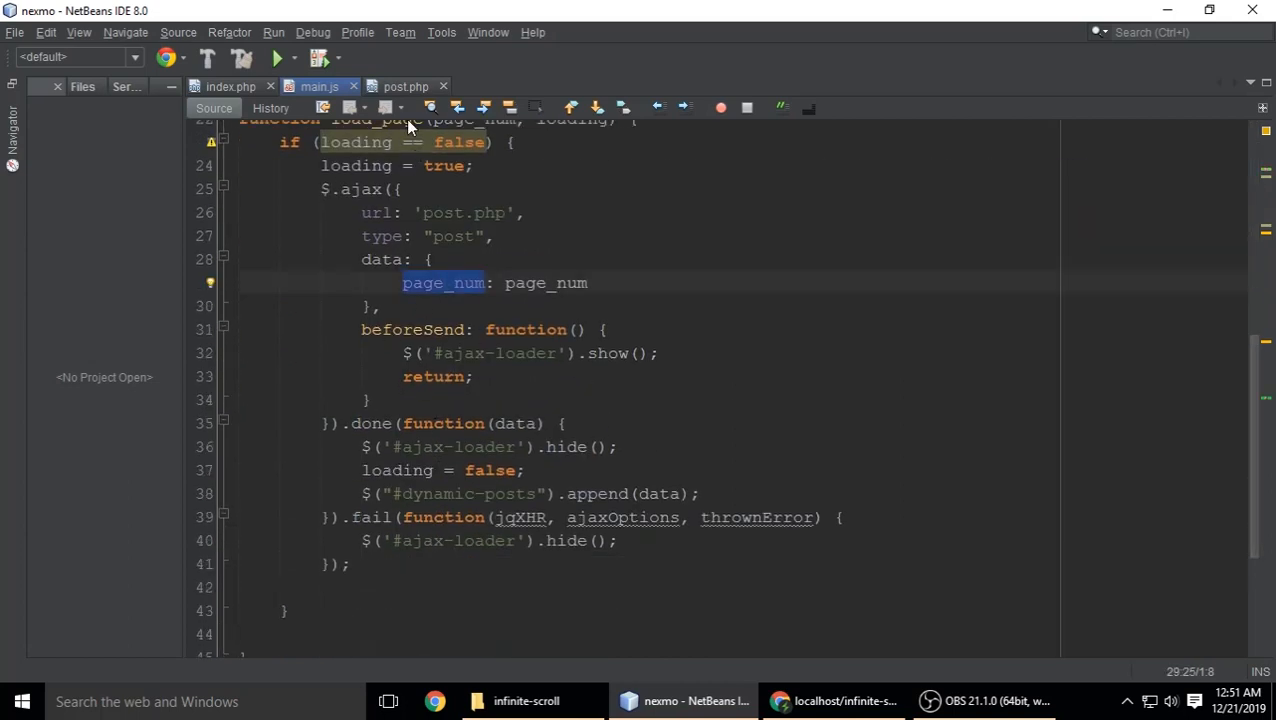
click(404, 86)
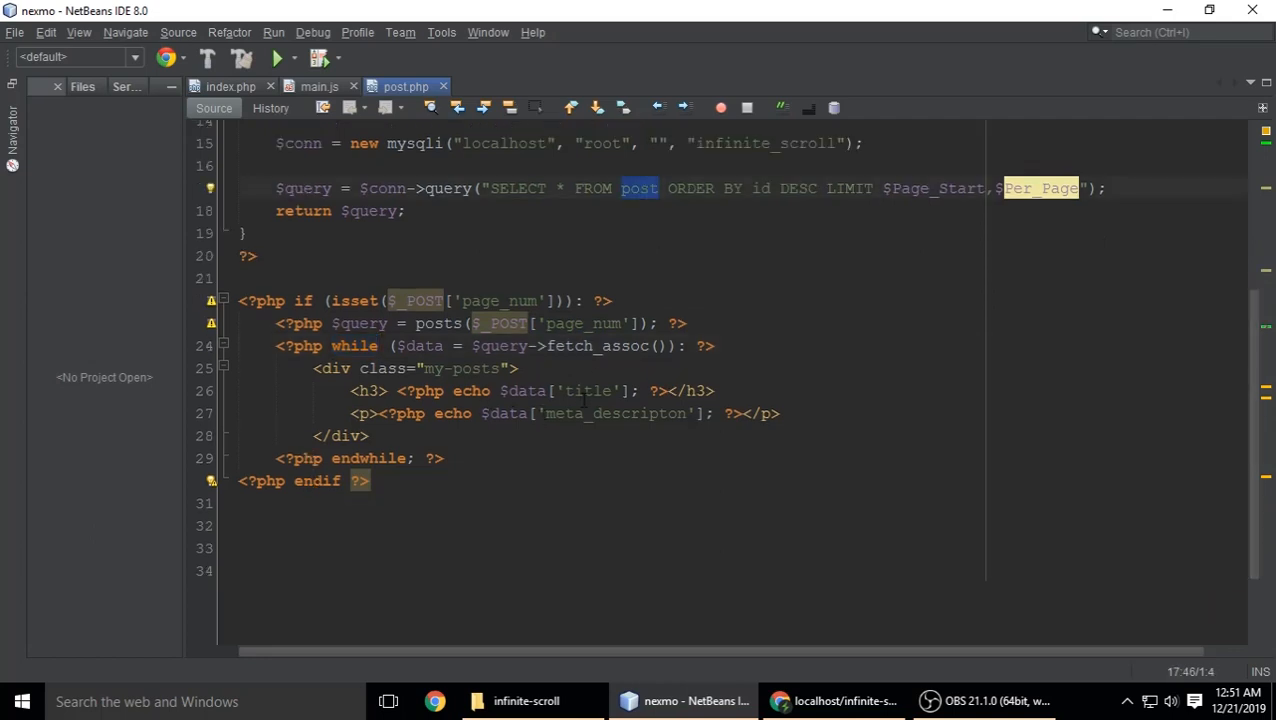
double_click(588, 390)
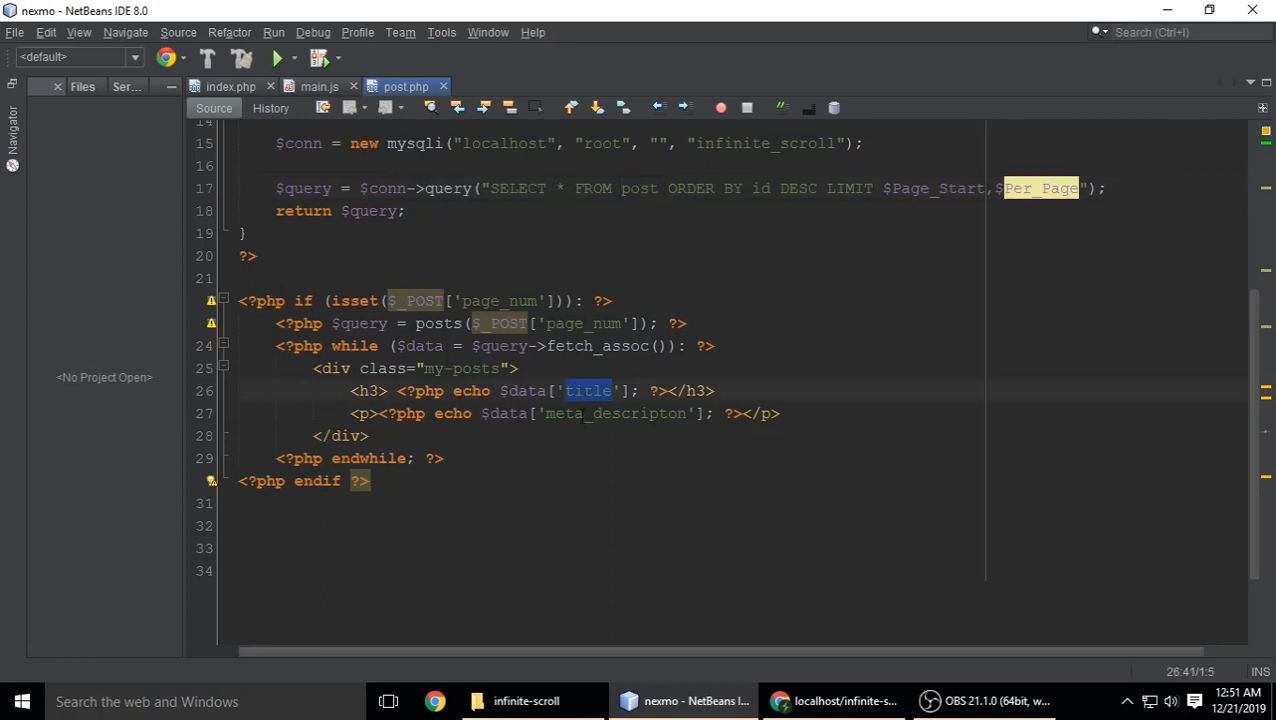
click(834, 700)
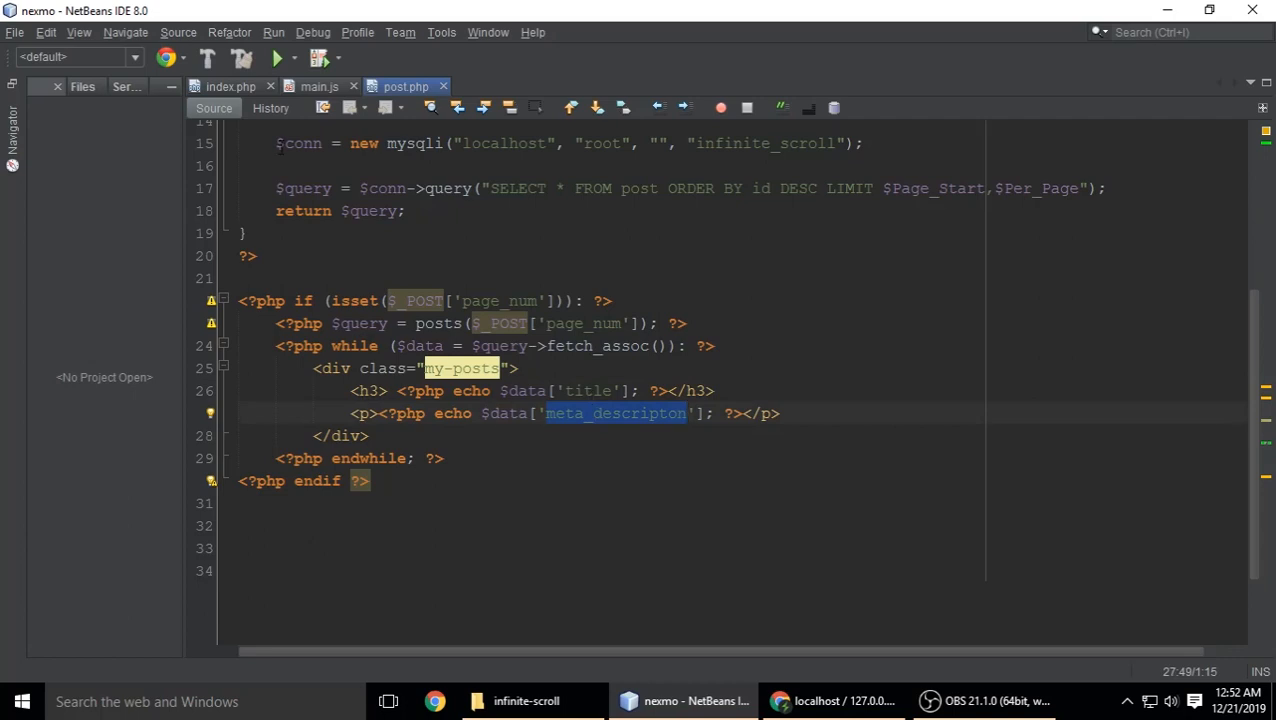
click(228, 86)
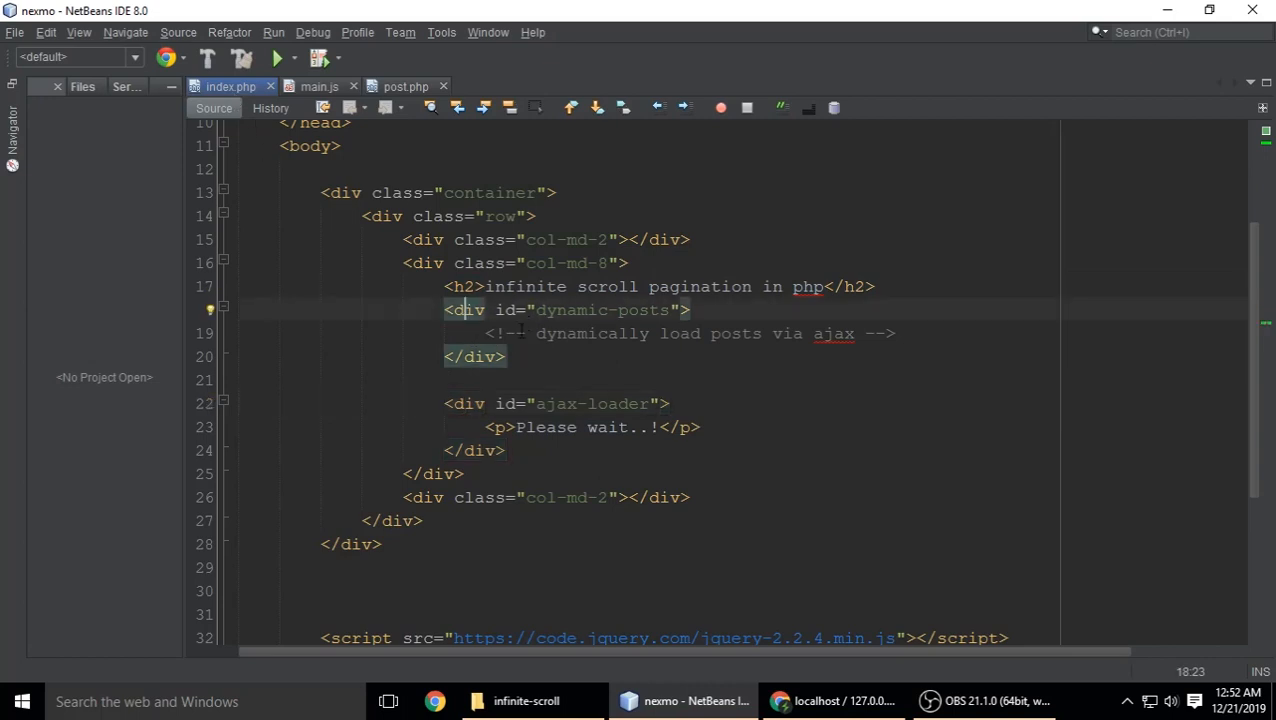
Locate the dynamic-posts id in index.php and its matching append selector in main.js.
double_click(600, 308)
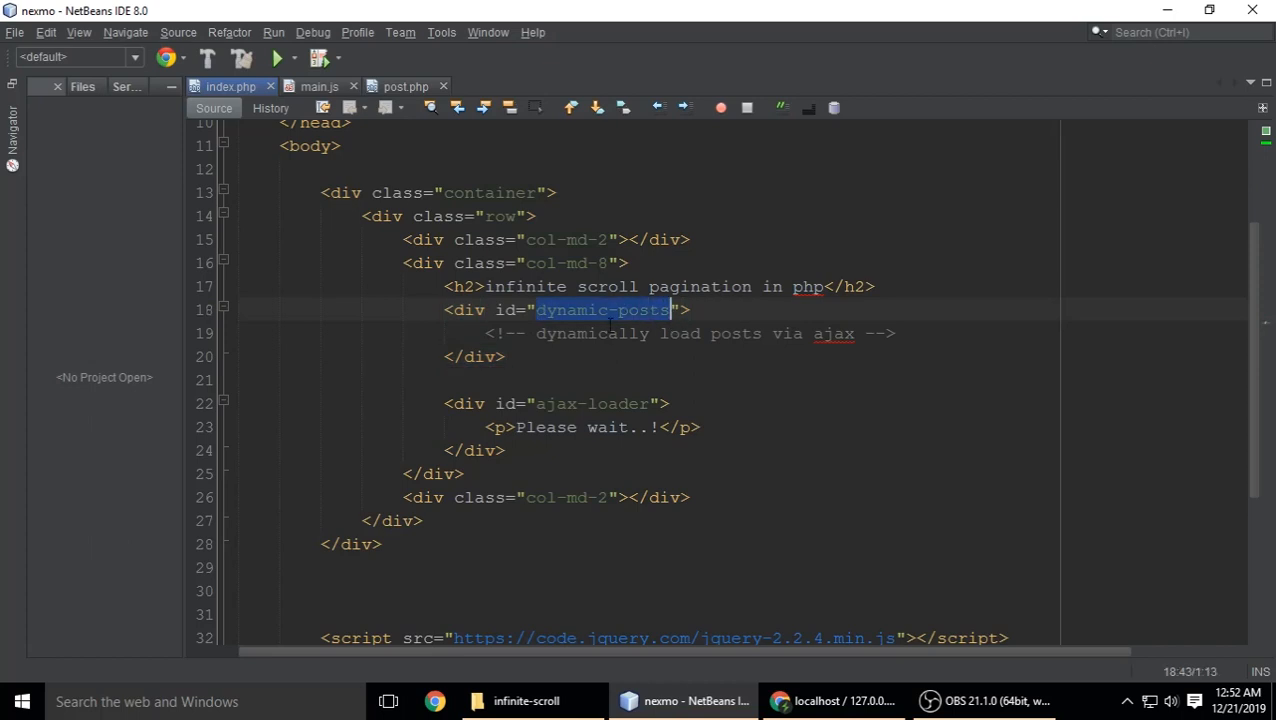
click(320, 86)
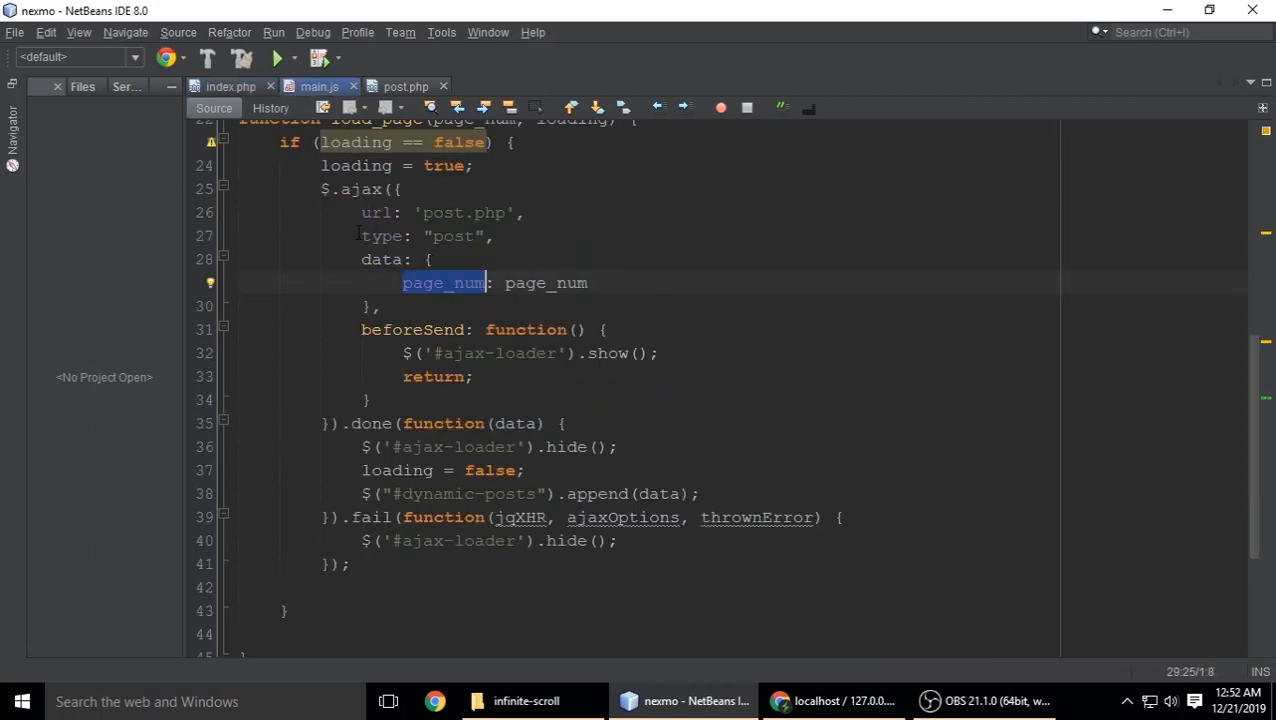
scroll(down, 3)
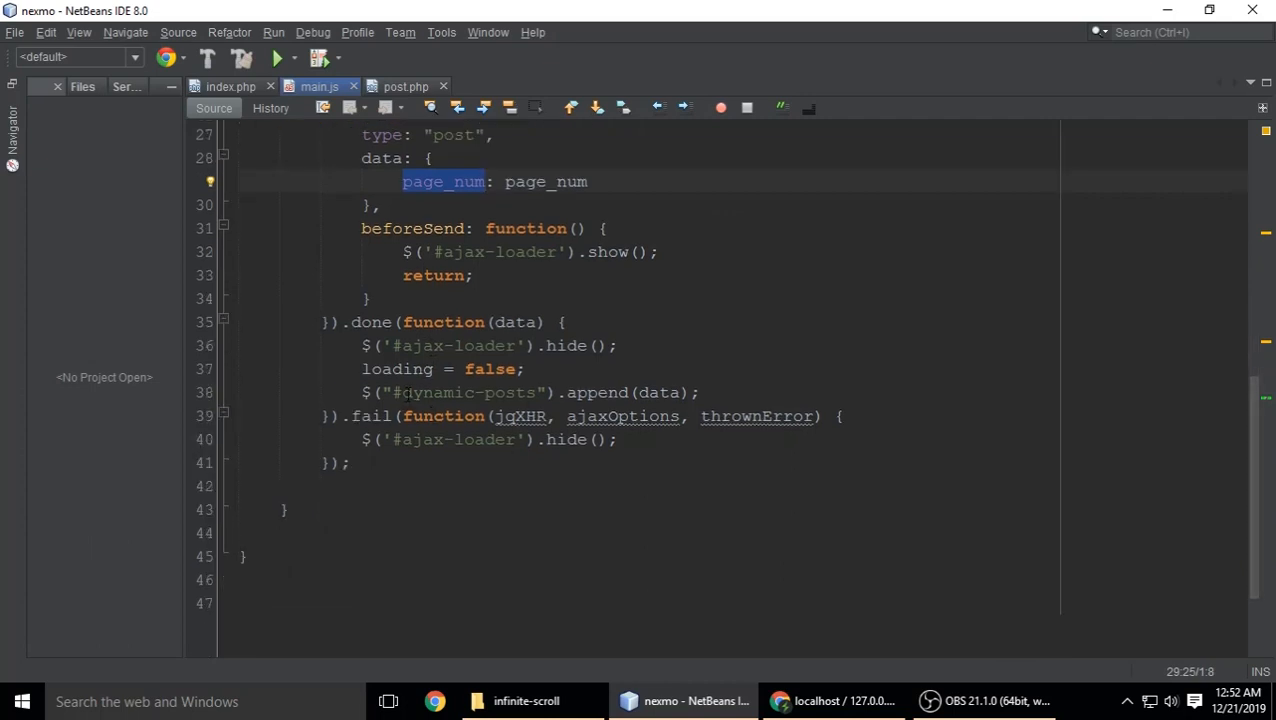
click(410, 392)
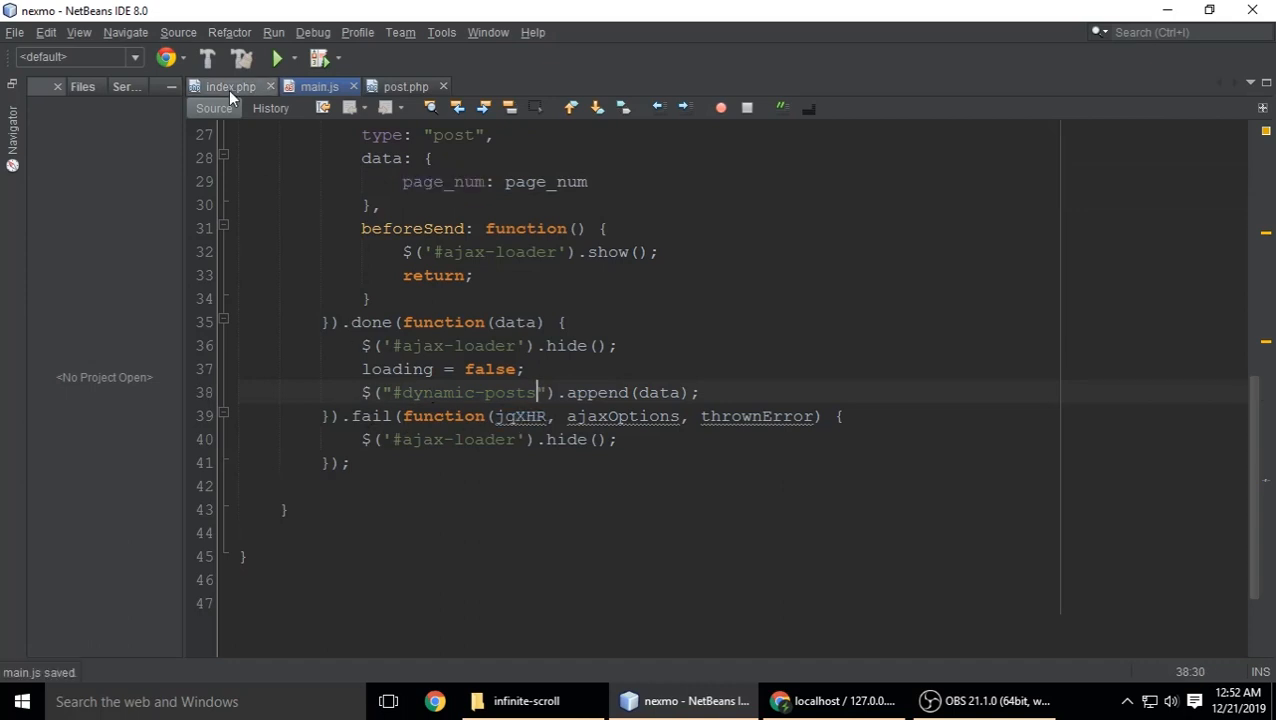
Rename the container to dynamic-posts2 in both index.php and main.js's #dynamic-posts selector.
click(228, 86)
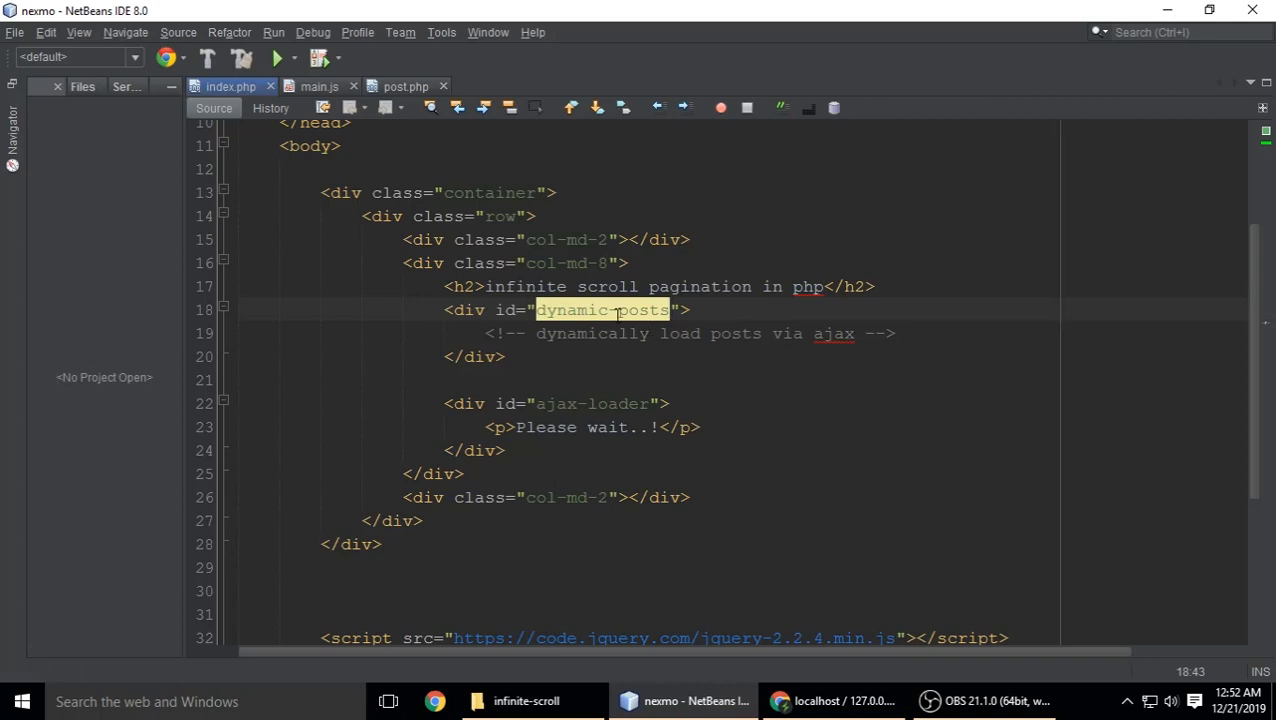
text(2)
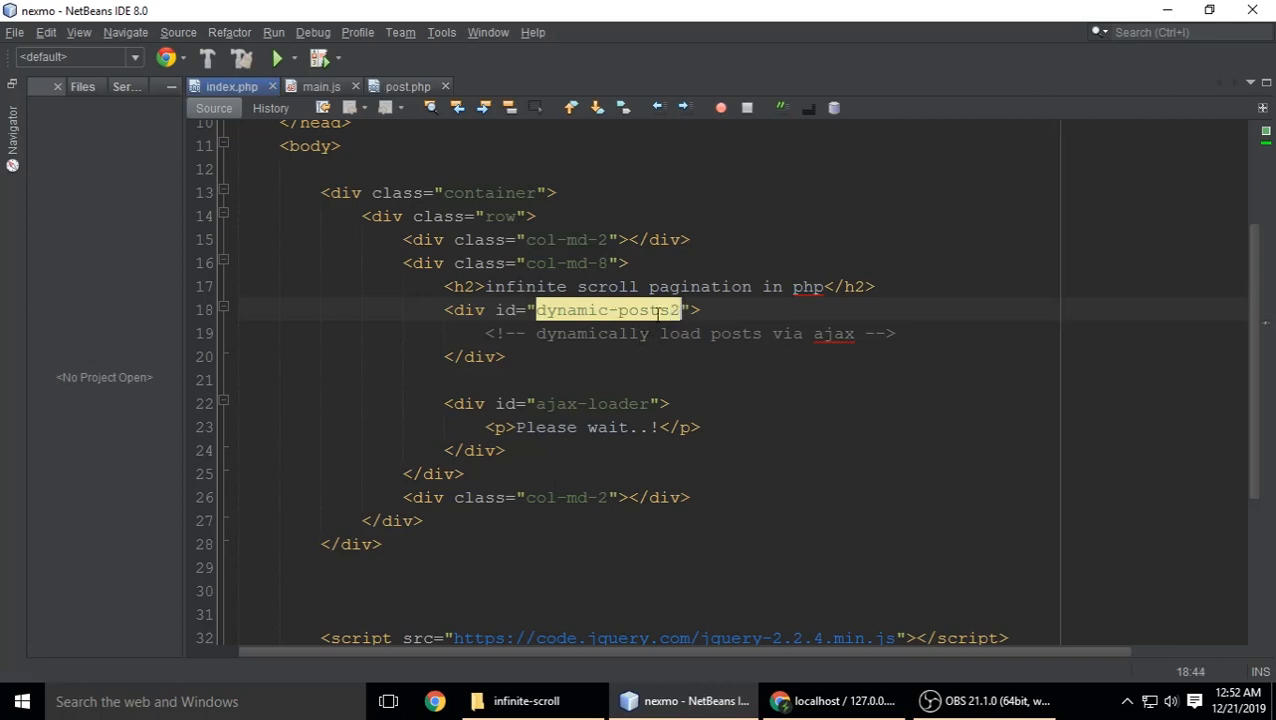
click(318, 86)
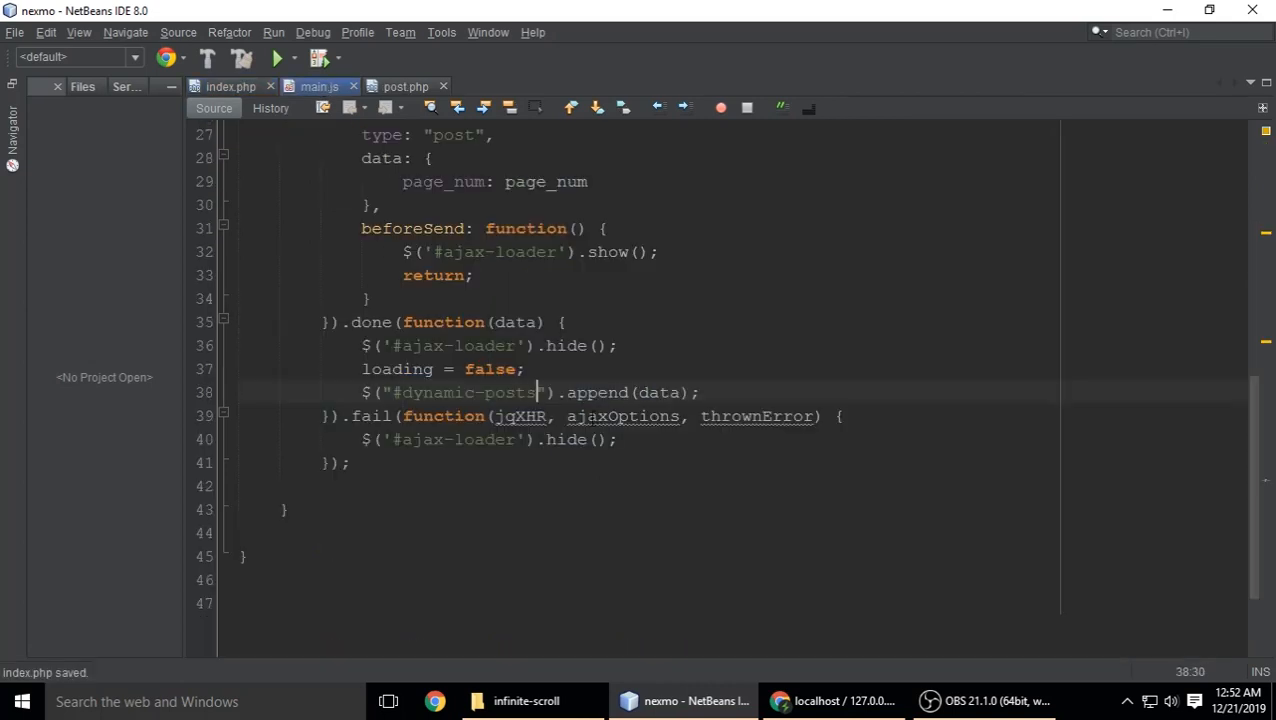
text(2)
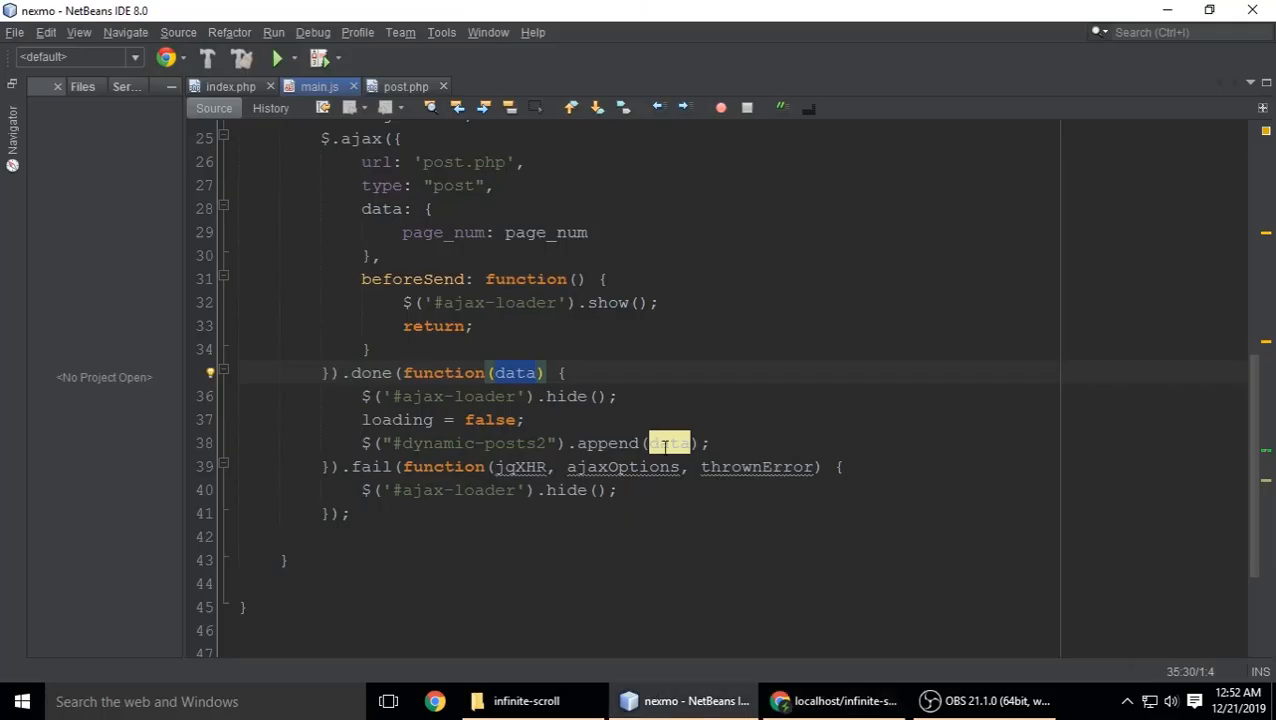
Highlight the ajax-loader div in index.php and find where main.js references it.
click(228, 86)
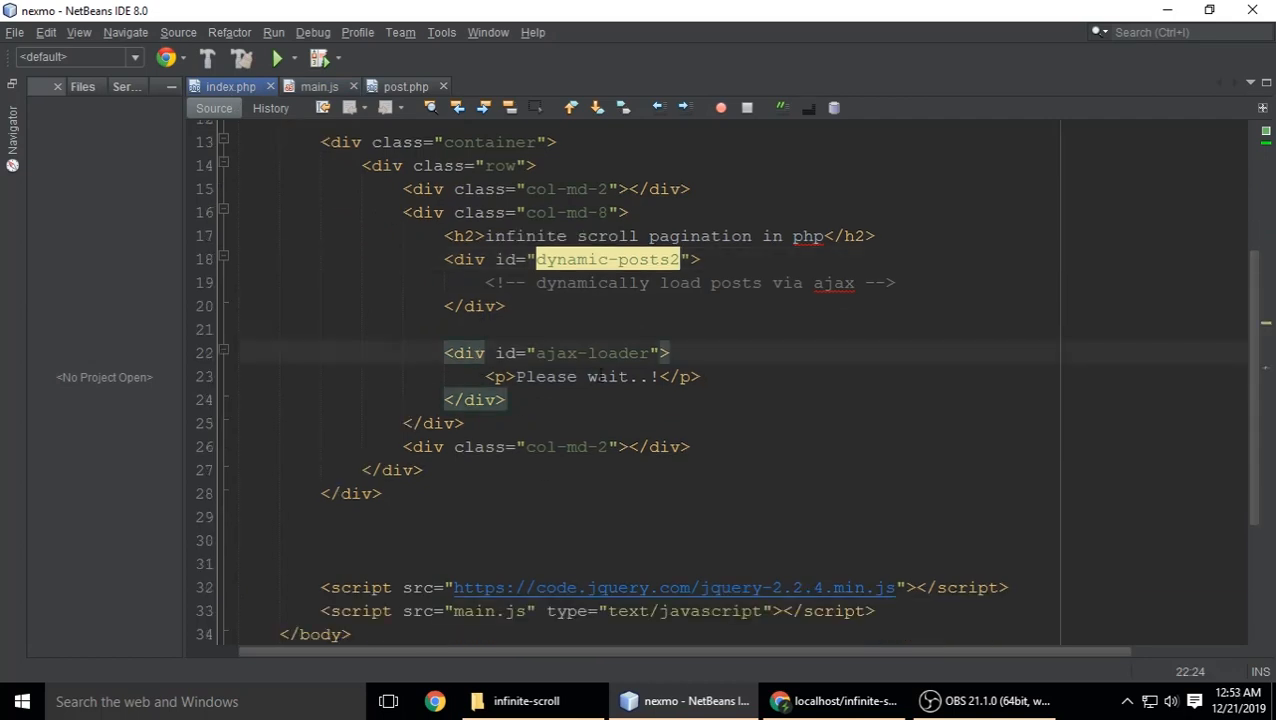
double_click(590, 352)
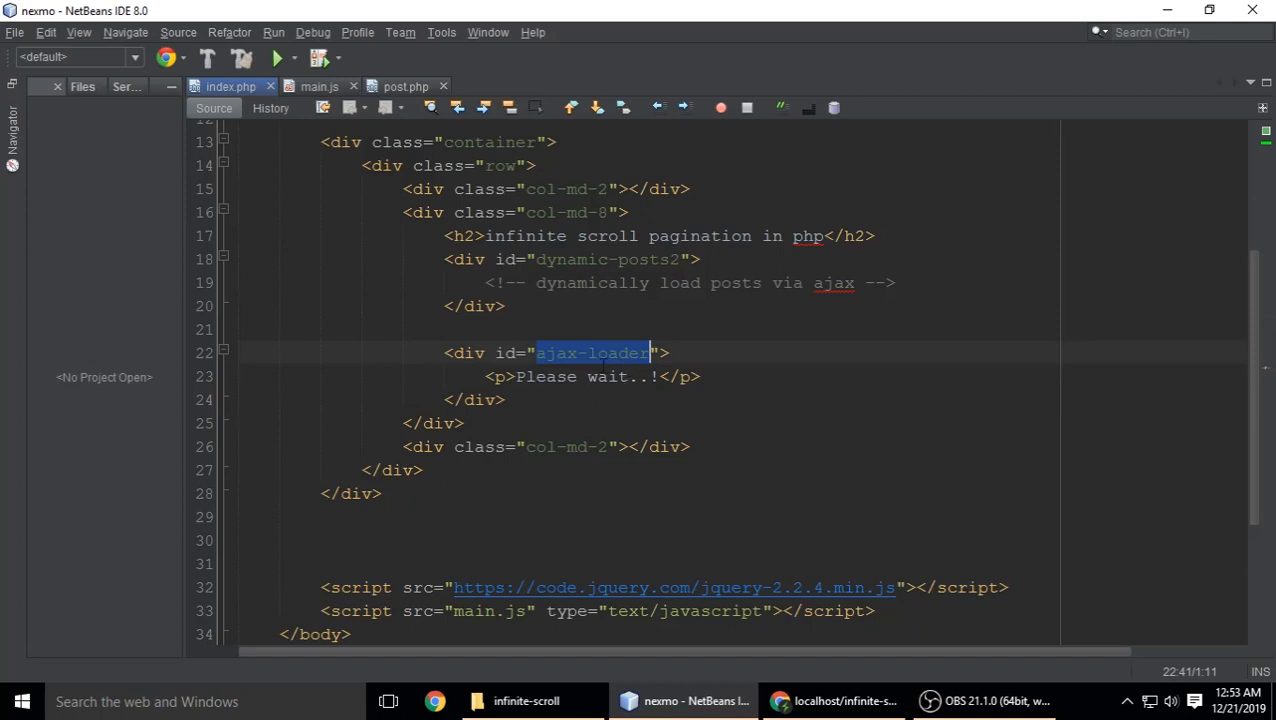
click(318, 86)
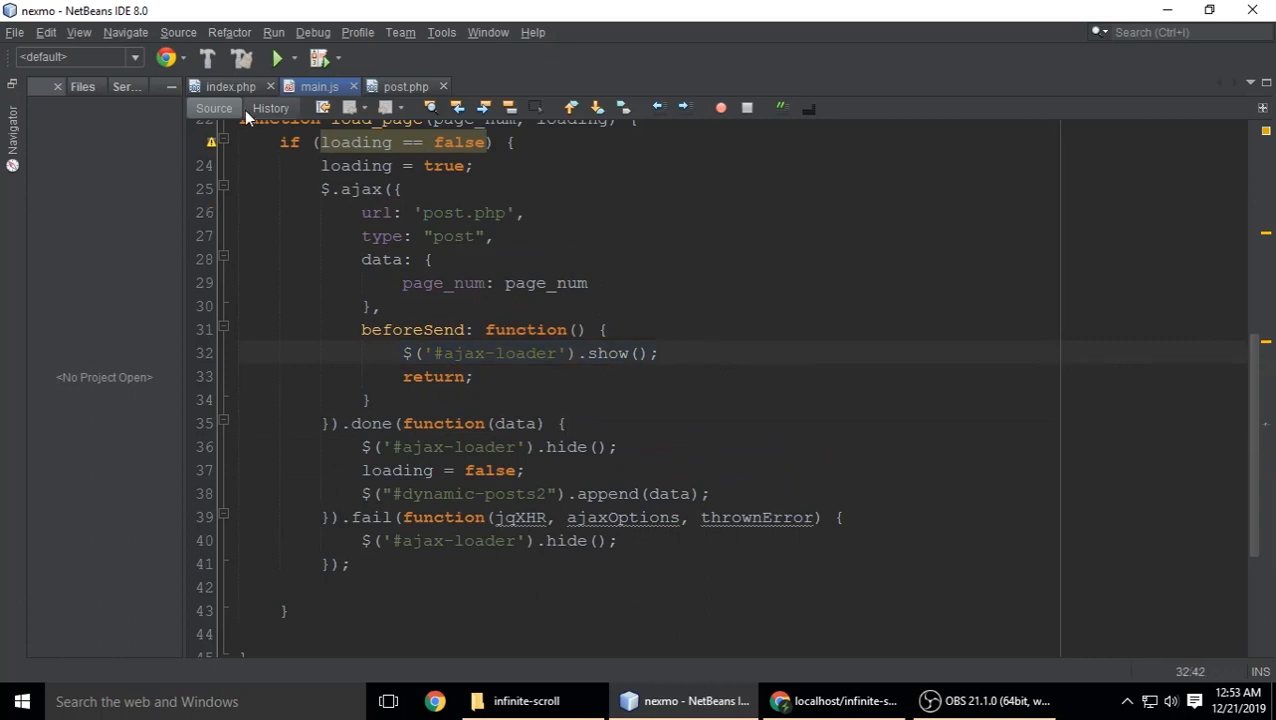
click(228, 86)
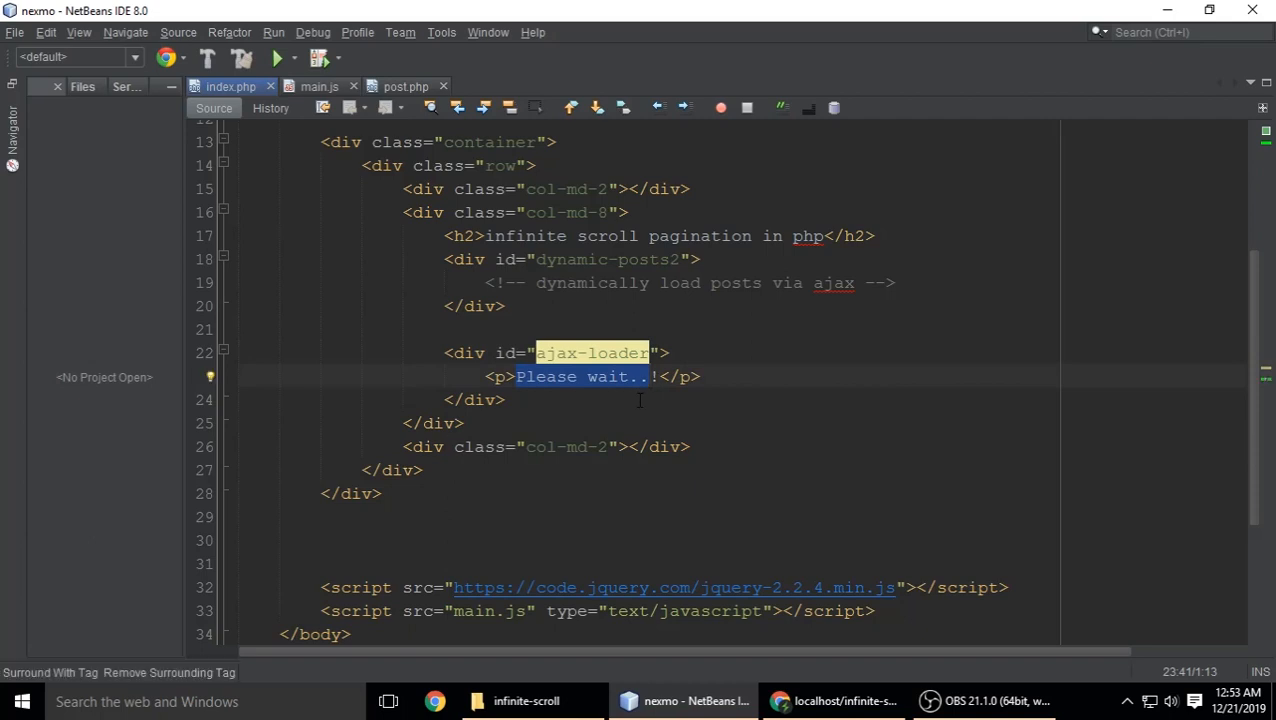
click(648, 376)
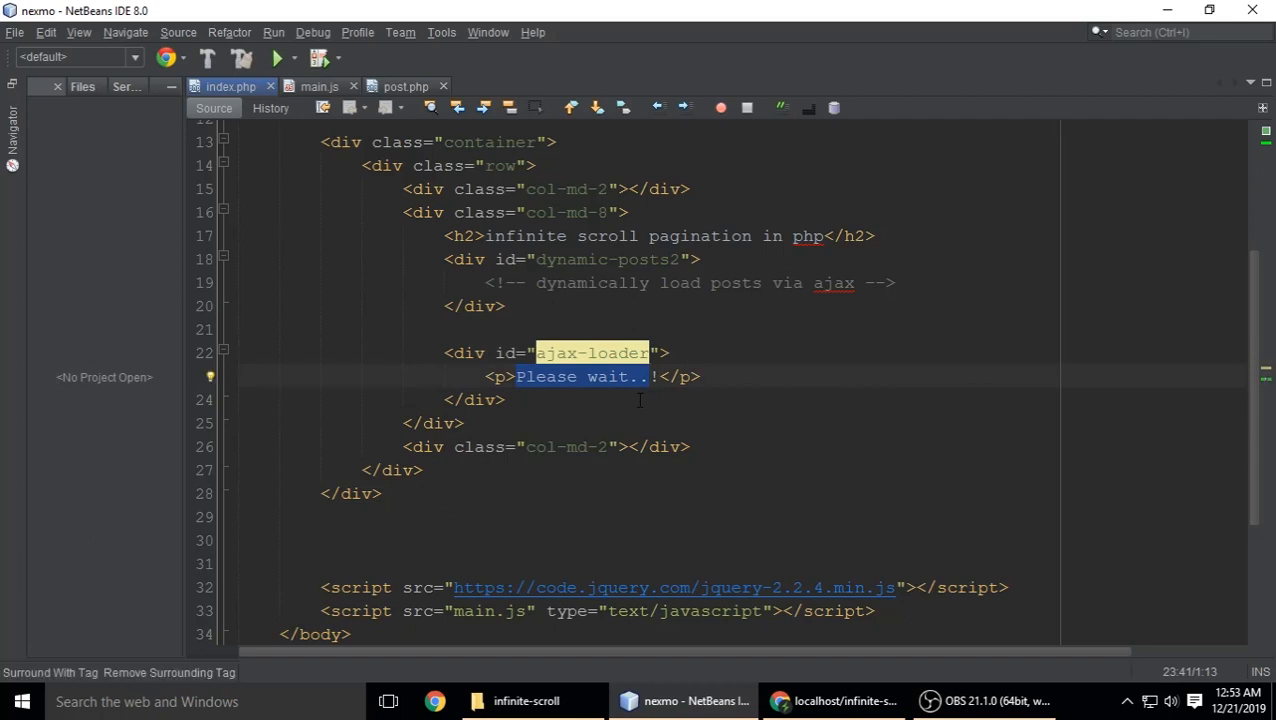
click(318, 86)
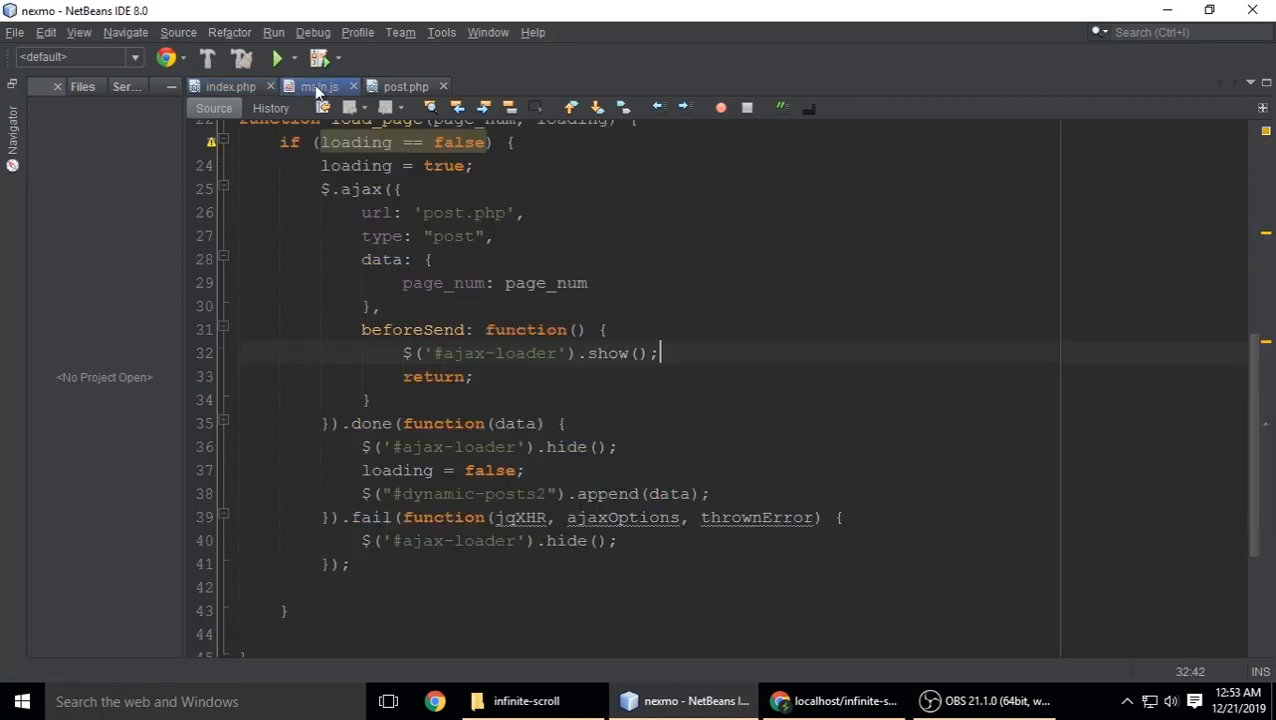
Highlight main.js showing the loader before sending and hiding #ajax-loader on success.
triple_click(530, 352)
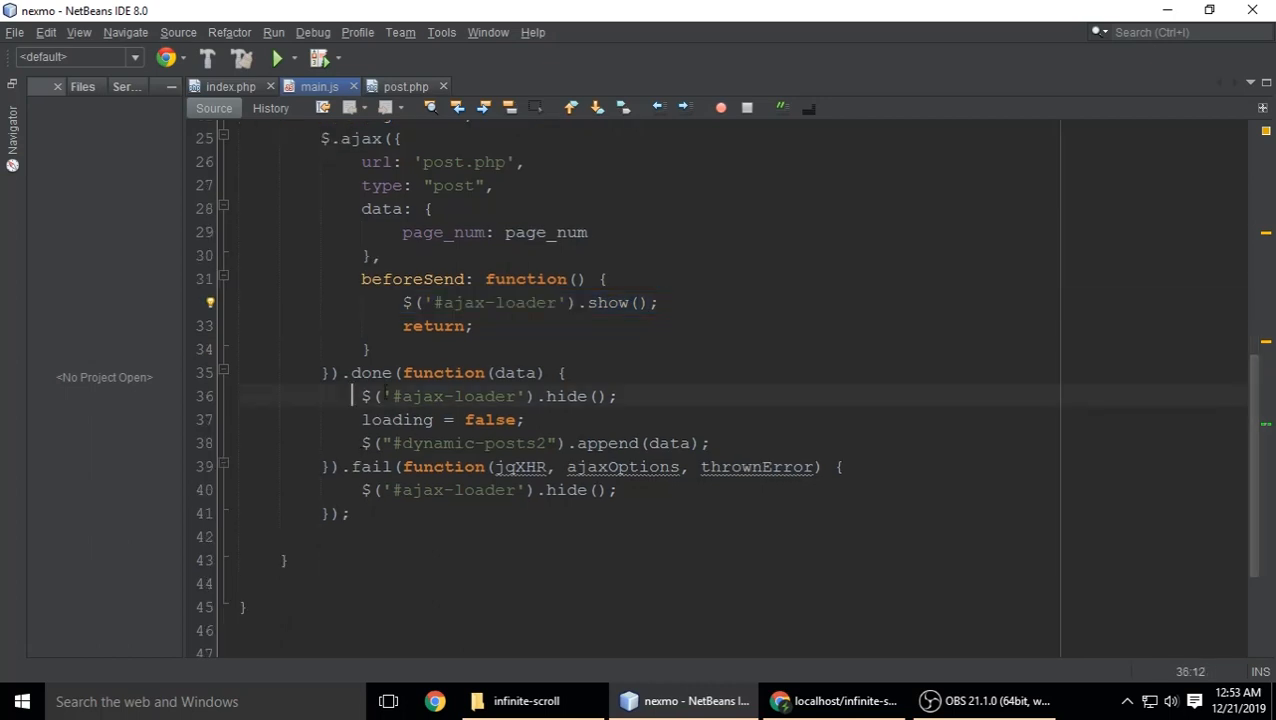
triple_click(488, 396)
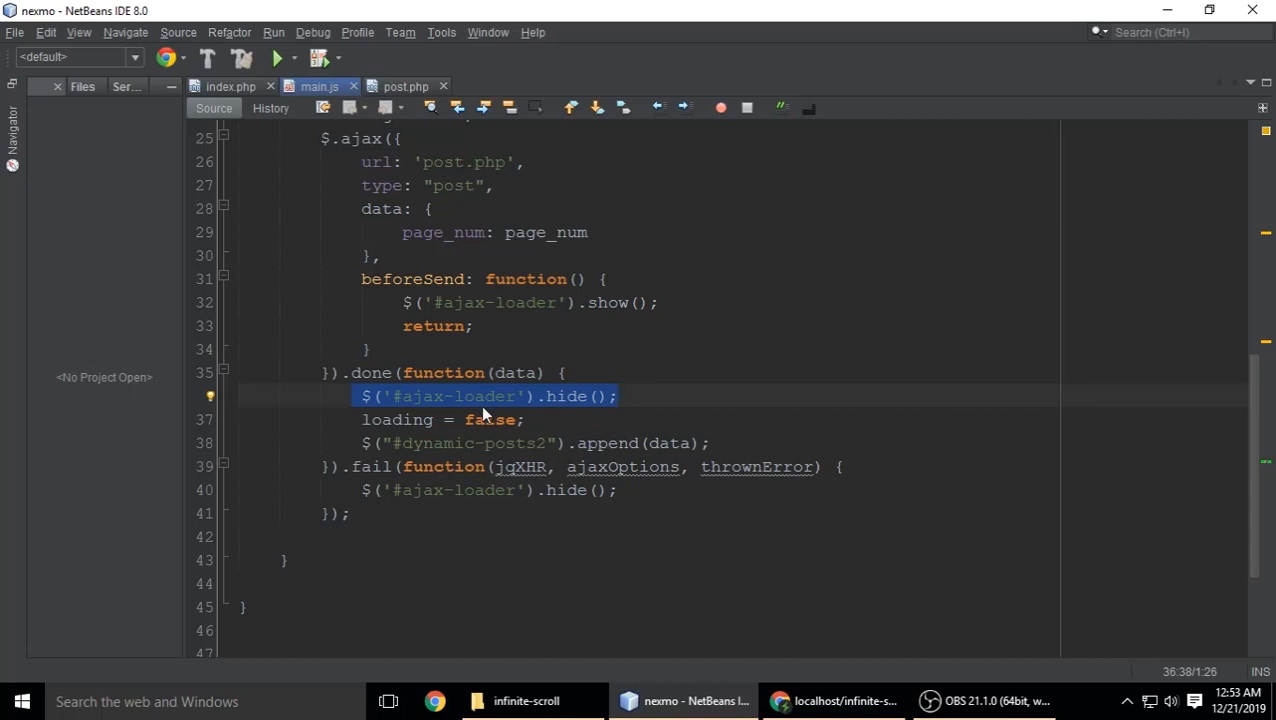
click(484, 396)
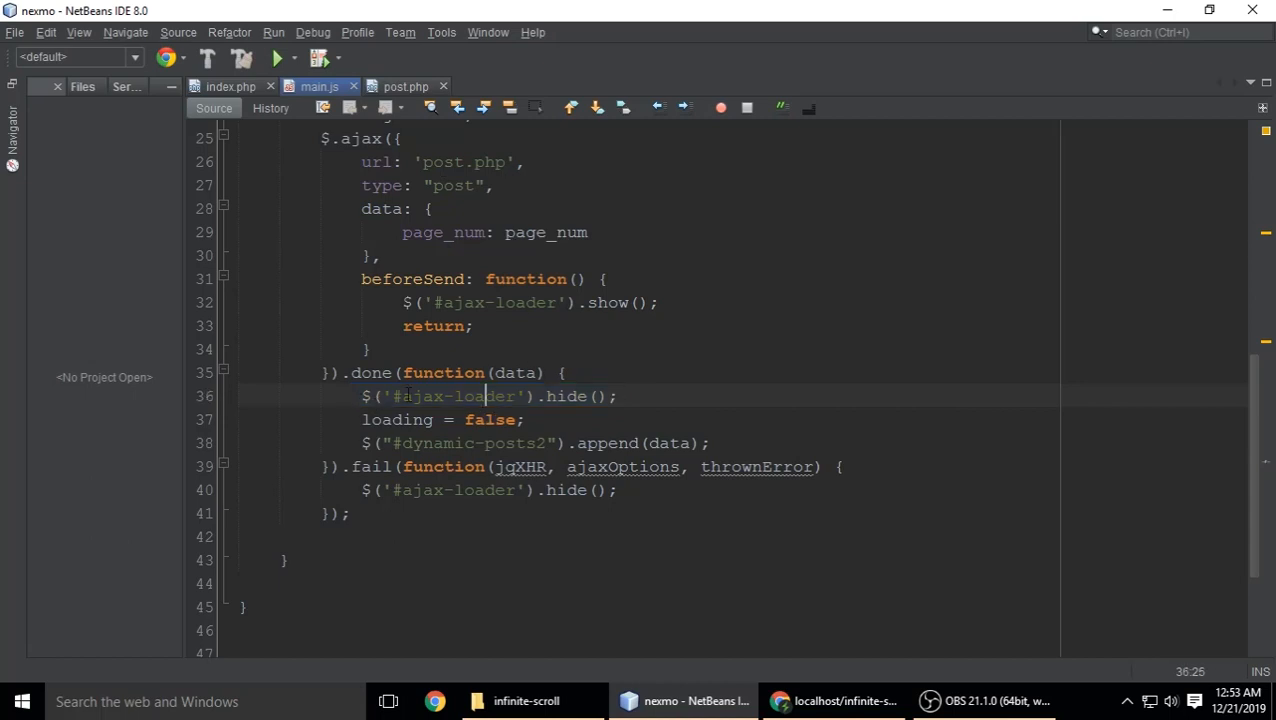
double_click(460, 396)
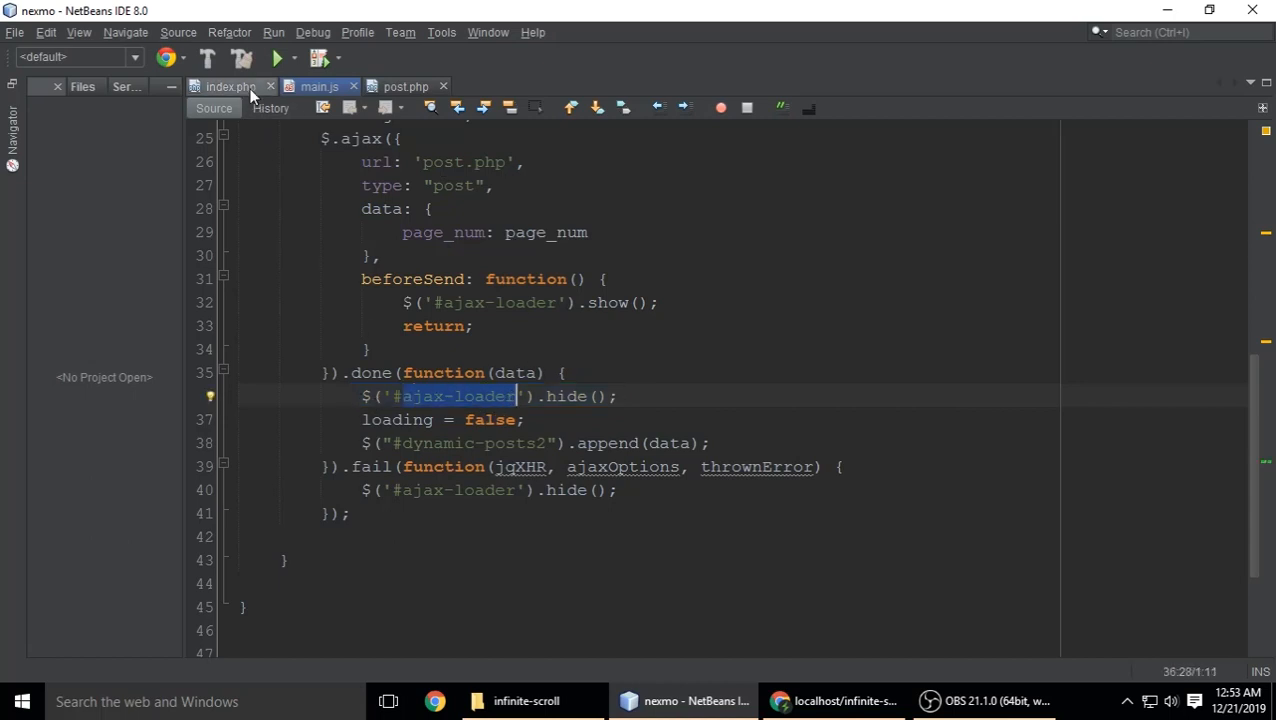
Point out the Please wait message in index.php, then bring up the infinite-scroll project folder.
click(224, 86)
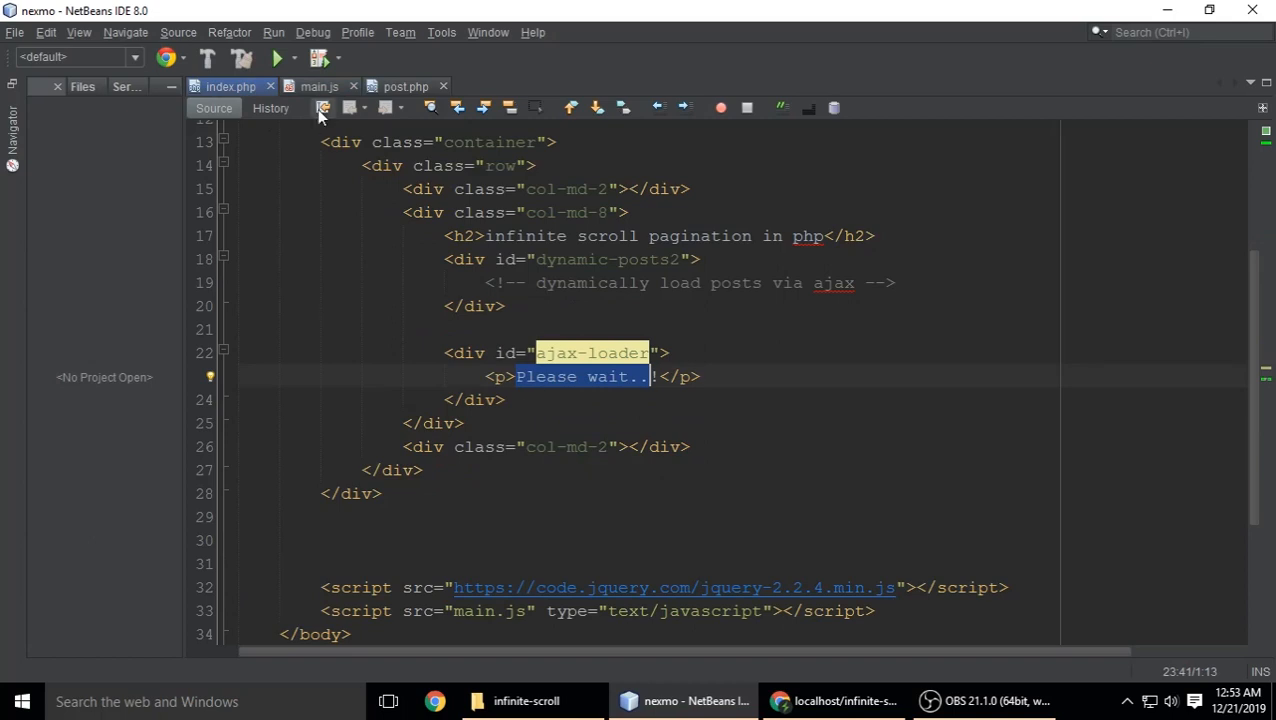
click(320, 86)
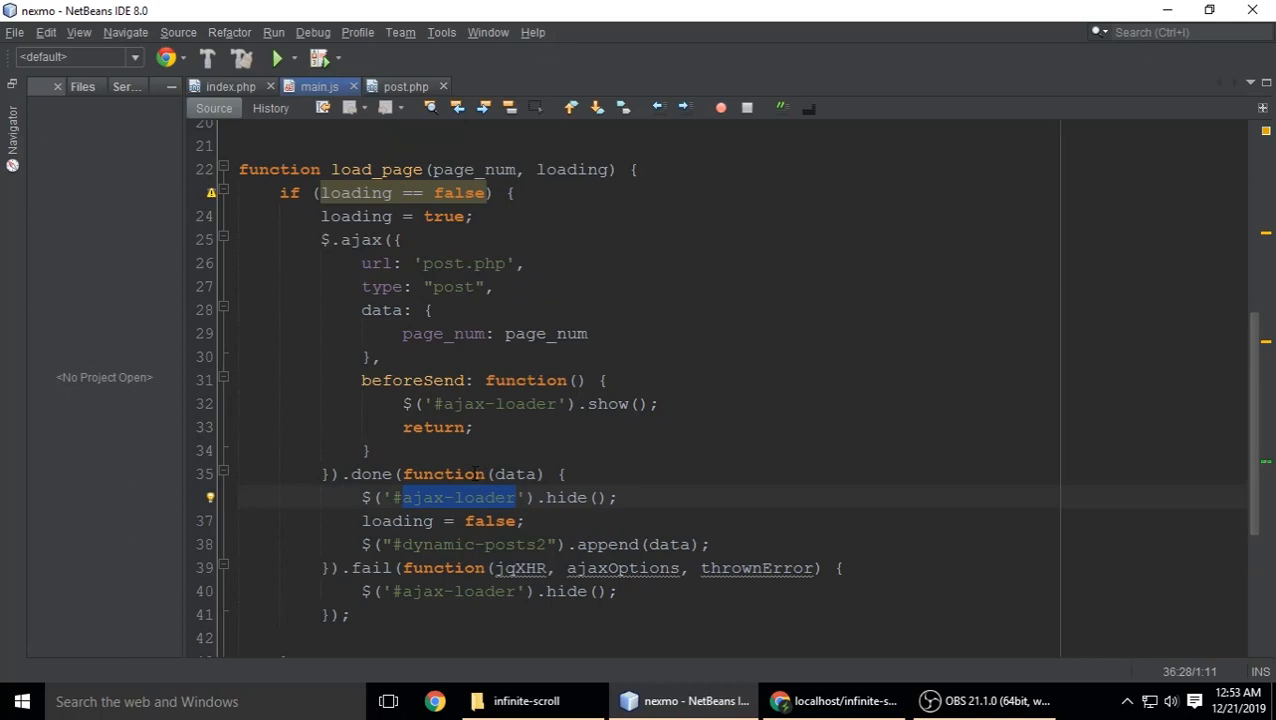
click(228, 86)
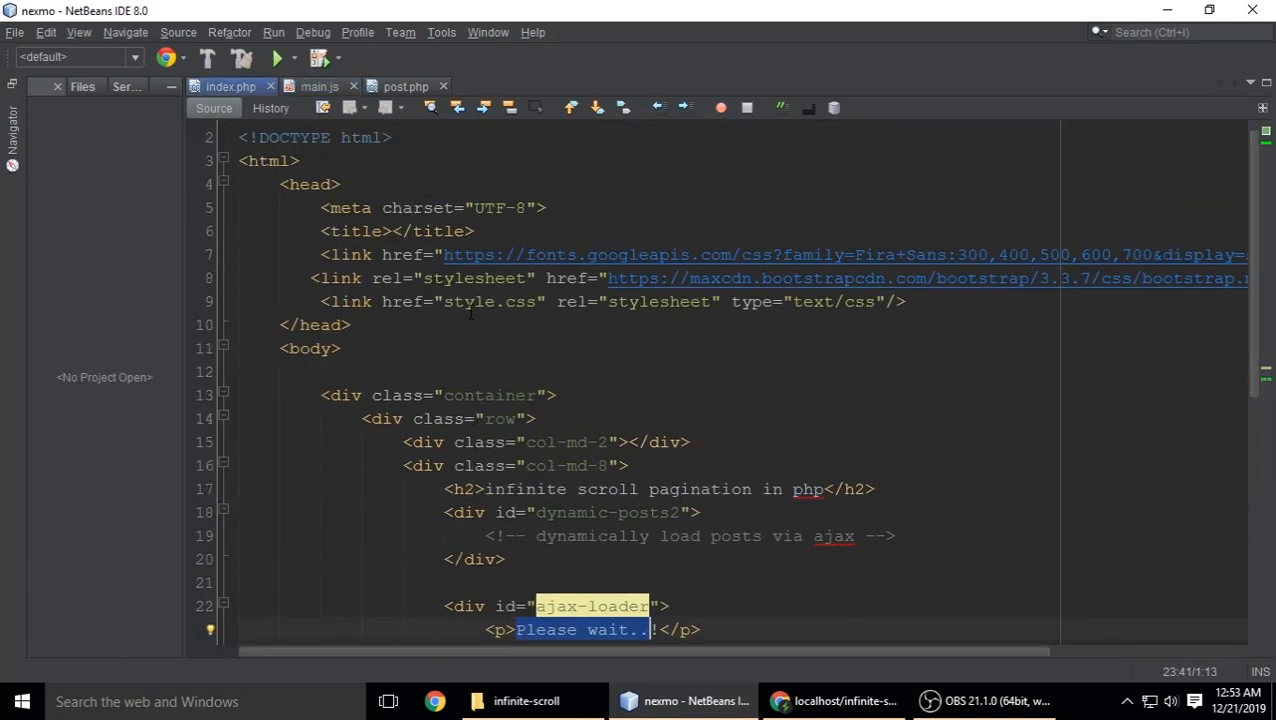
click(528, 700)
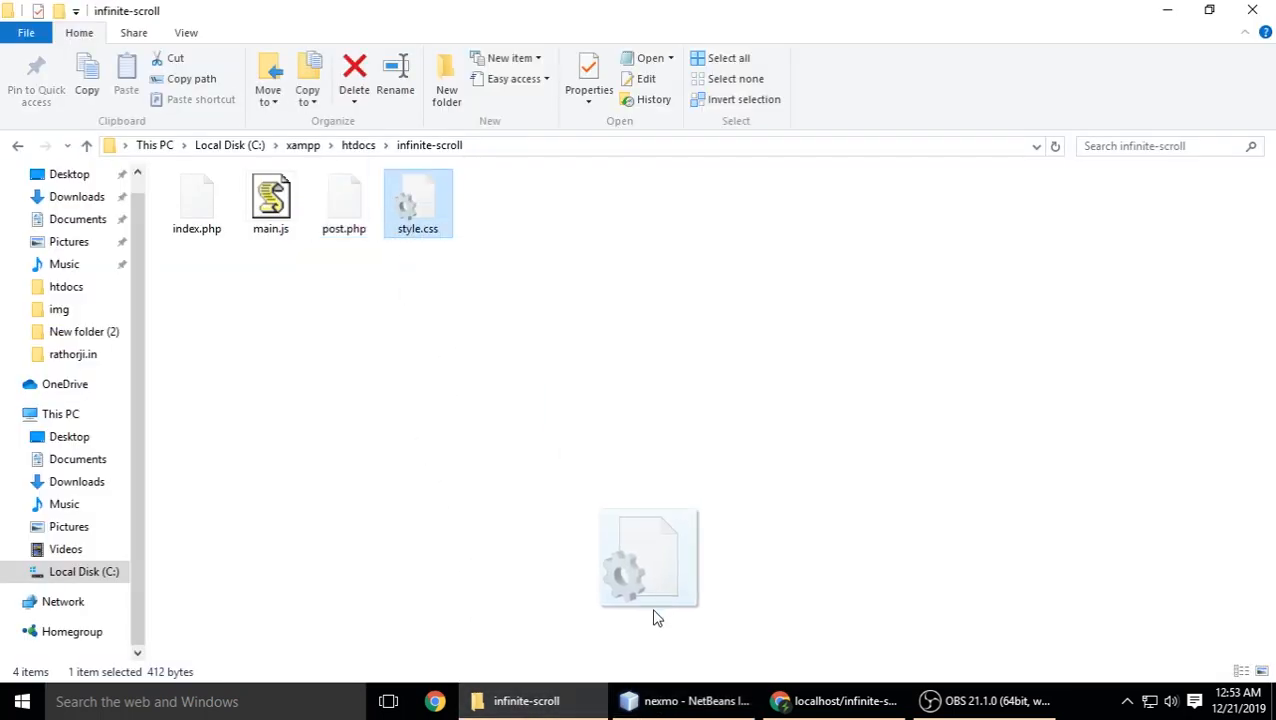
Open style.css in NetBeans, select body colour #990099 and show the purple text in Chrome.
click(684, 700)
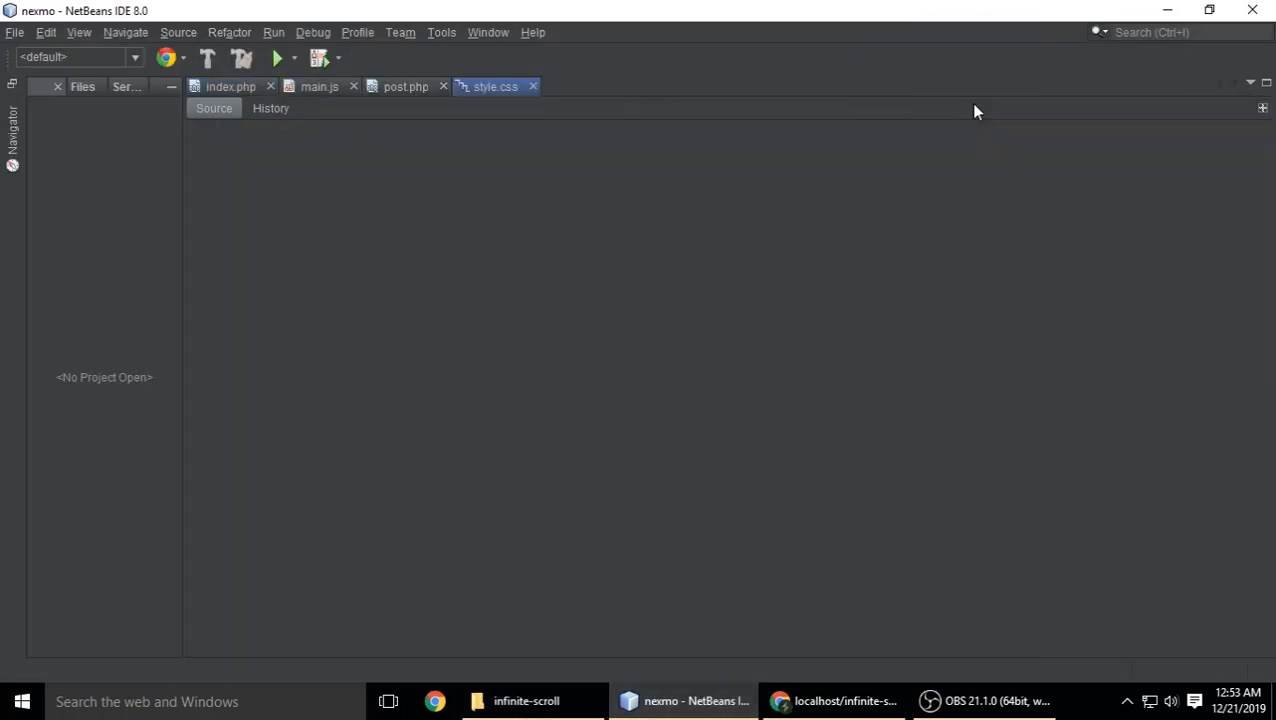
click(492, 86)
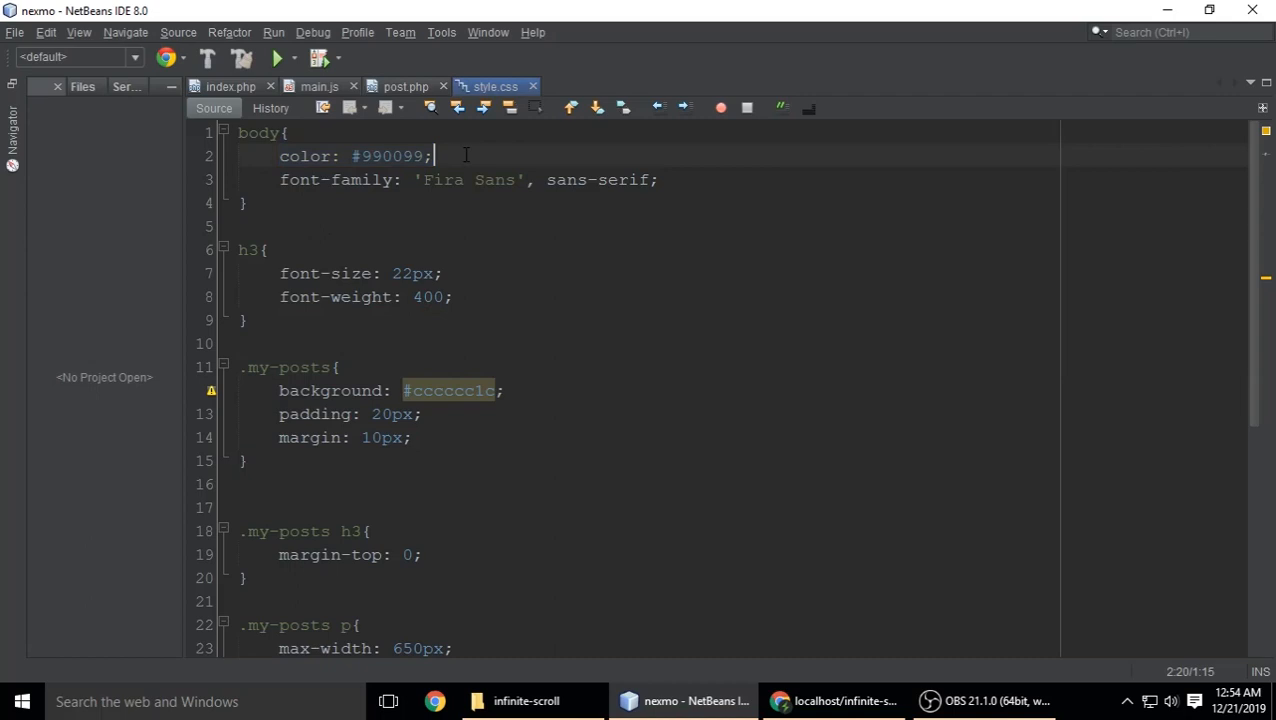
double_click(386, 156)
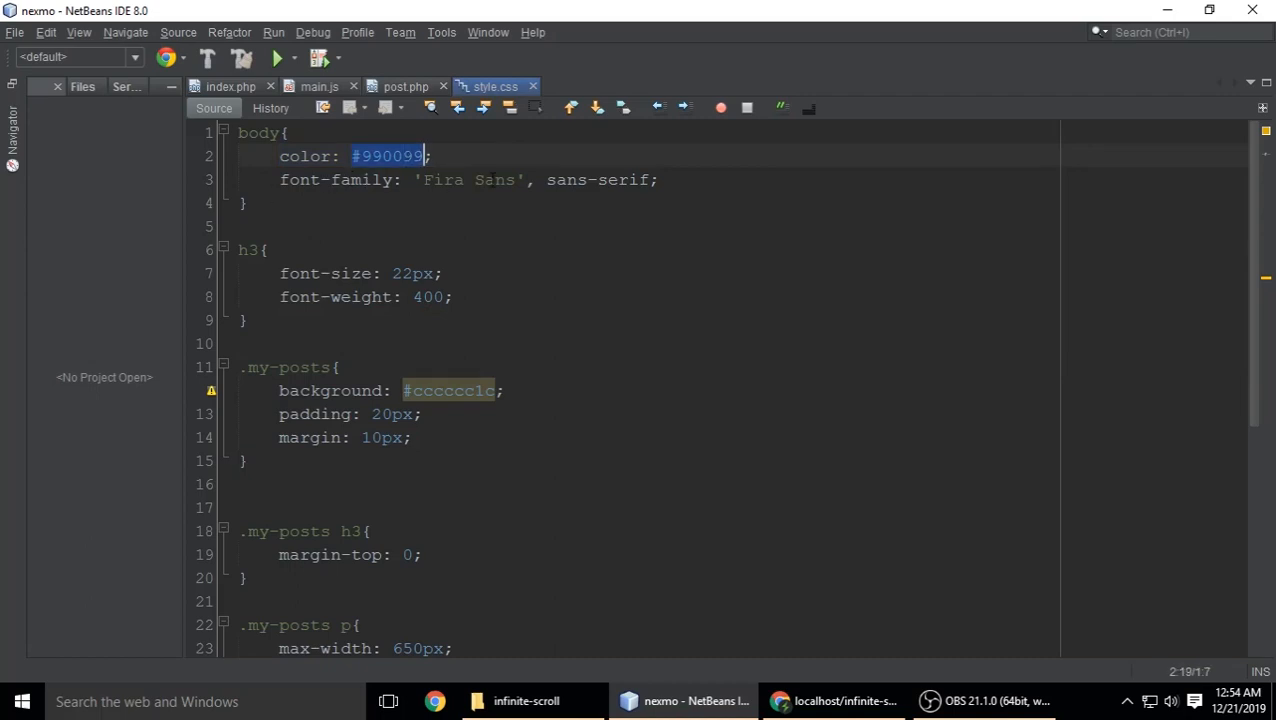
click(228, 86)
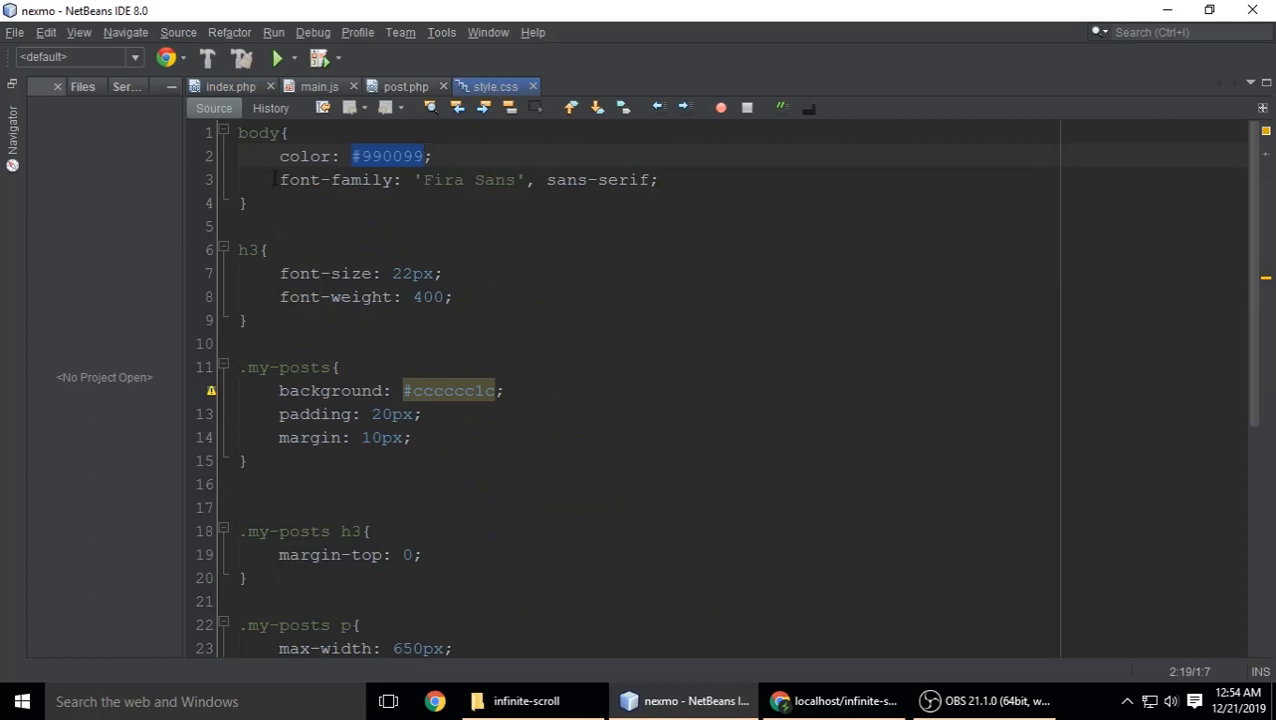
click(834, 700)
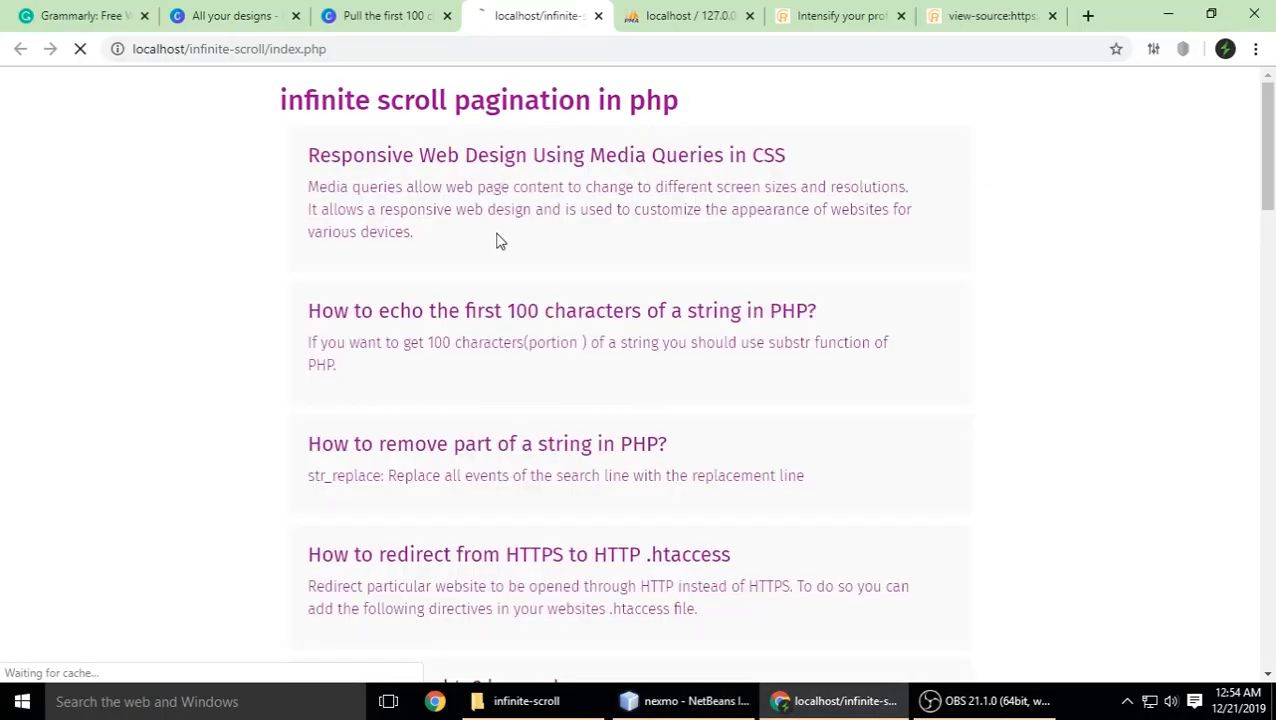
click(660, 700)
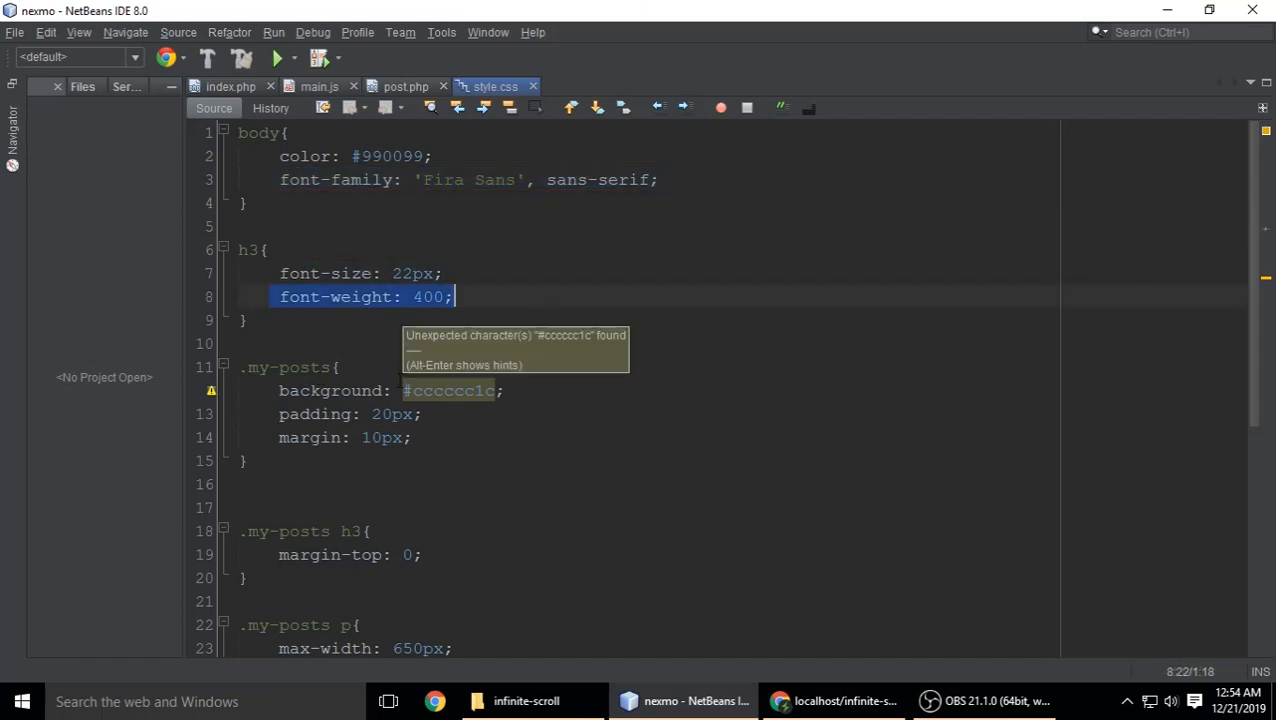
Compare post.php's my-posts markup with the .my-posts and #ajax-loader rules, then show the styled page.
click(404, 86)
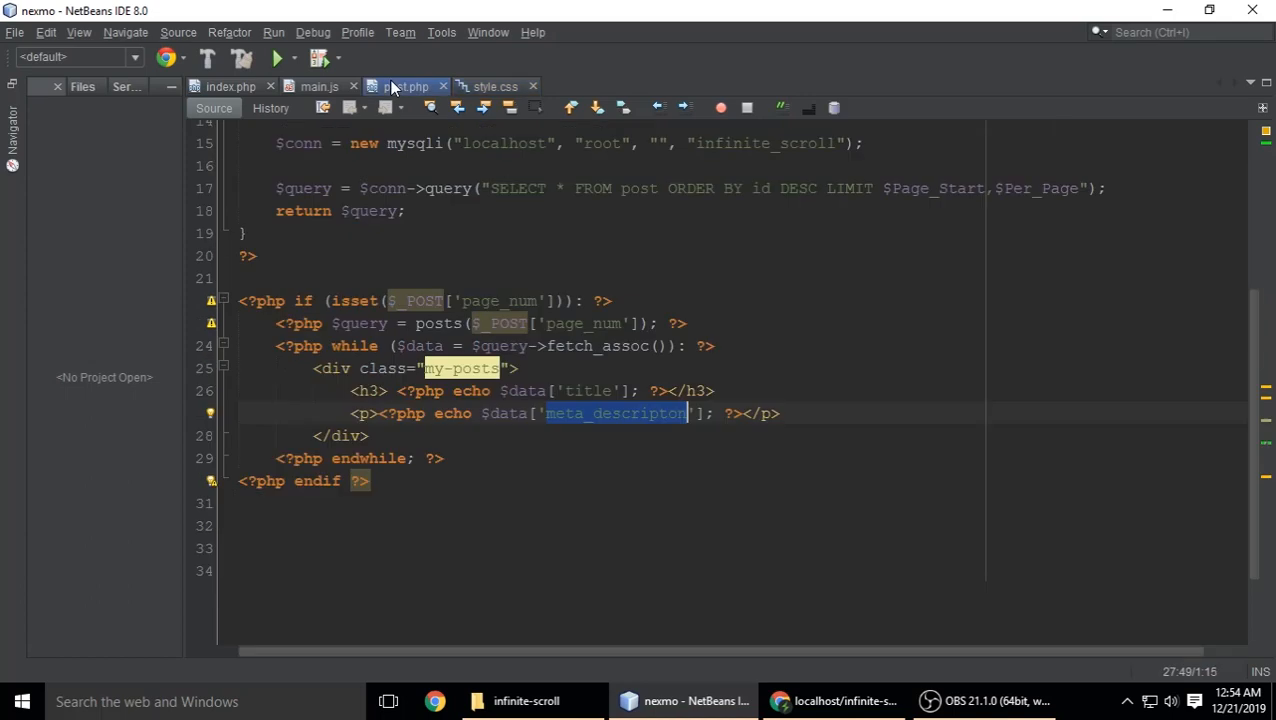
click(490, 86)
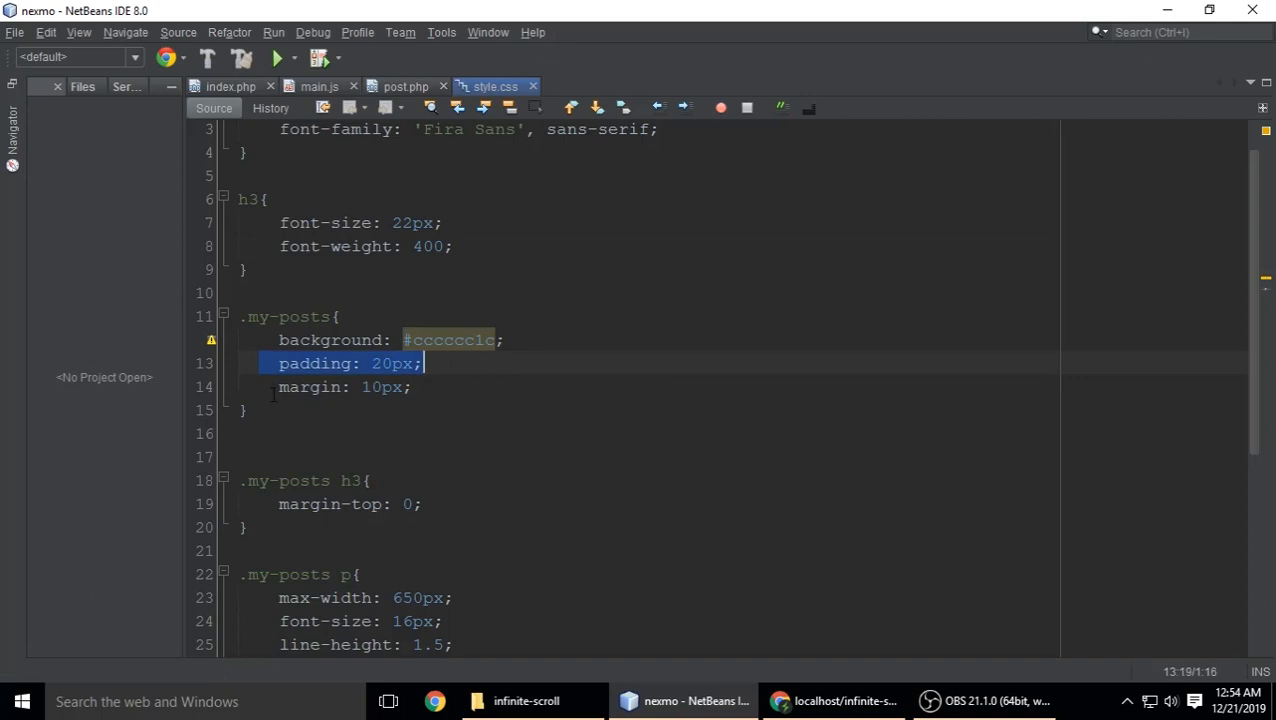
scroll(down, 3)
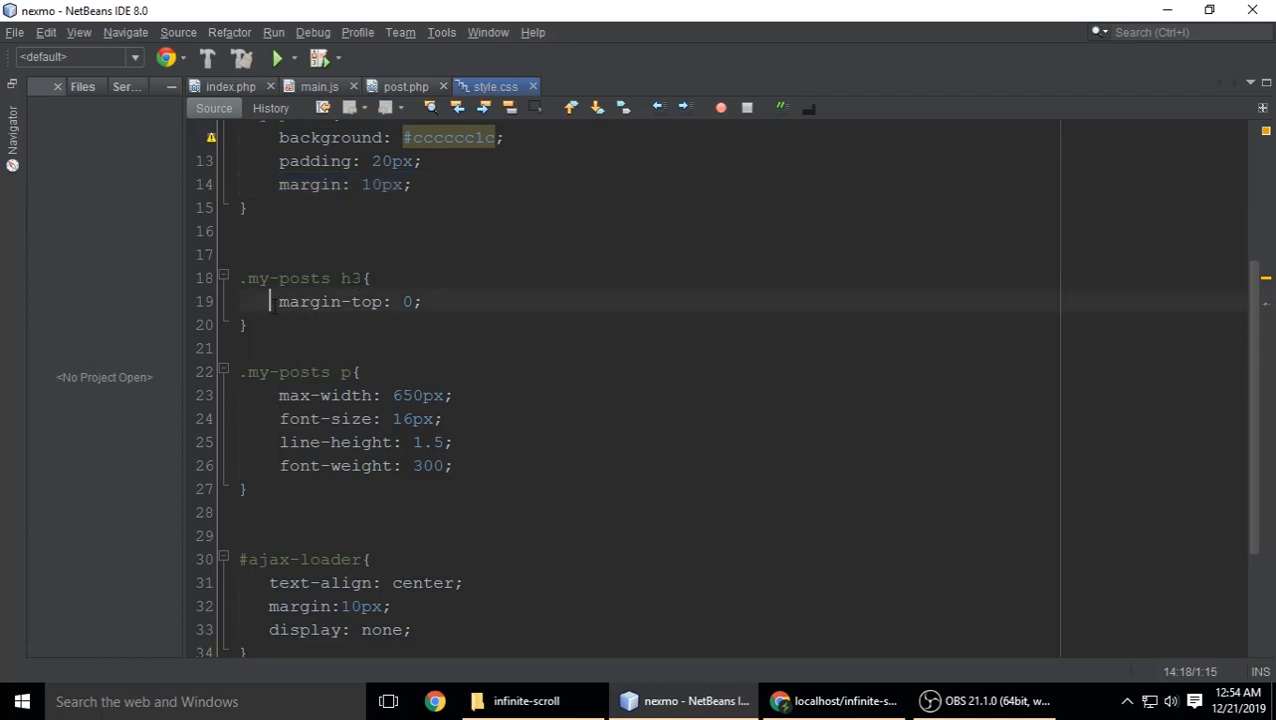
click(834, 700)
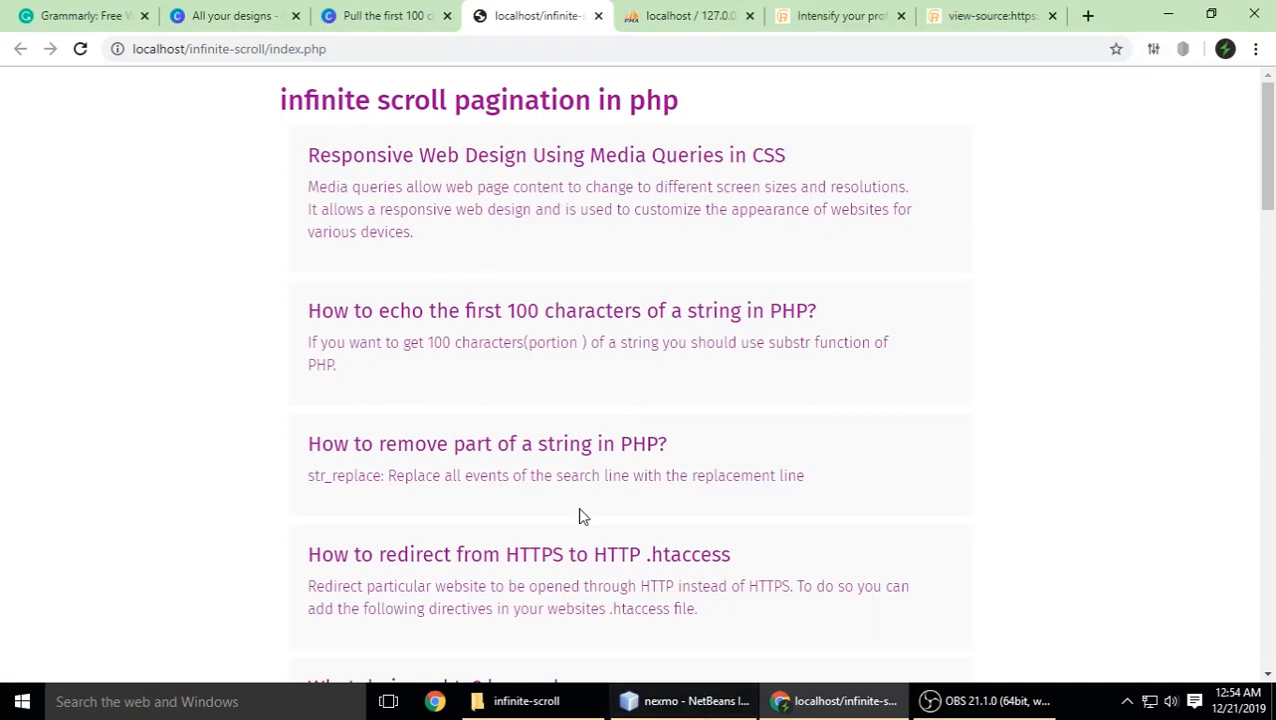
mouse_move(350, 180)
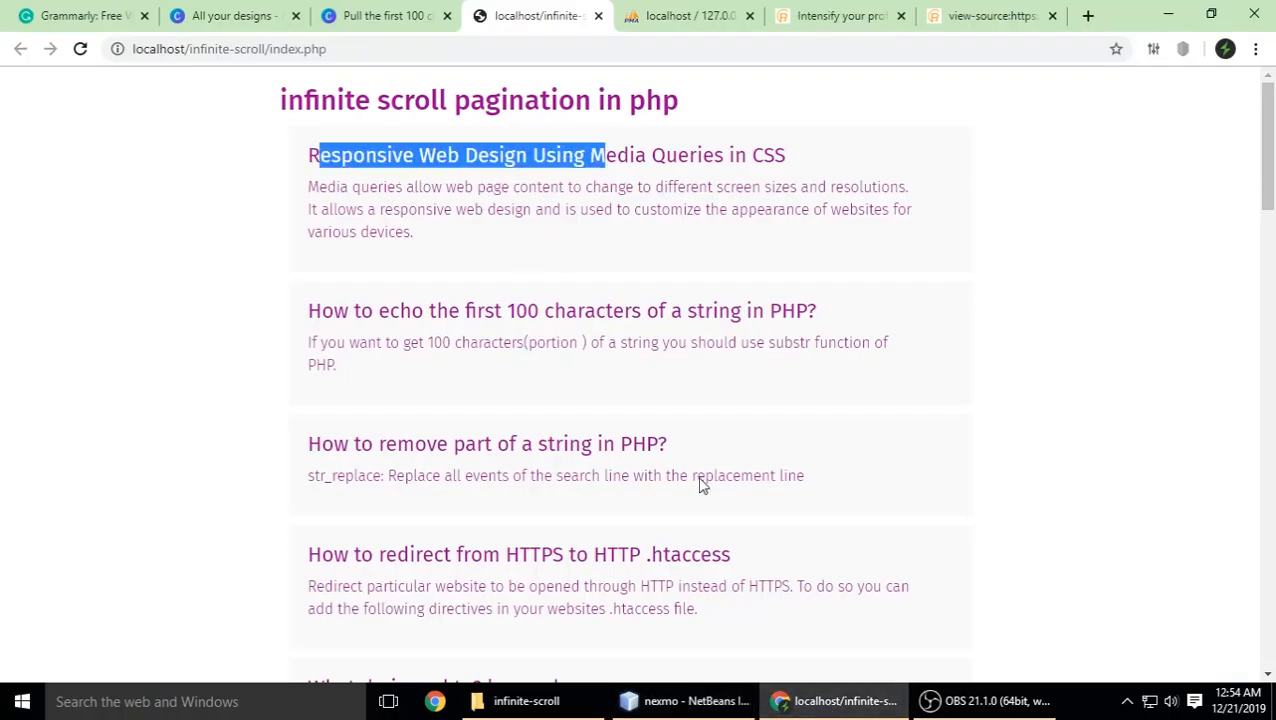
Return from the Chrome post cards to style.css ending with #ajax-loader display: none.
click(684, 700)
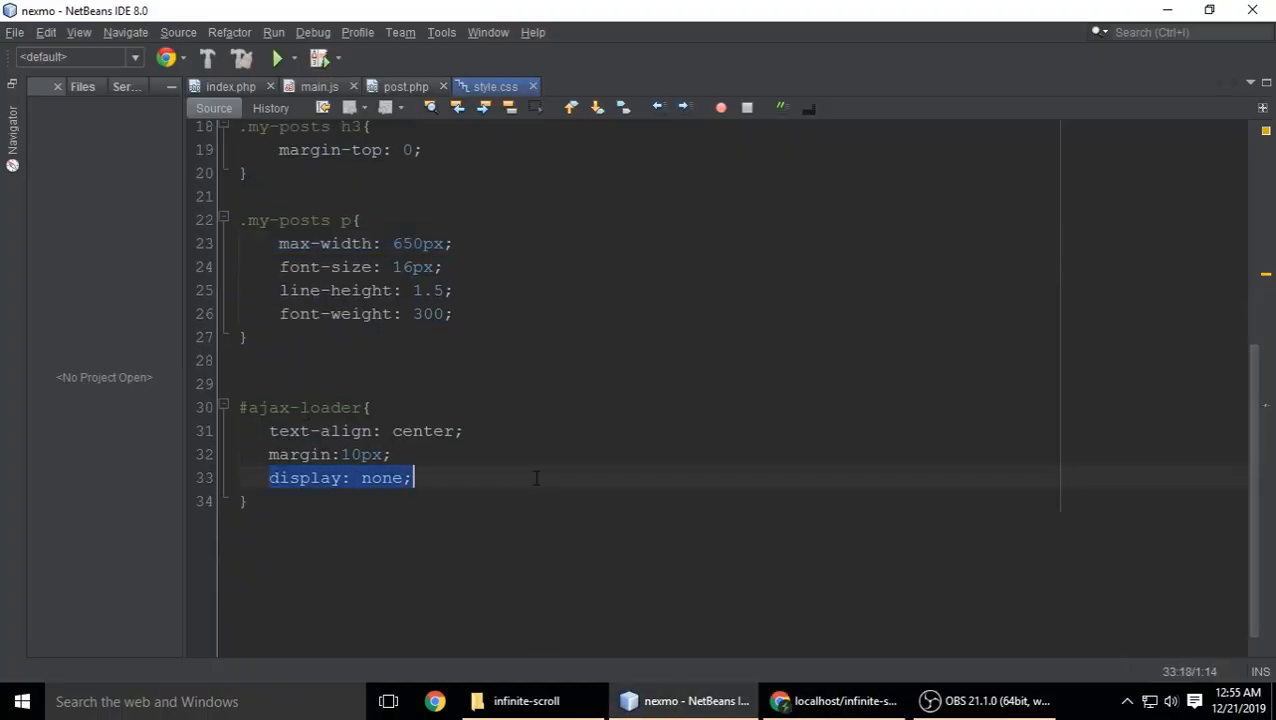
Show index.php's ajax-loader 'Please wait..!' div that the hidden style targets, then return to Chrome.
click(228, 86)
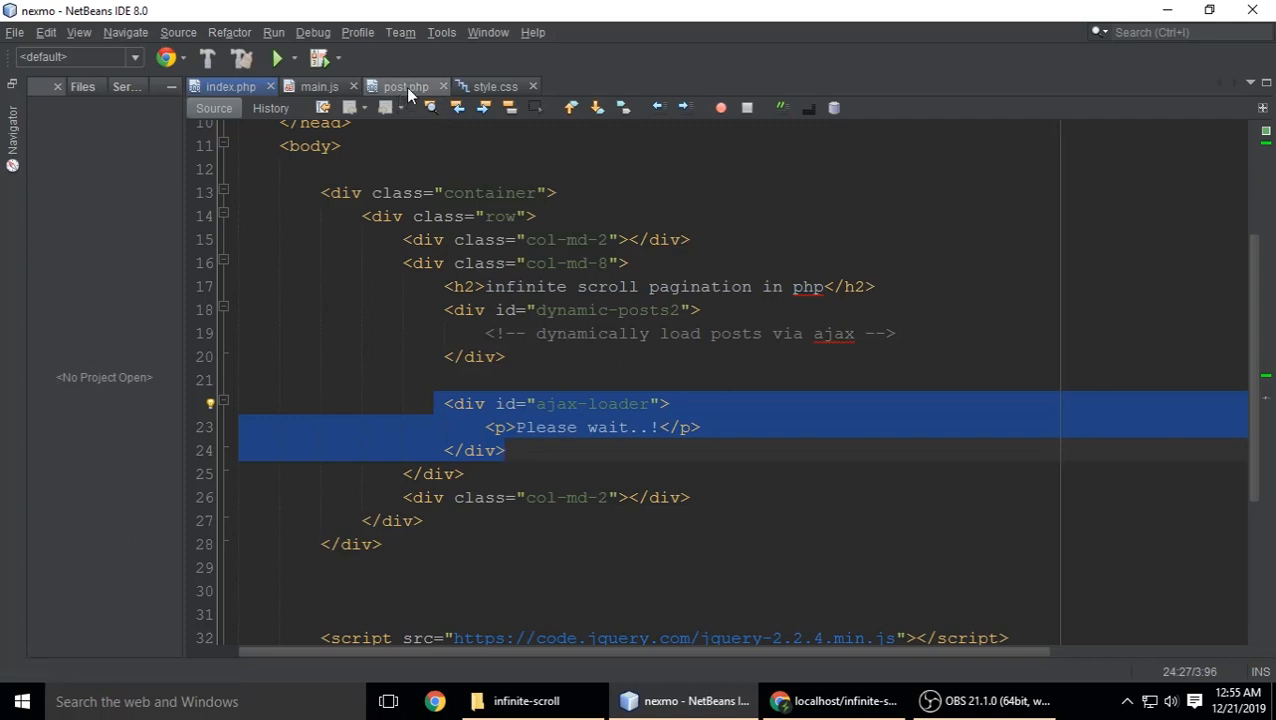
click(490, 86)
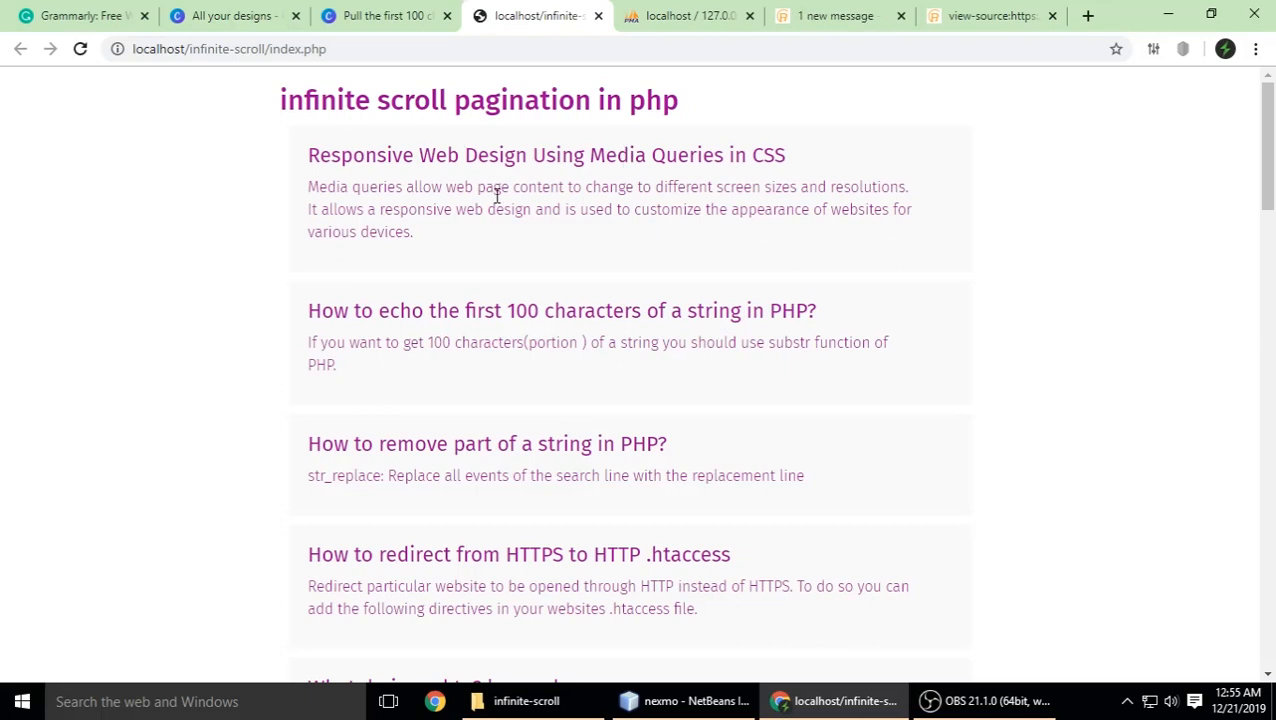
mouse_move(588, 178)
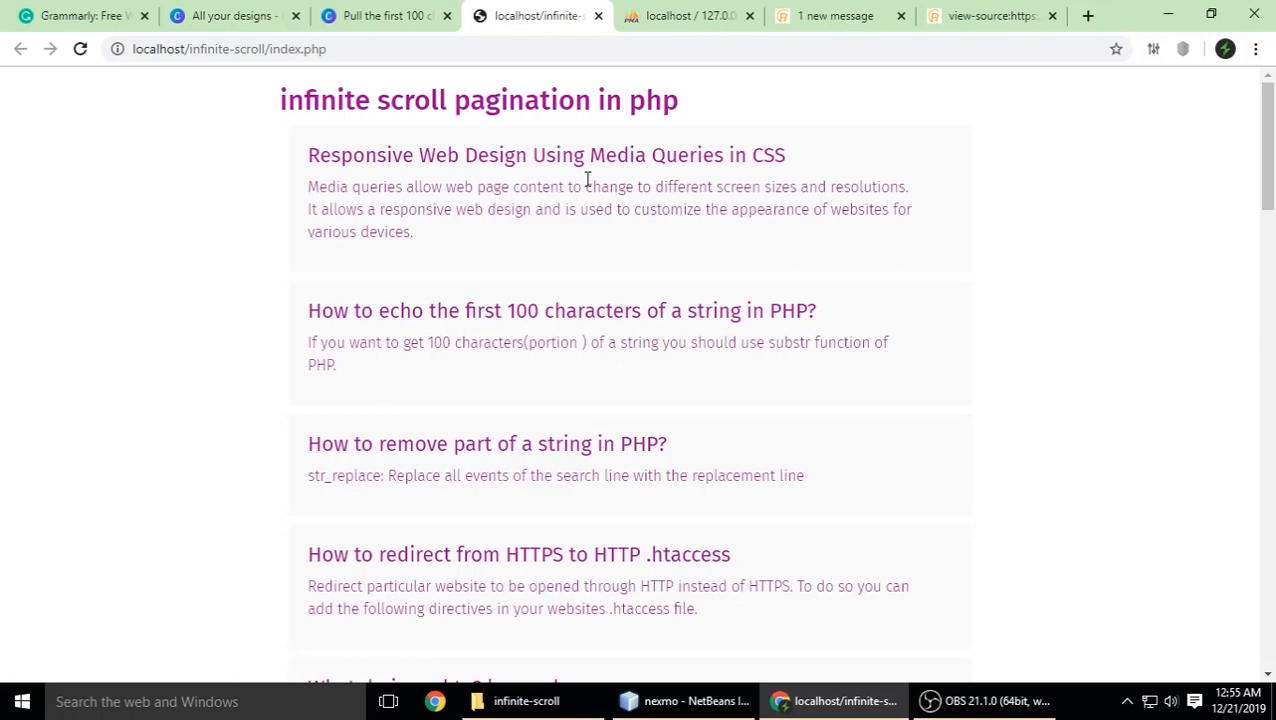
mouse_move(628, 144)
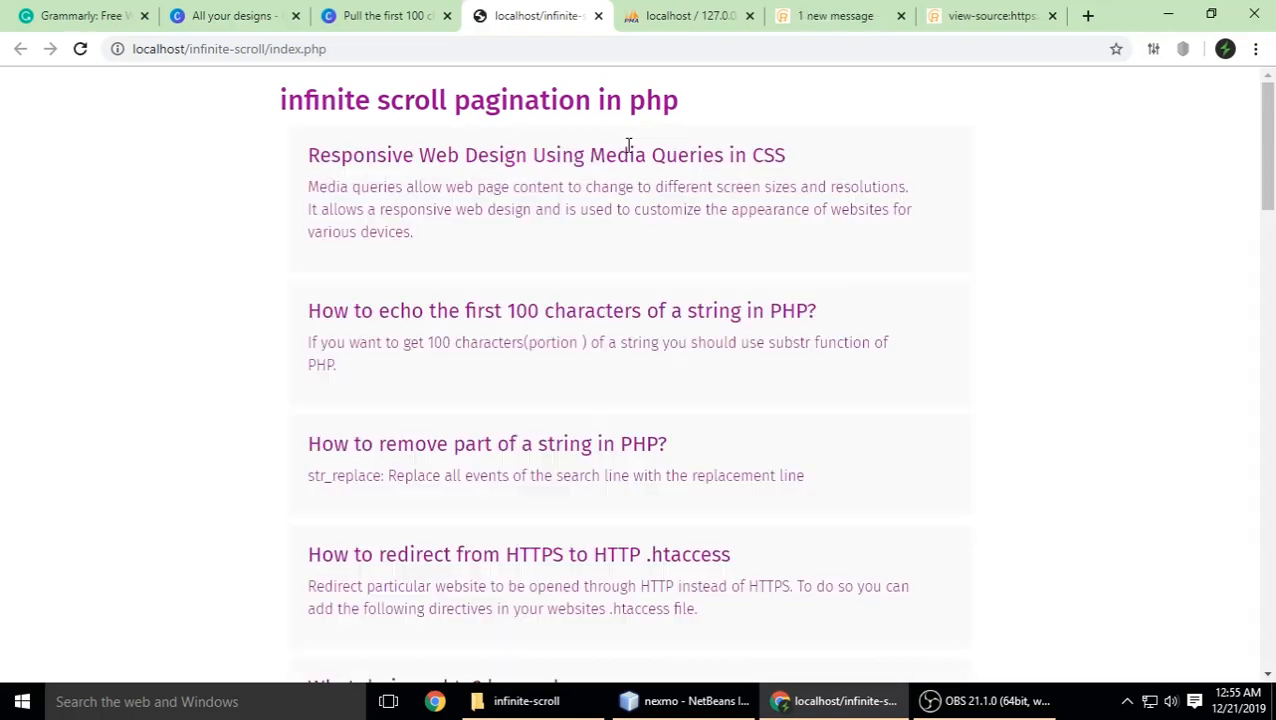
Reload the demo page and scroll down so more posts keep loading, then return to style.css.
click(80, 48)
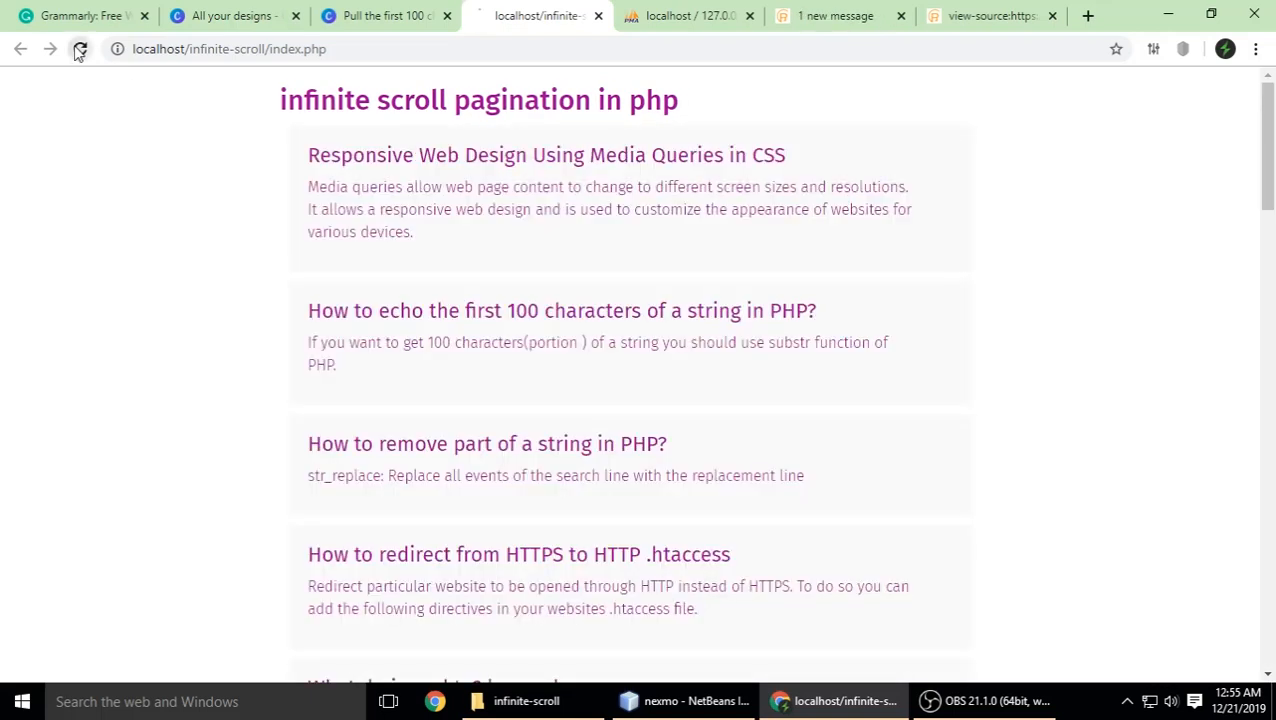
click(80, 48)
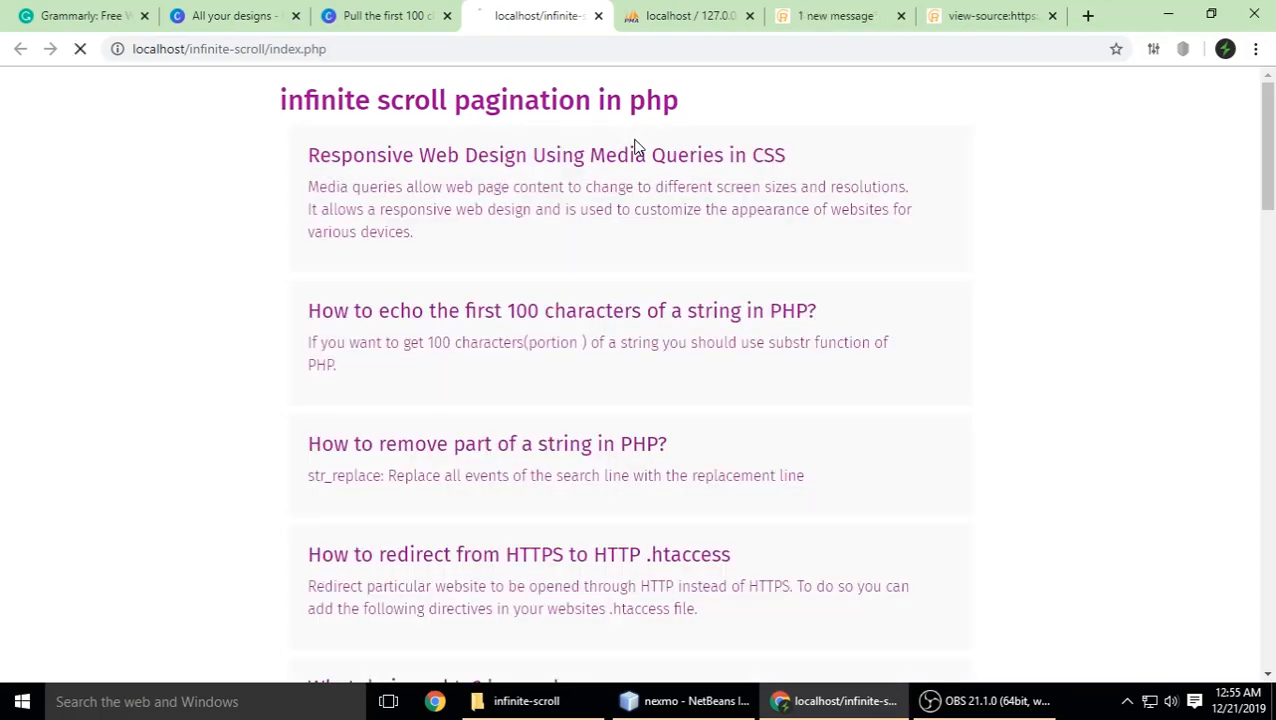
scroll(down, 3)
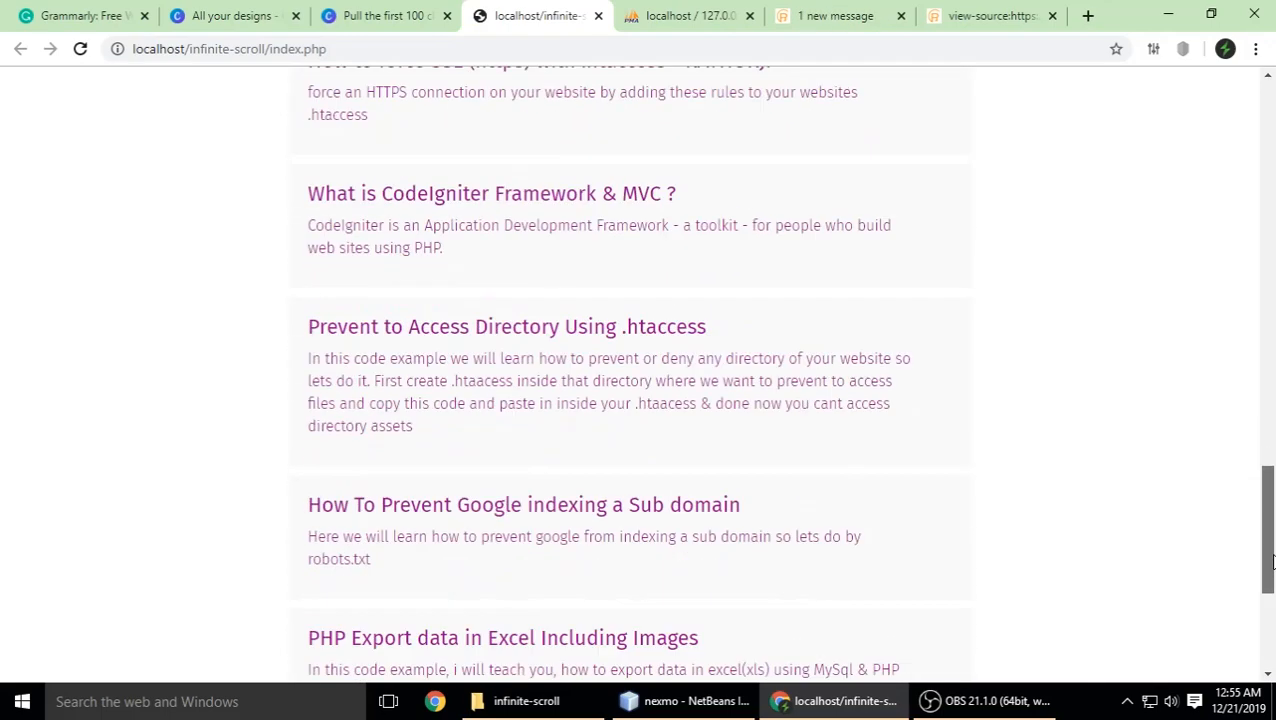
scroll(down, 3)
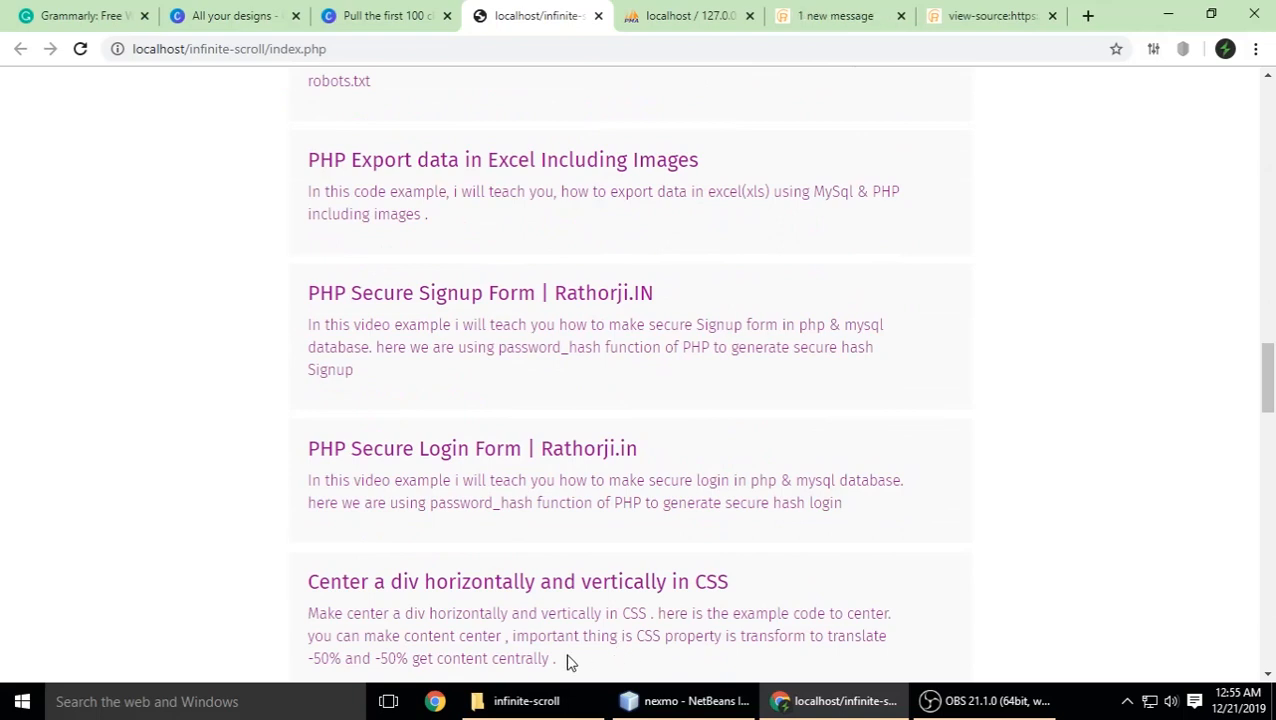
mouse_move(632, 676)
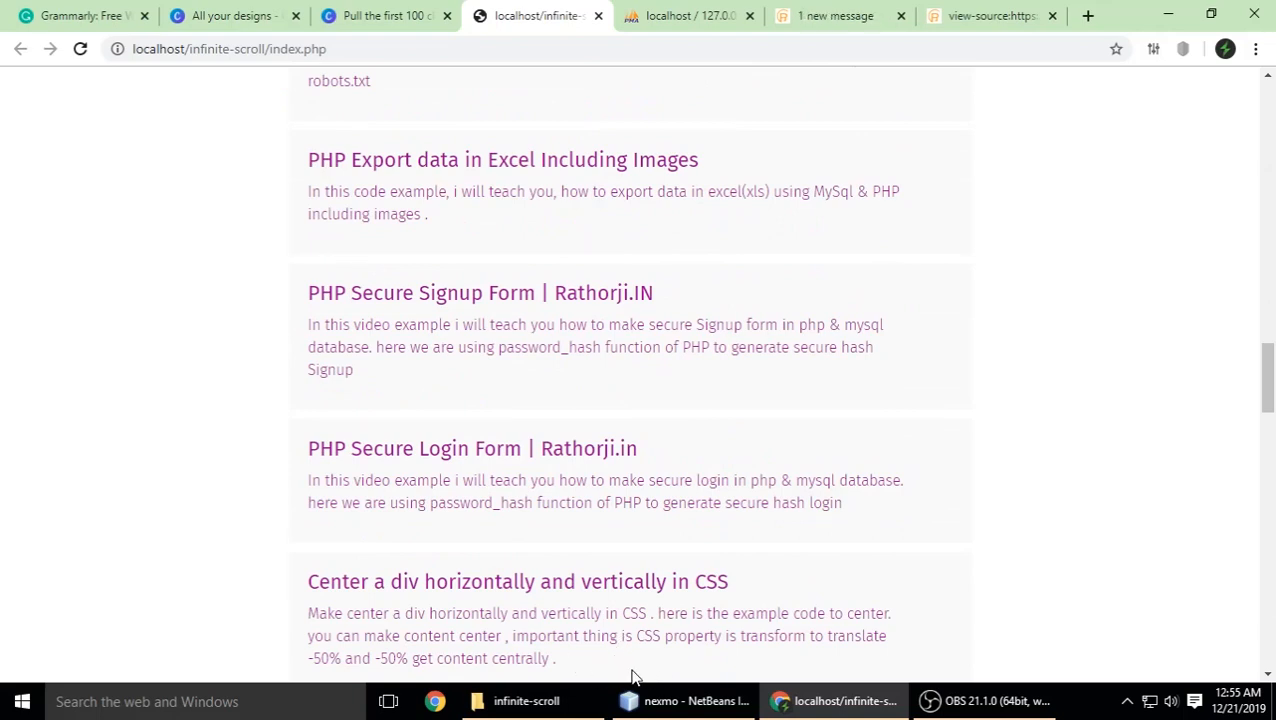
scroll(down, 3)
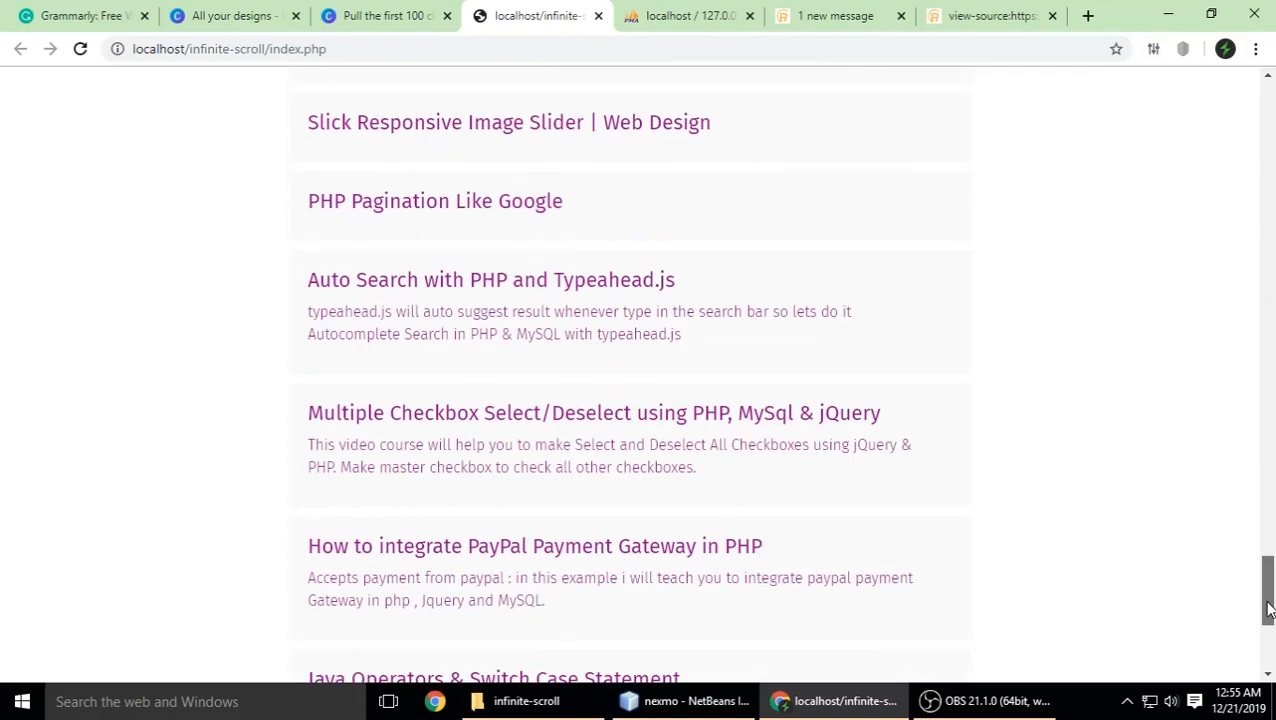
scroll(down, 3)
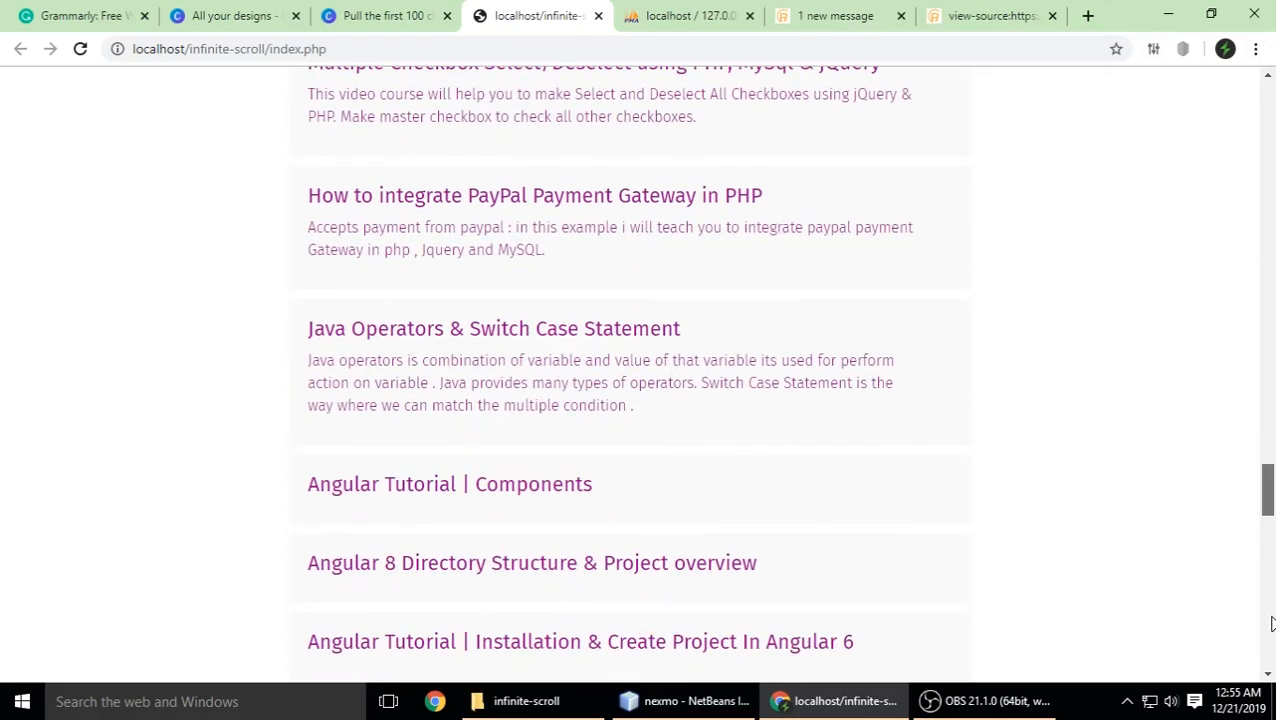
scroll(down, 3)
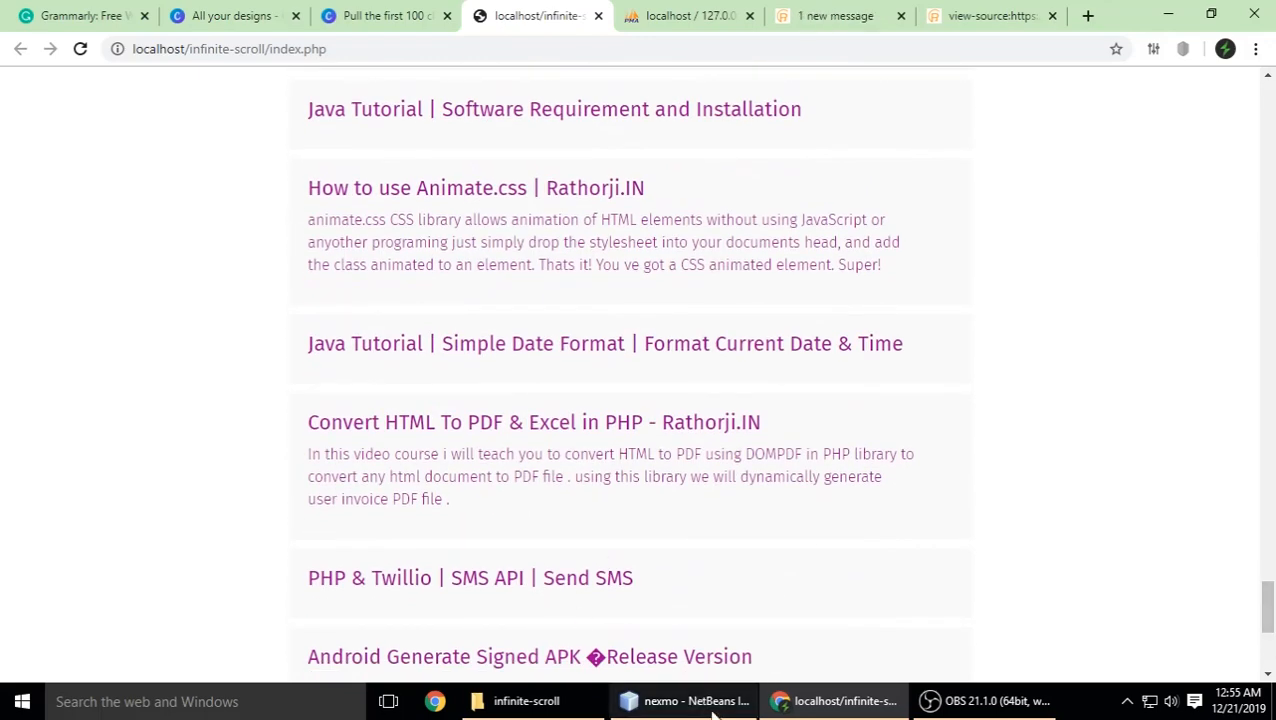
click(684, 700)
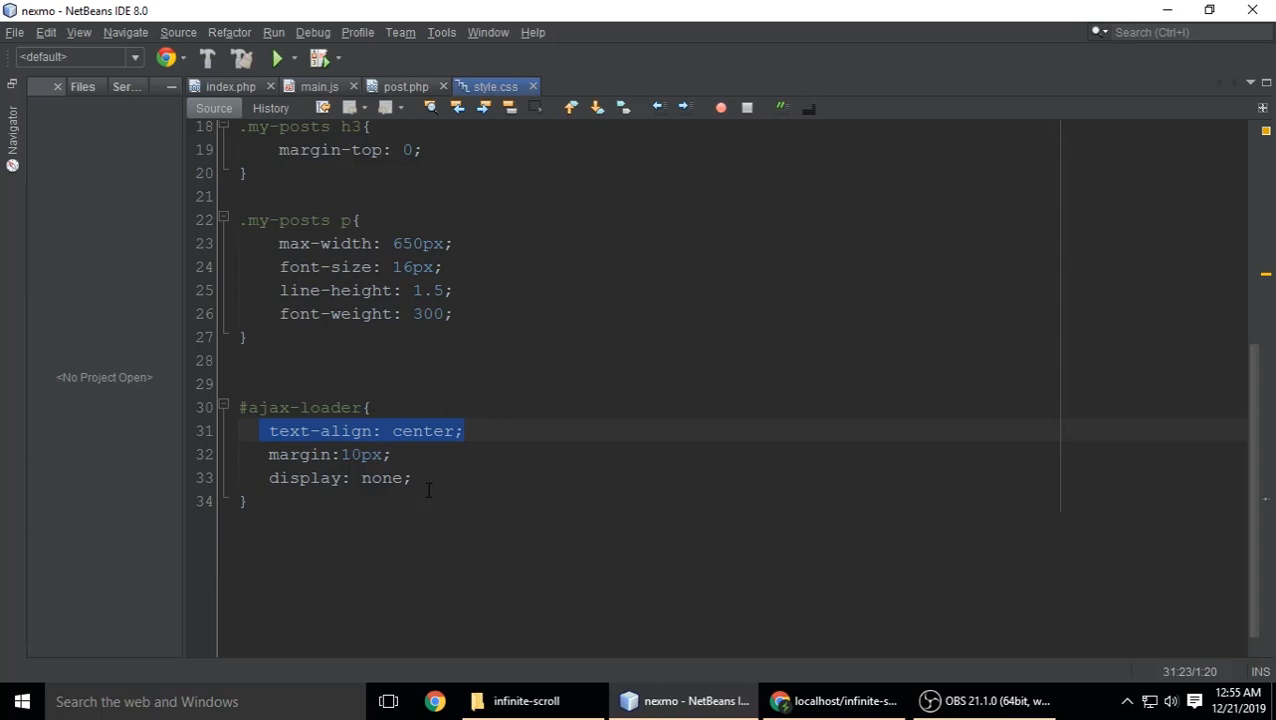